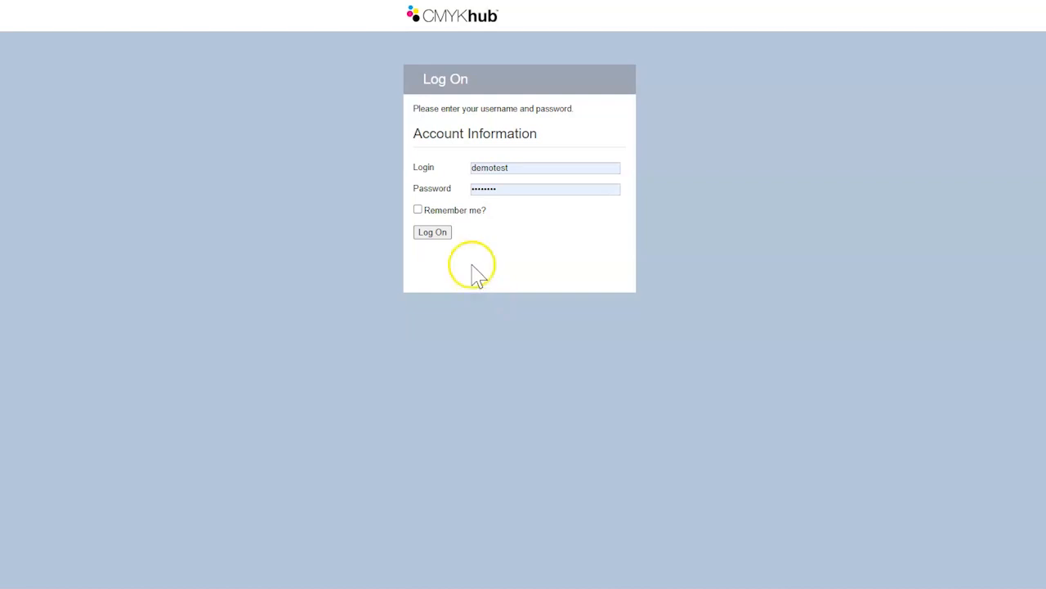
# - Log on to CMYKhub Hublink with the filled-in demo account credentials
pyautogui.click(431, 231)
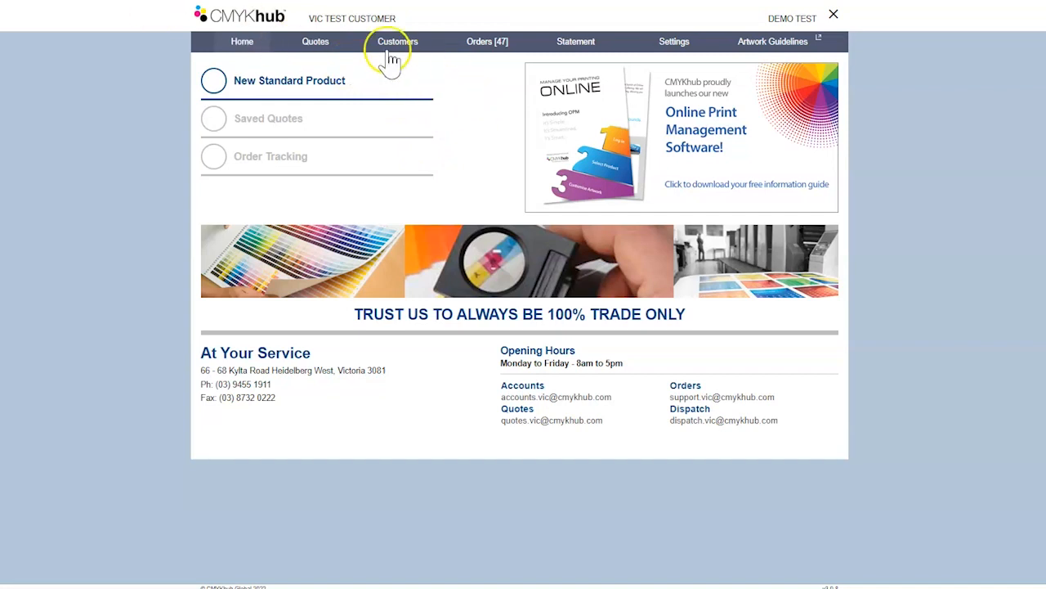
pyautogui.moveTo(315, 41)
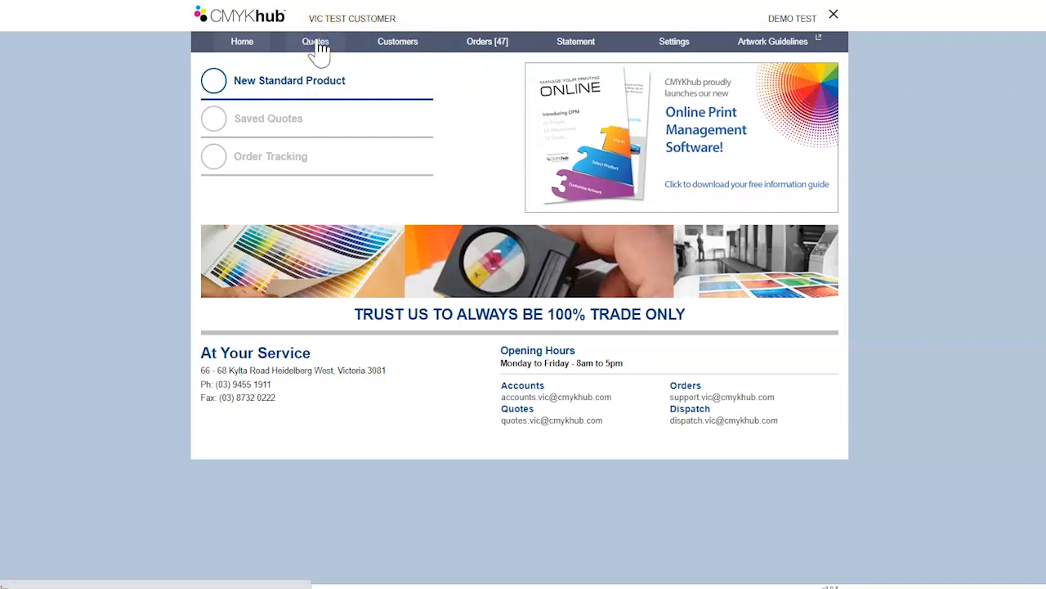
# - Open the Quotes list and start a new standard business card quote
pyautogui.click(316, 42)
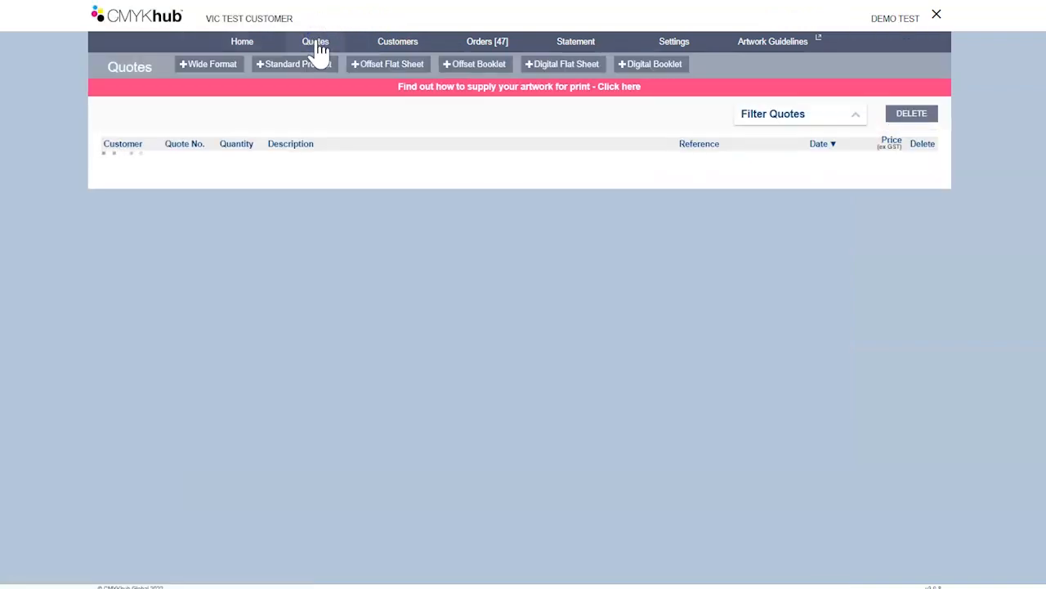
pyautogui.click(316, 41)
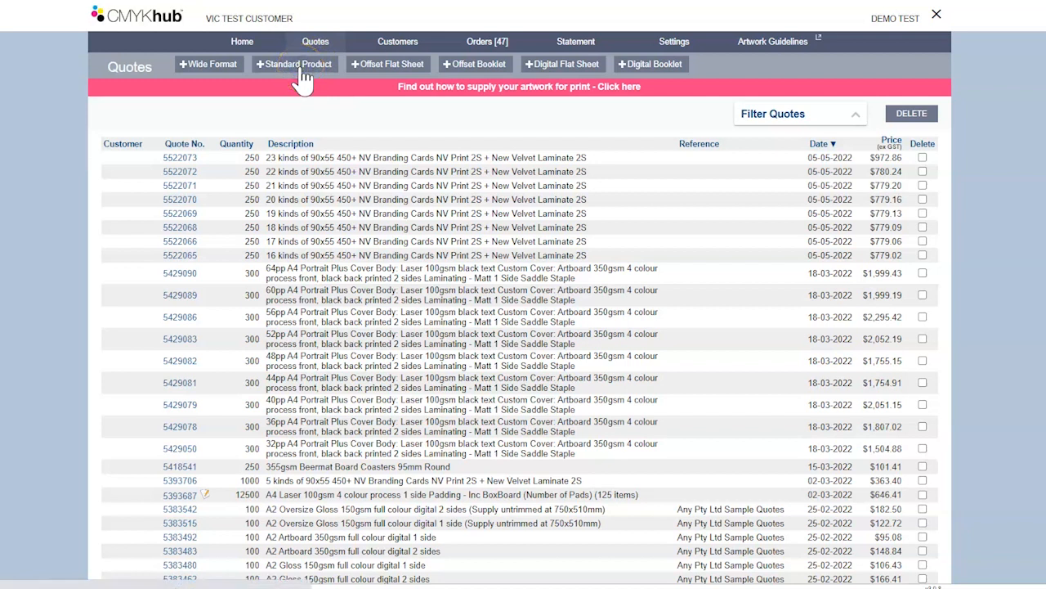
pyautogui.click(295, 64)
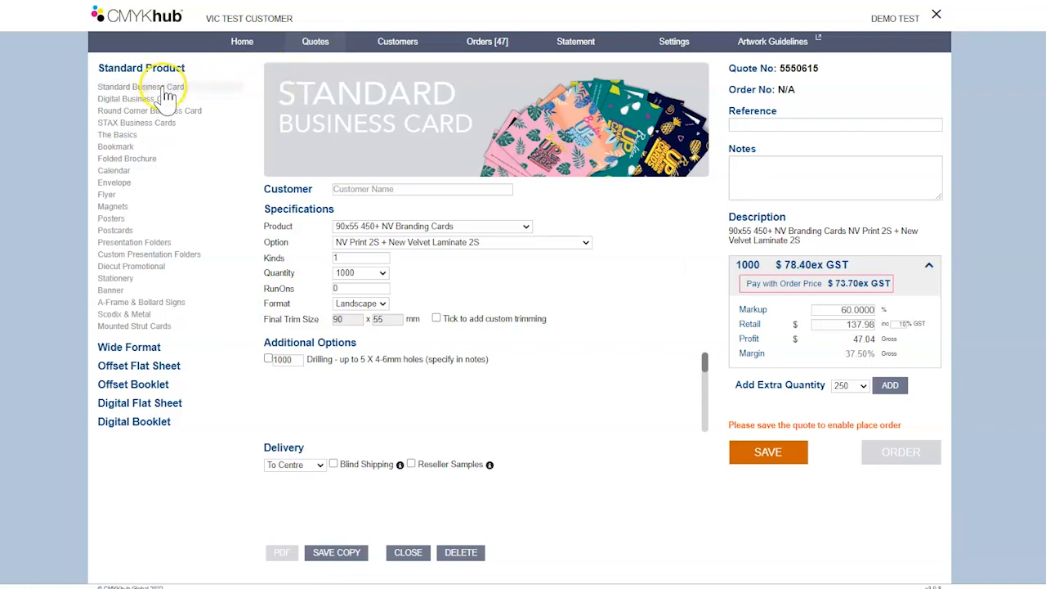
pyautogui.moveTo(151, 158)
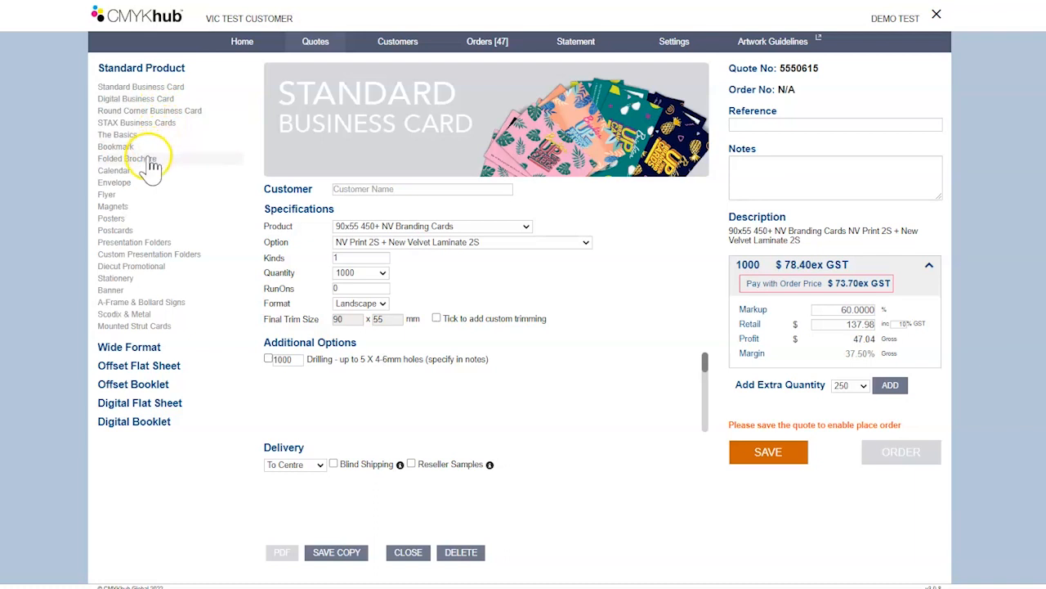
pyautogui.moveTo(129, 278)
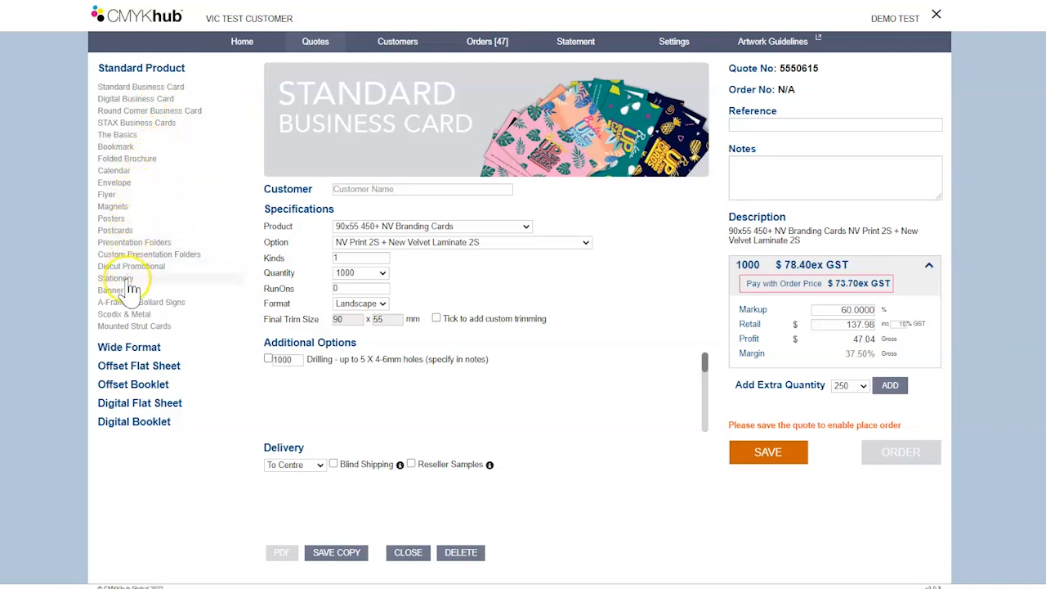
pyautogui.moveTo(127, 343)
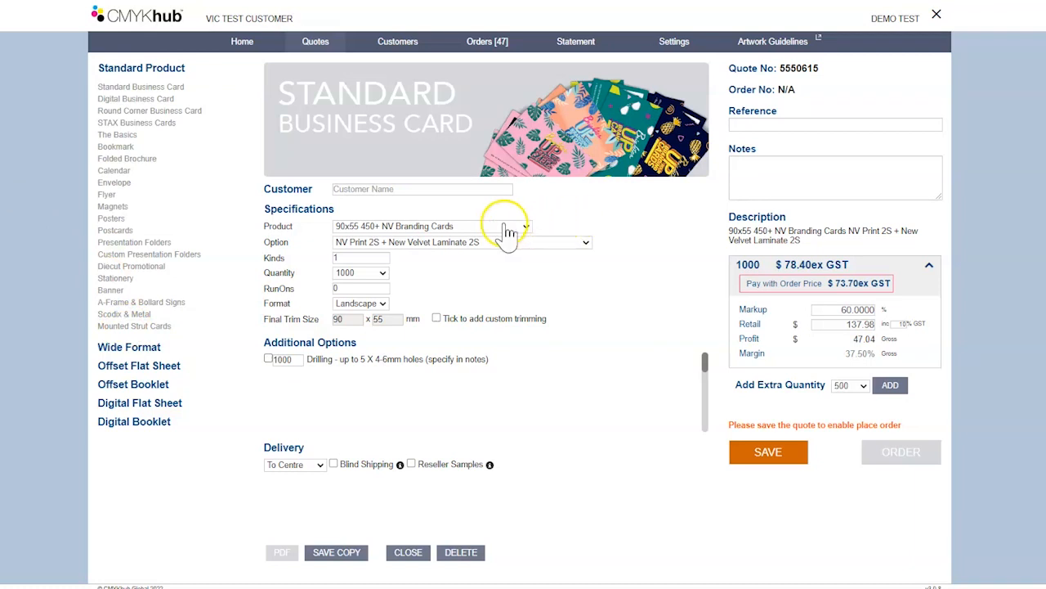
# - Set the card quote to NVM (Gold), 5 kinds, 250 quantity, landscape format
pyautogui.click(525, 226)
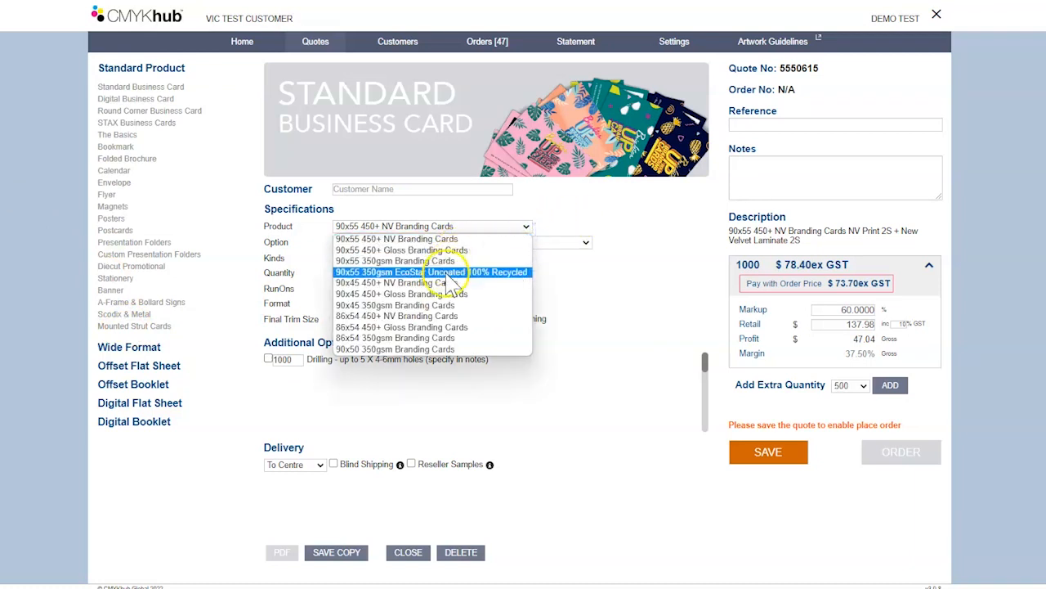
pyautogui.moveTo(431, 316)
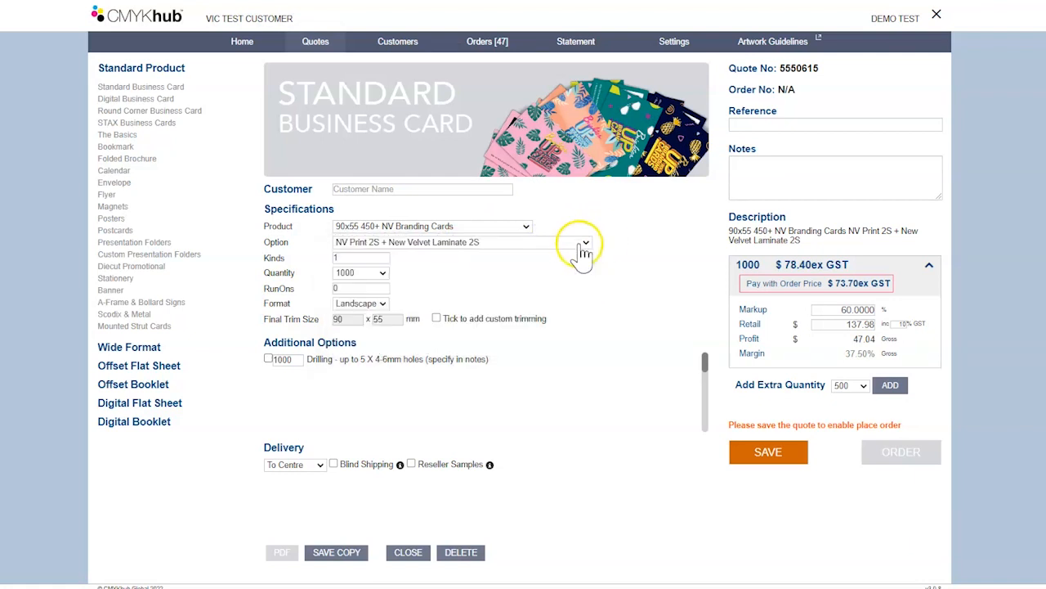
pyautogui.click(585, 242)
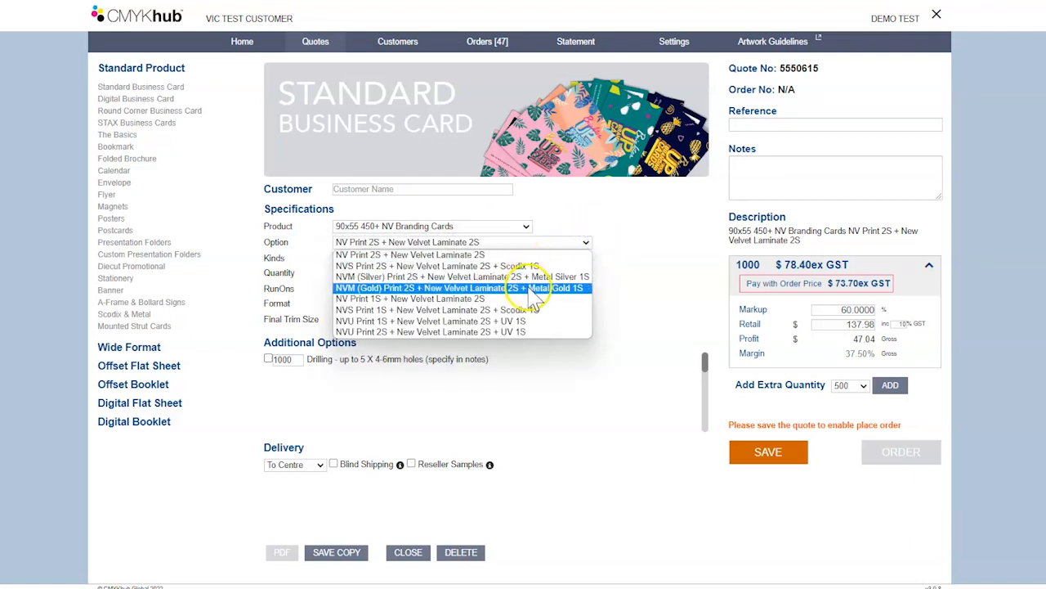
pyautogui.moveTo(510, 310)
pyautogui.write('5')
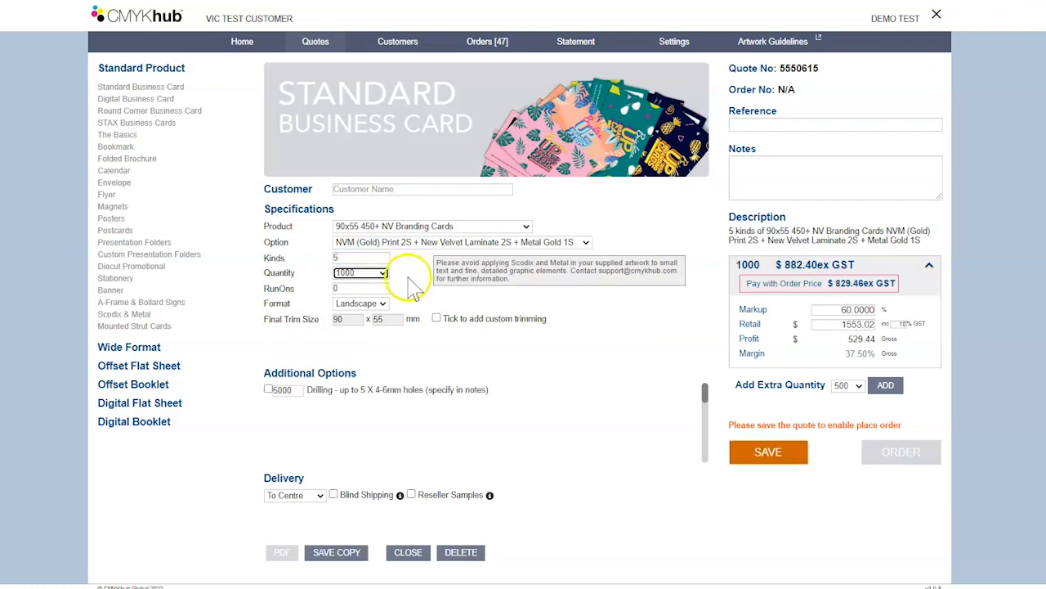
pyautogui.moveTo(372, 278)
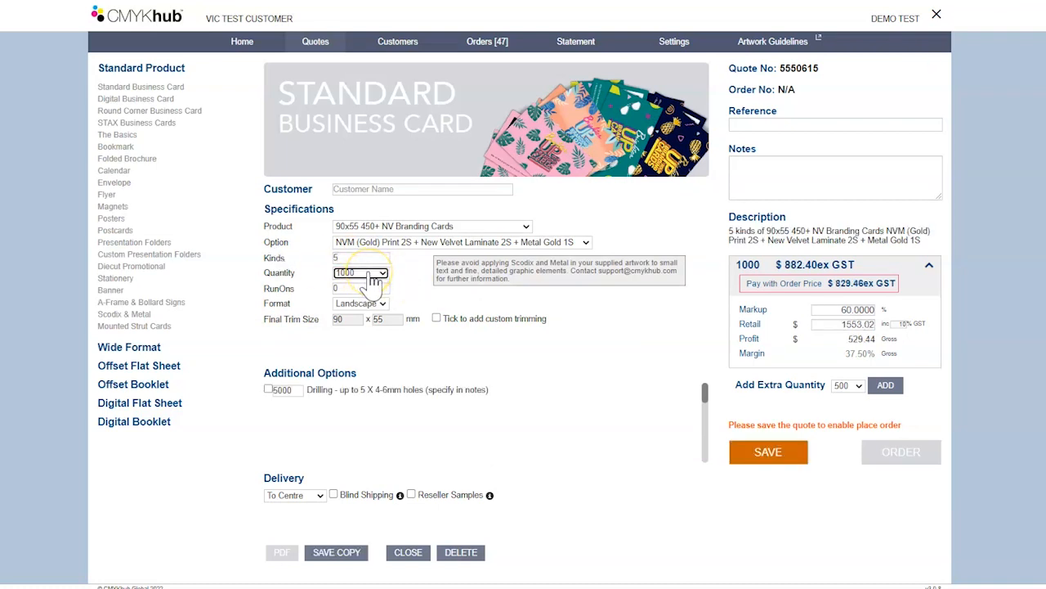
pyautogui.click(360, 272)
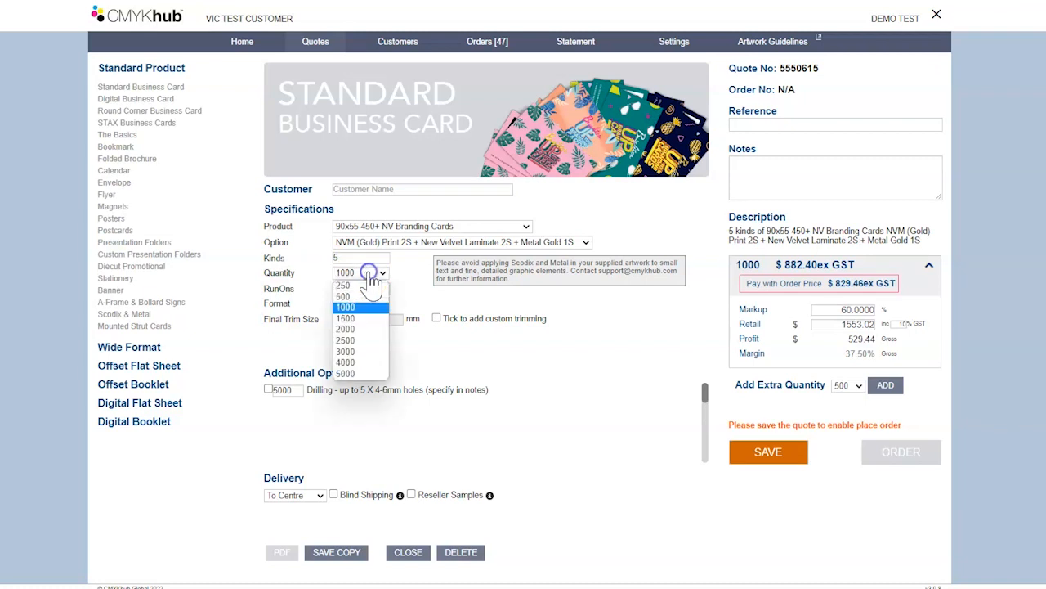
pyautogui.click(342, 284)
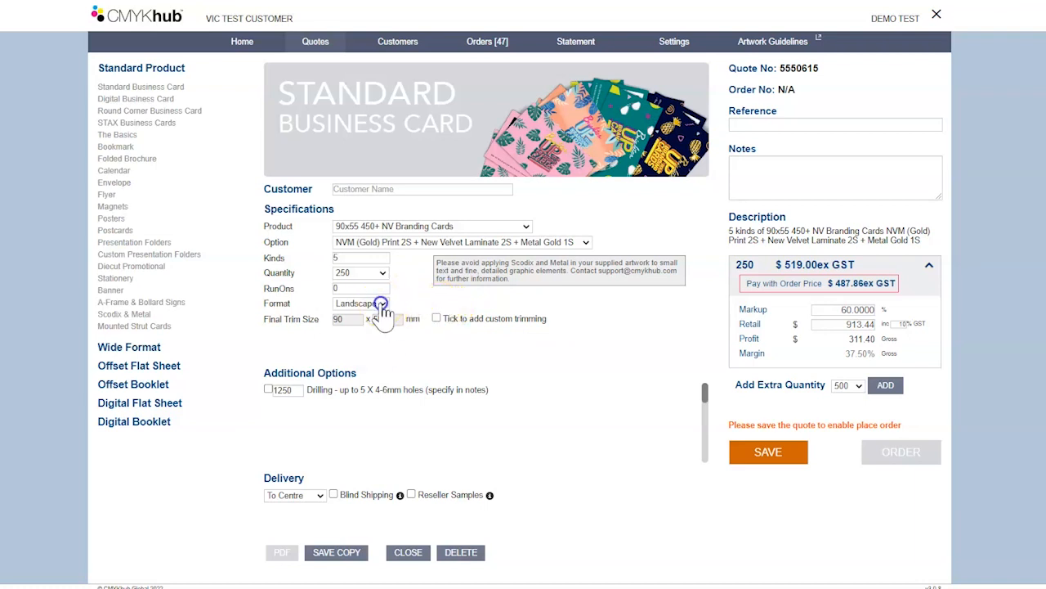
pyautogui.click(360, 304)
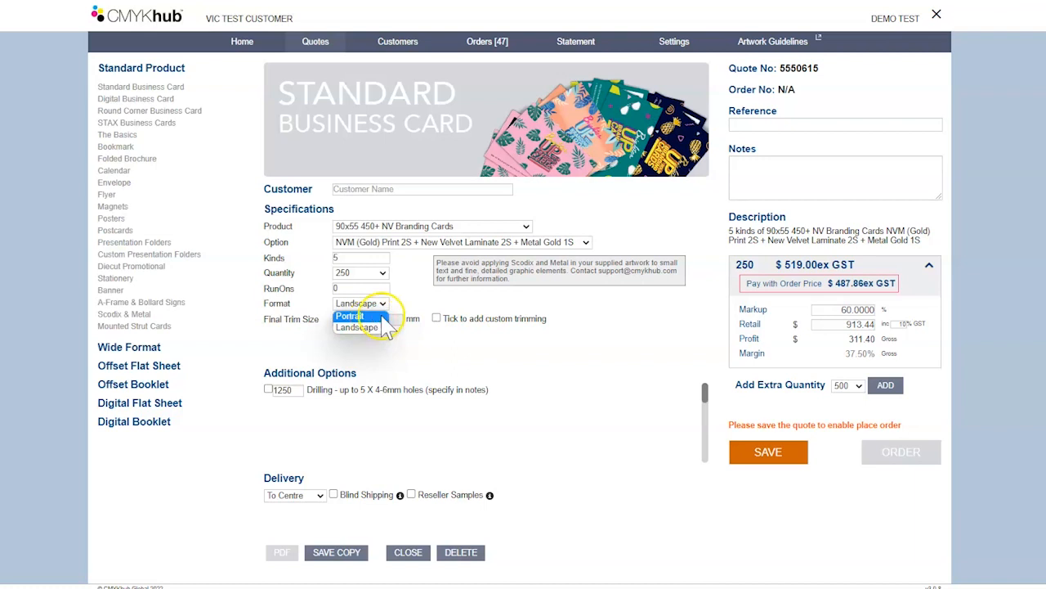
pyautogui.click(349, 317)
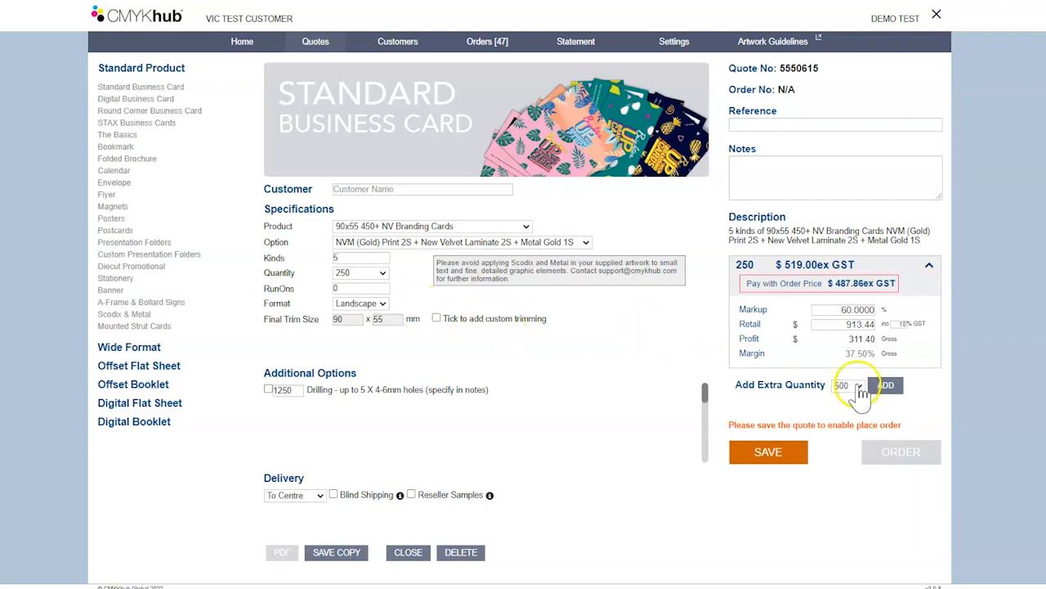
# - Add 500 and 1000 price tiers and set a custom trim height of 52
pyautogui.click(886, 385)
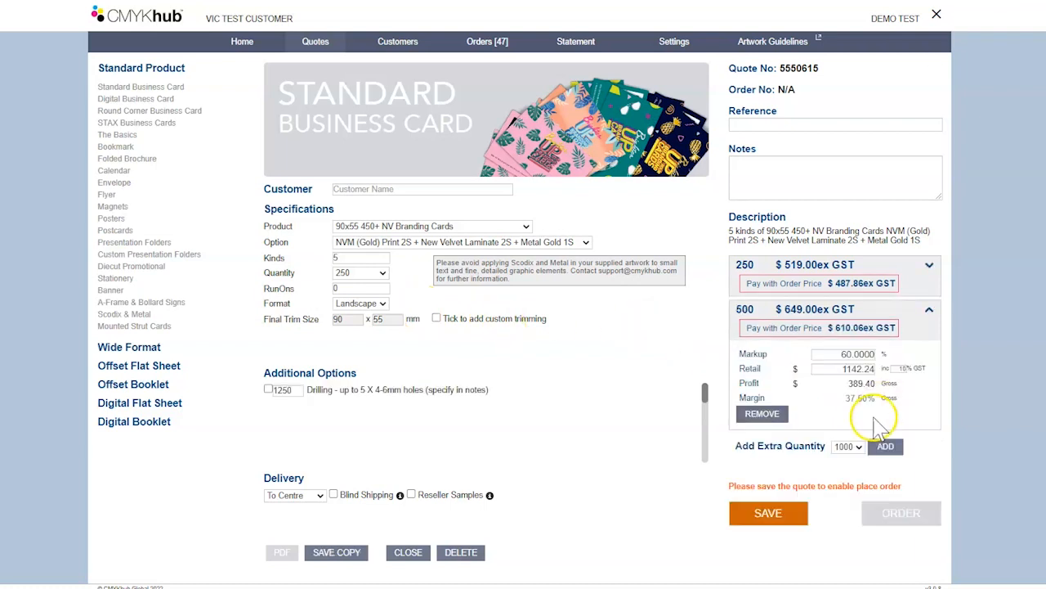
pyautogui.click(929, 309)
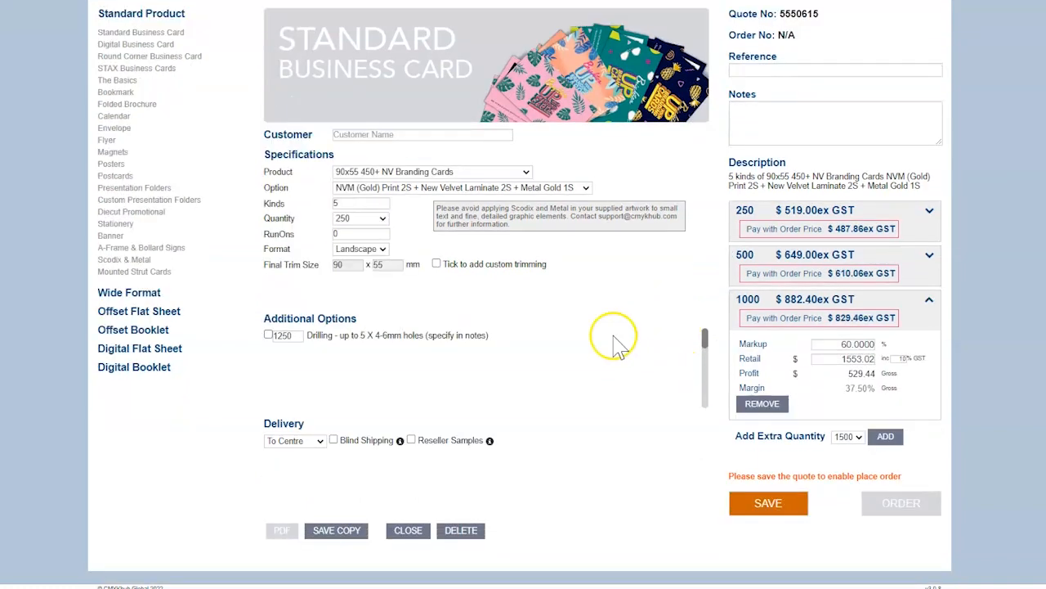
pyautogui.click(435, 264)
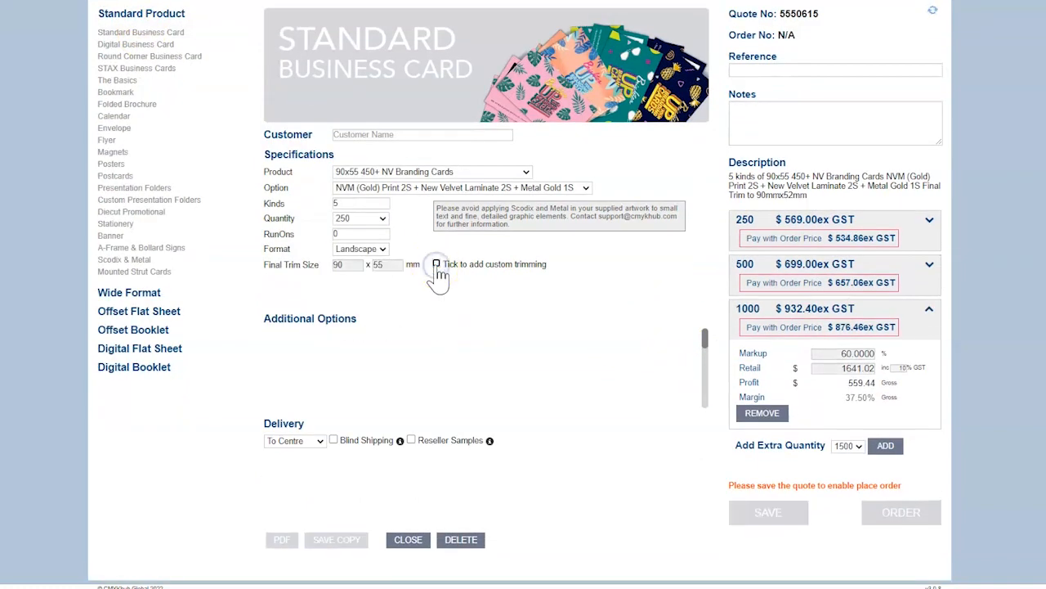
pyautogui.click(436, 263)
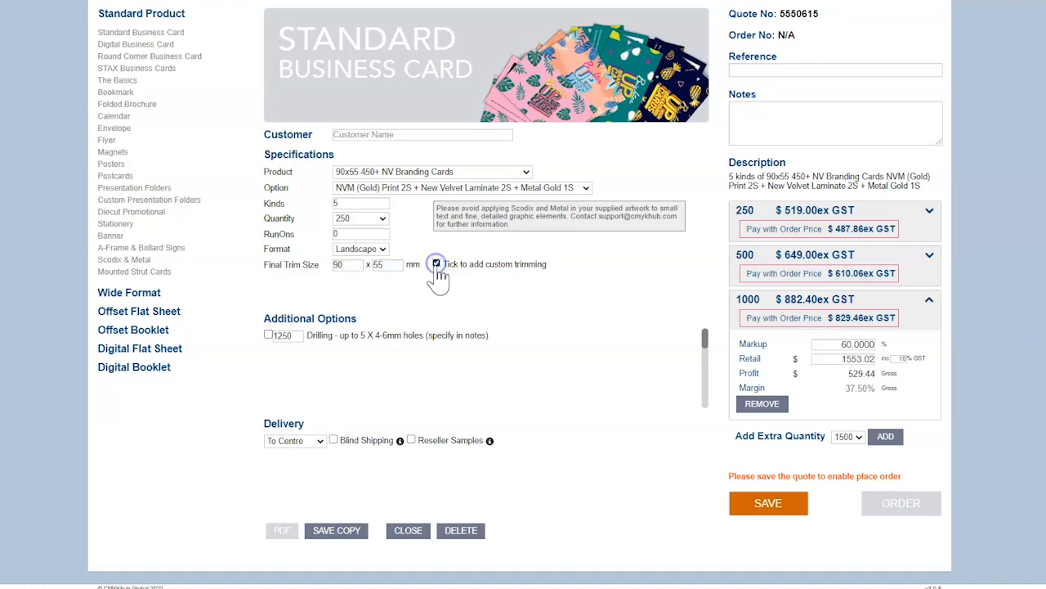
pyautogui.click(436, 263)
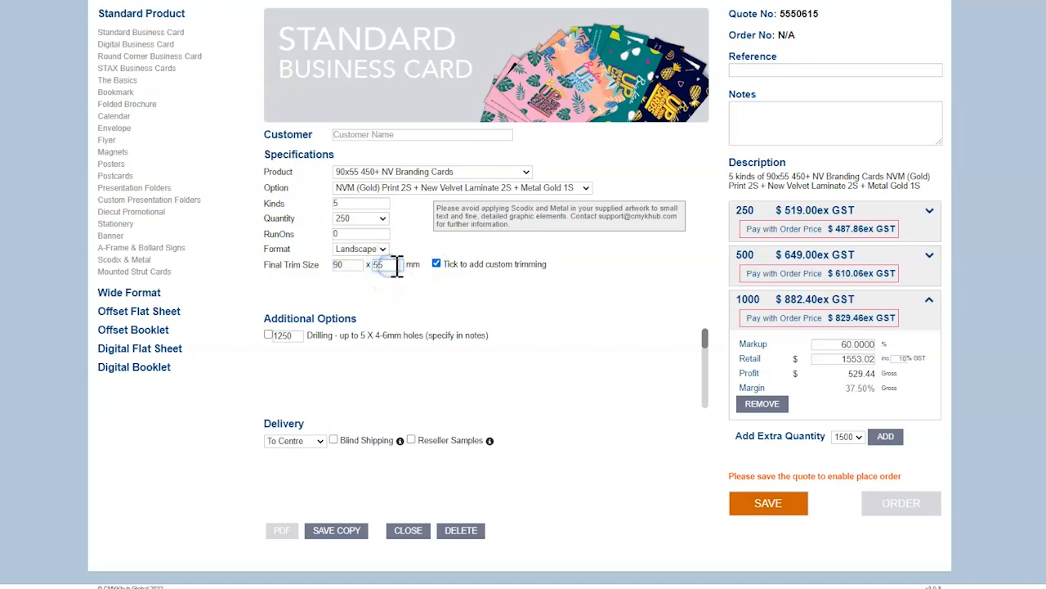
pyautogui.write('52')
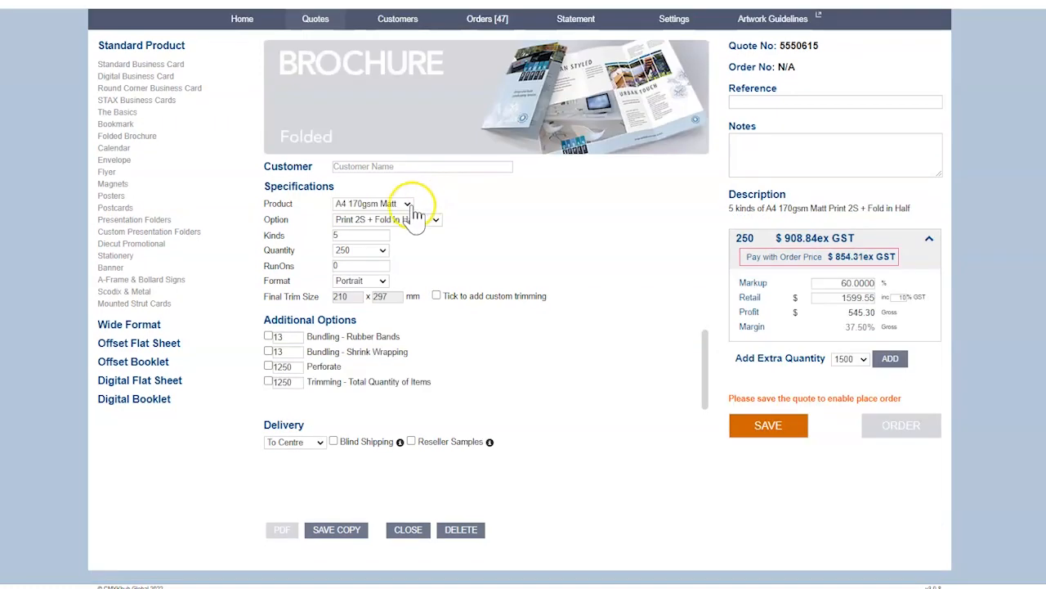
# - Pick the brochure's Gloss paper stock and the Print 2S + Fold in Half option
pyautogui.click(406, 203)
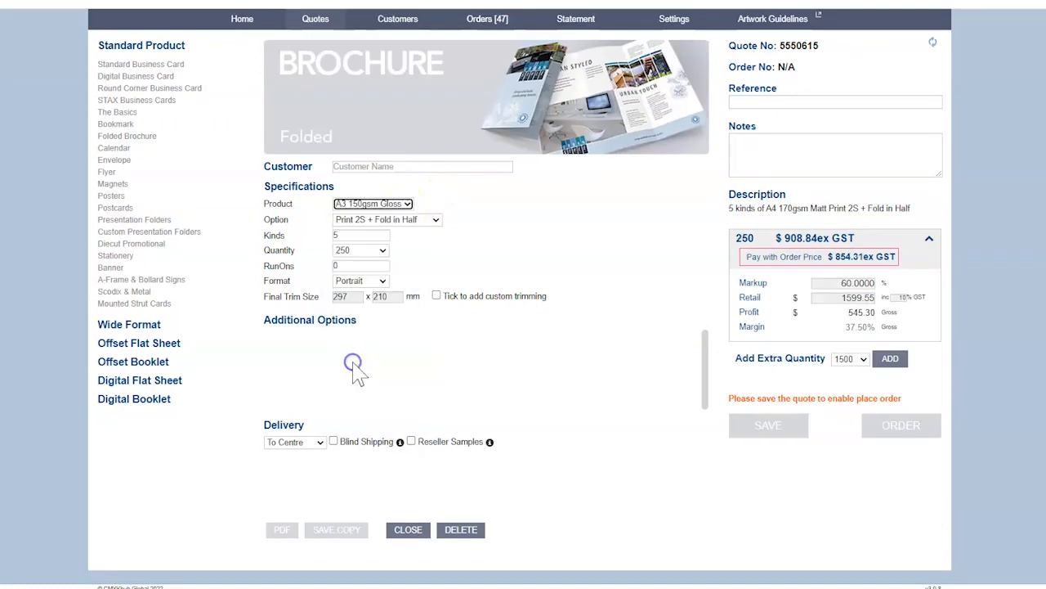
pyautogui.click(380, 219)
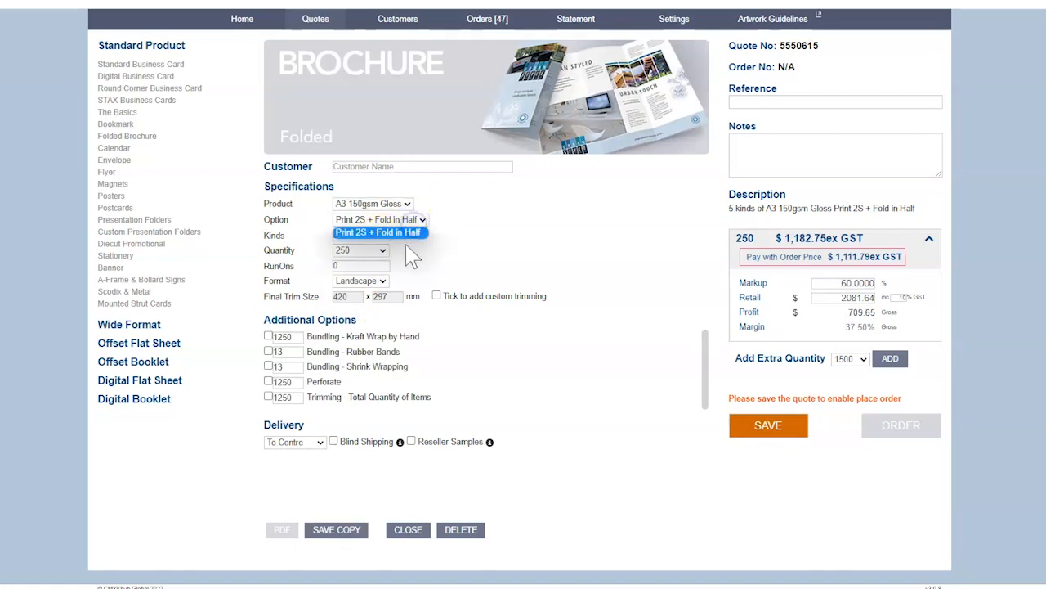
pyautogui.click(372, 204)
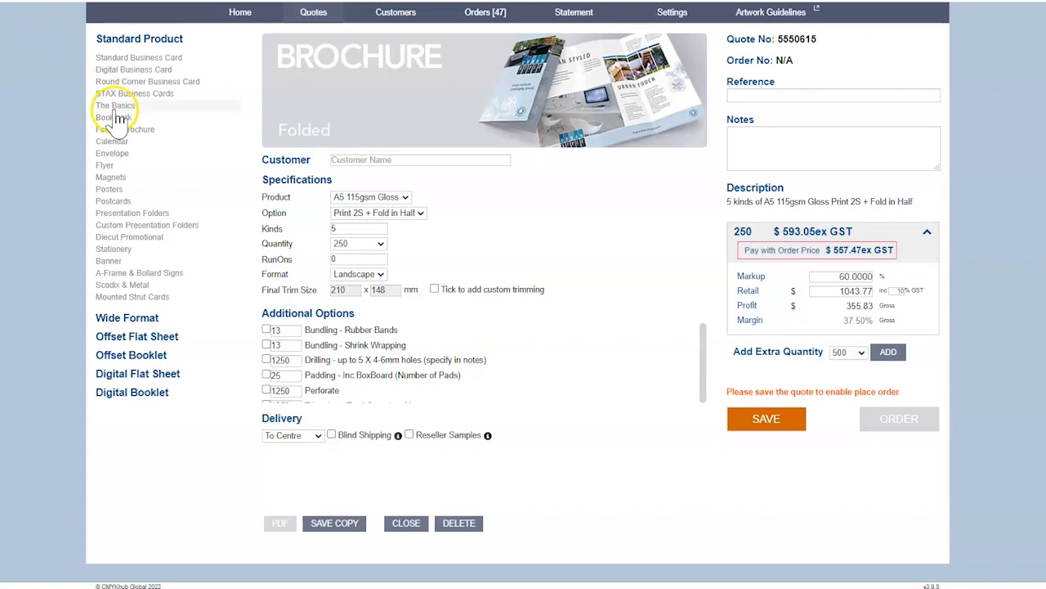
# - Load quotes for The Basics, Posters, Folders, Scodix & Metal, Strut Cards, Banners, A-Frames
pyautogui.click(114, 104)
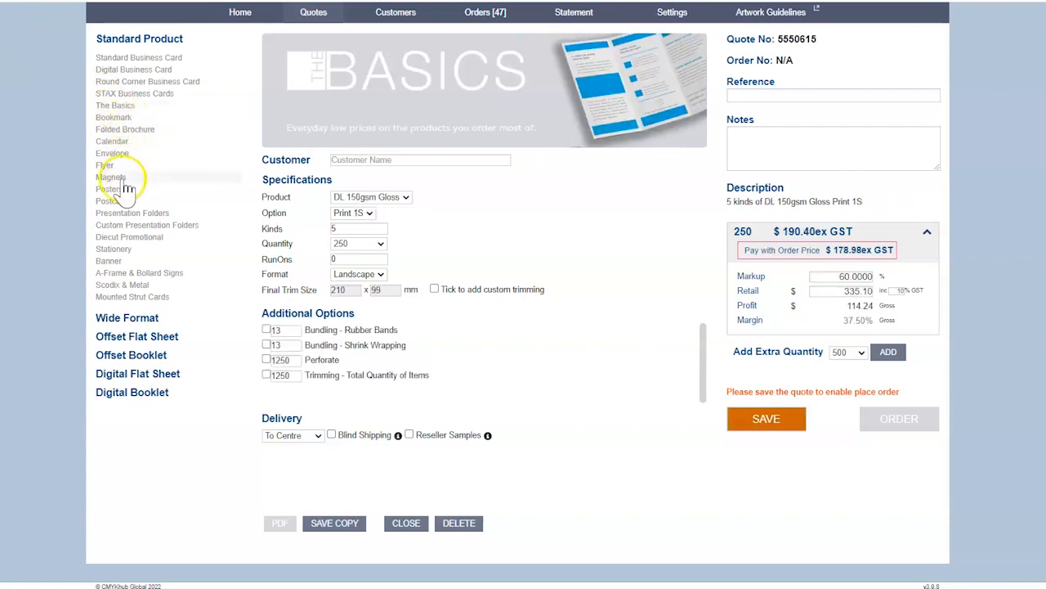
pyautogui.click(109, 188)
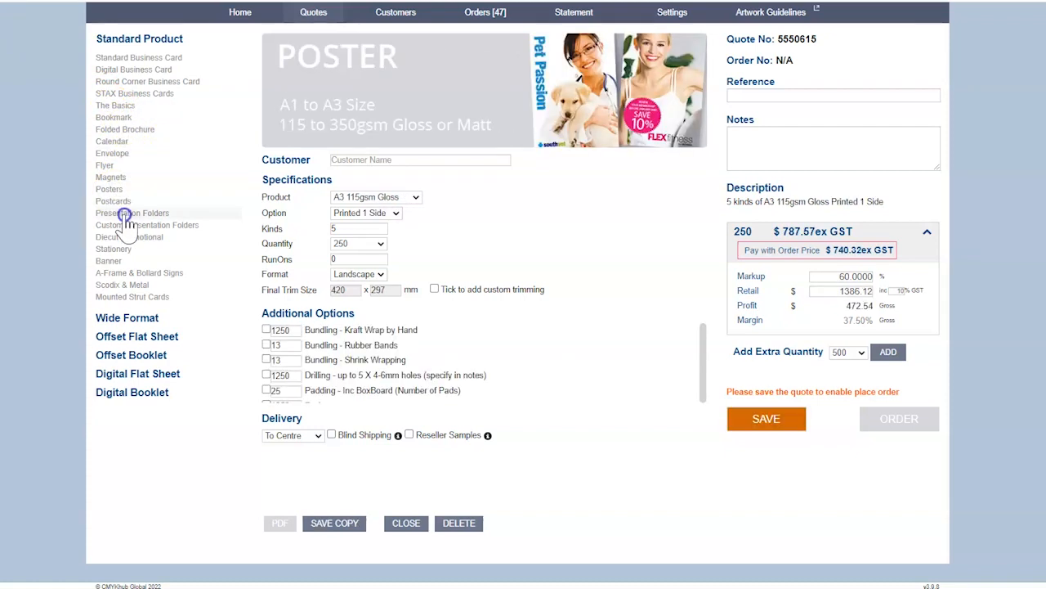
pyautogui.click(132, 212)
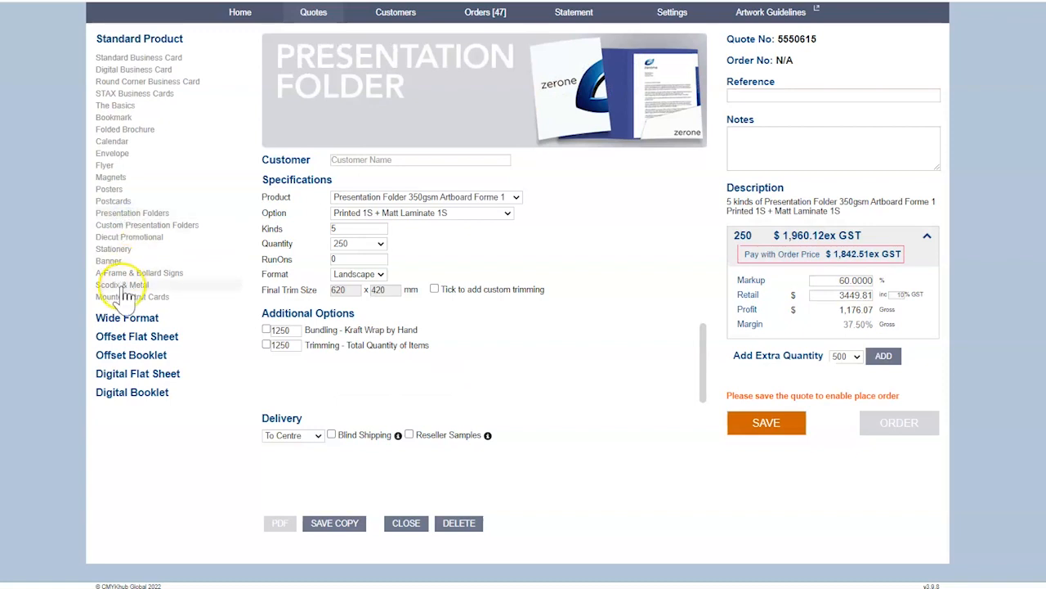
pyautogui.click(123, 285)
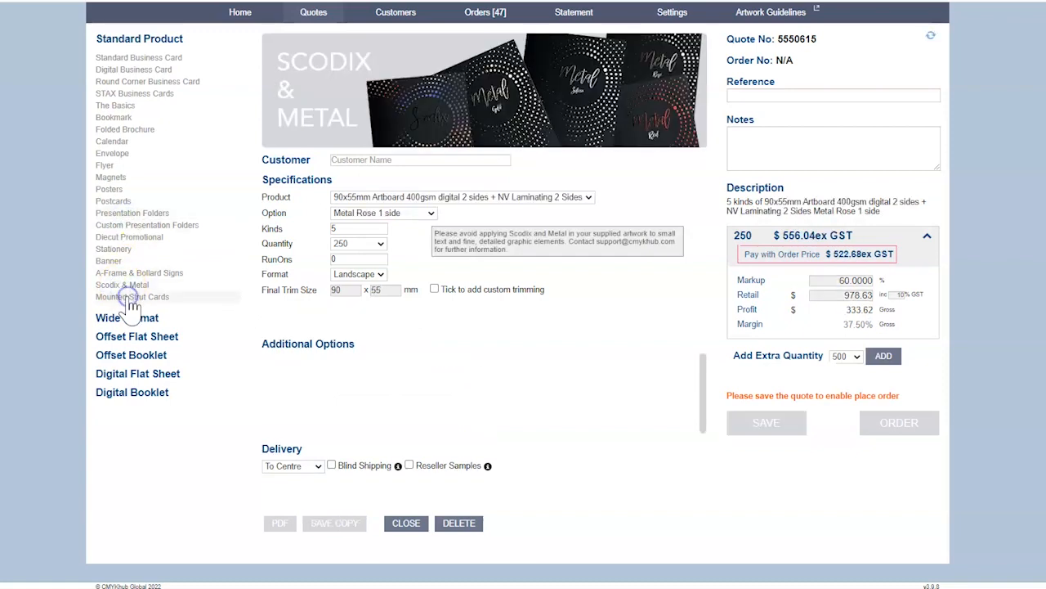
pyautogui.click(132, 296)
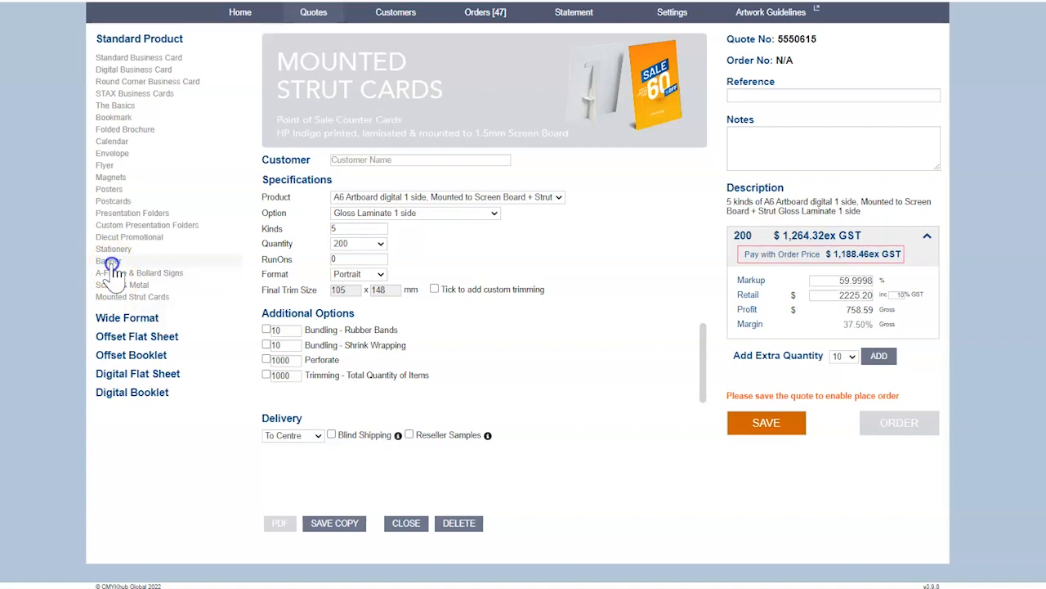
pyautogui.click(108, 260)
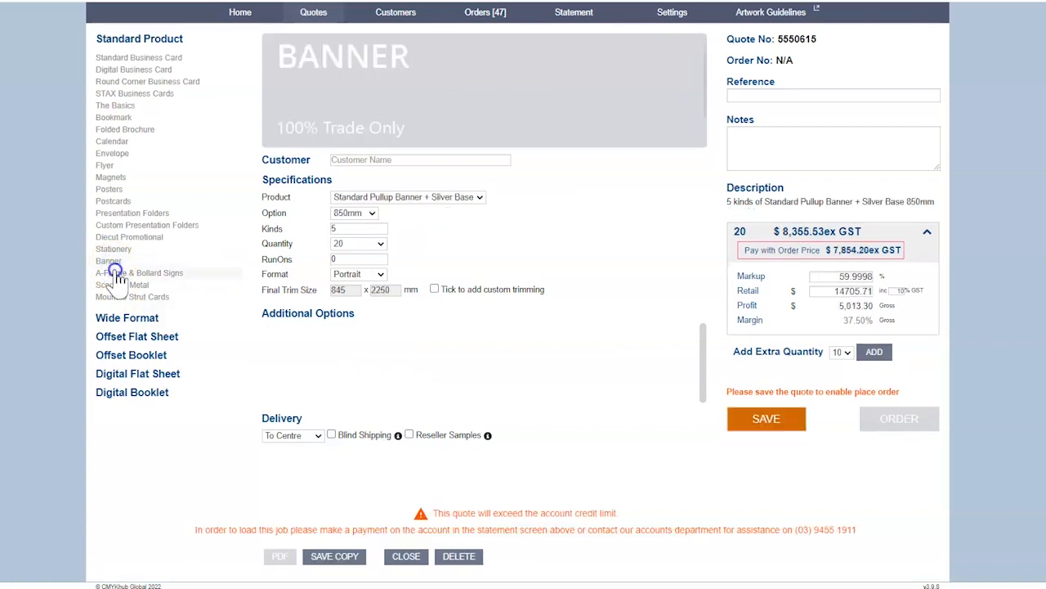
pyautogui.click(139, 272)
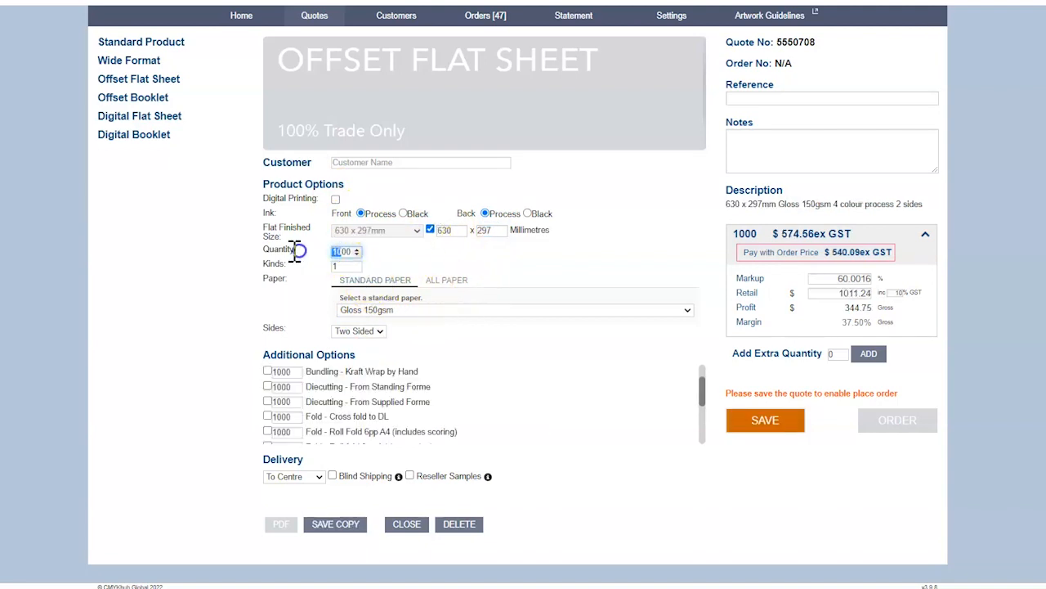
# - Enter quantity 2000 and set Kinds to 2 for a 20,500-sheet total
pyautogui.write('2000')
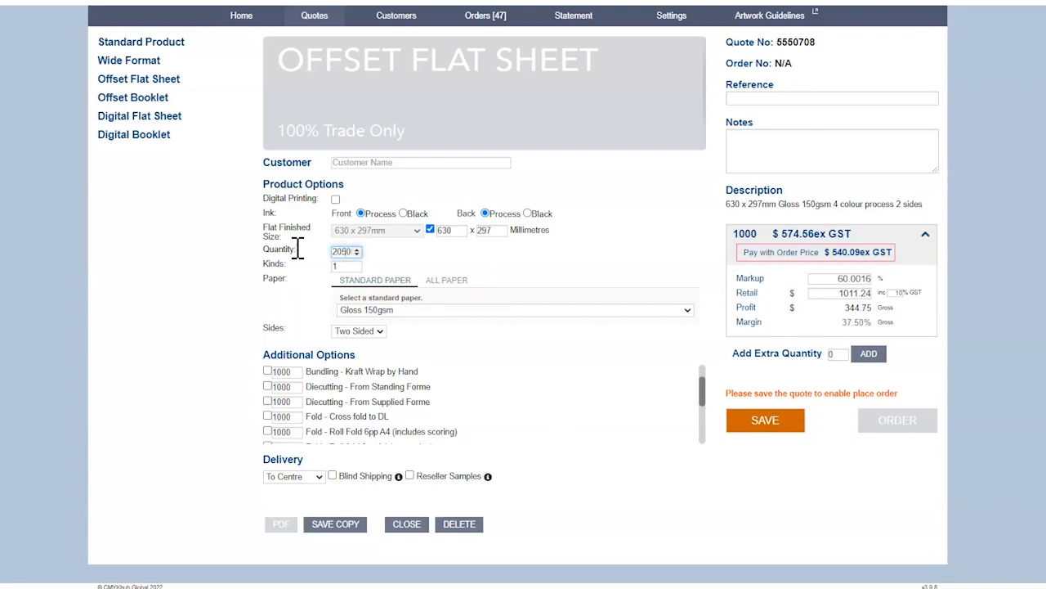
pyautogui.click(343, 251)
pyautogui.write('2')
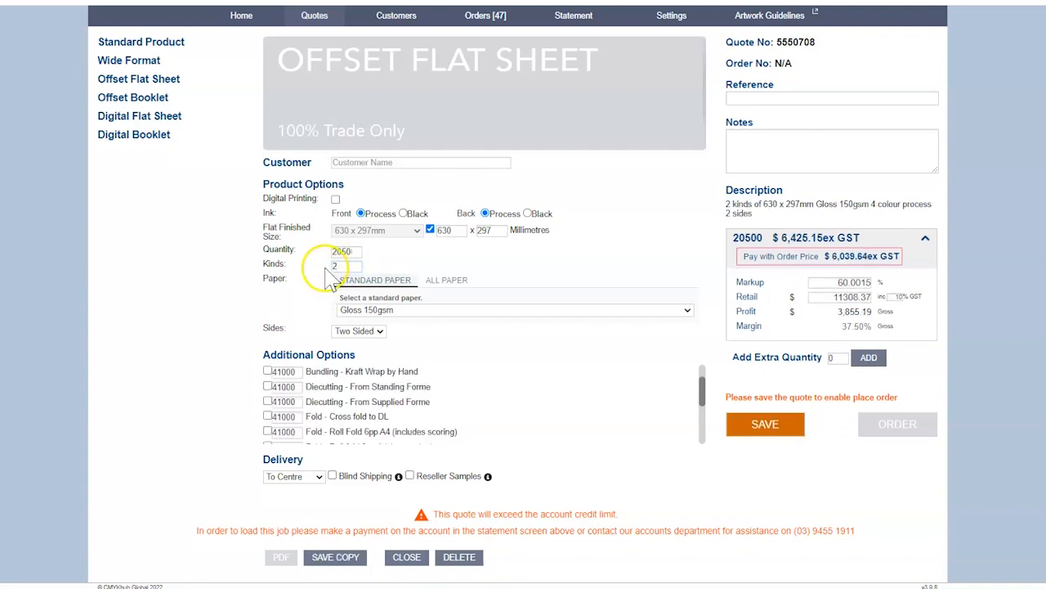
pyautogui.click(515, 309)
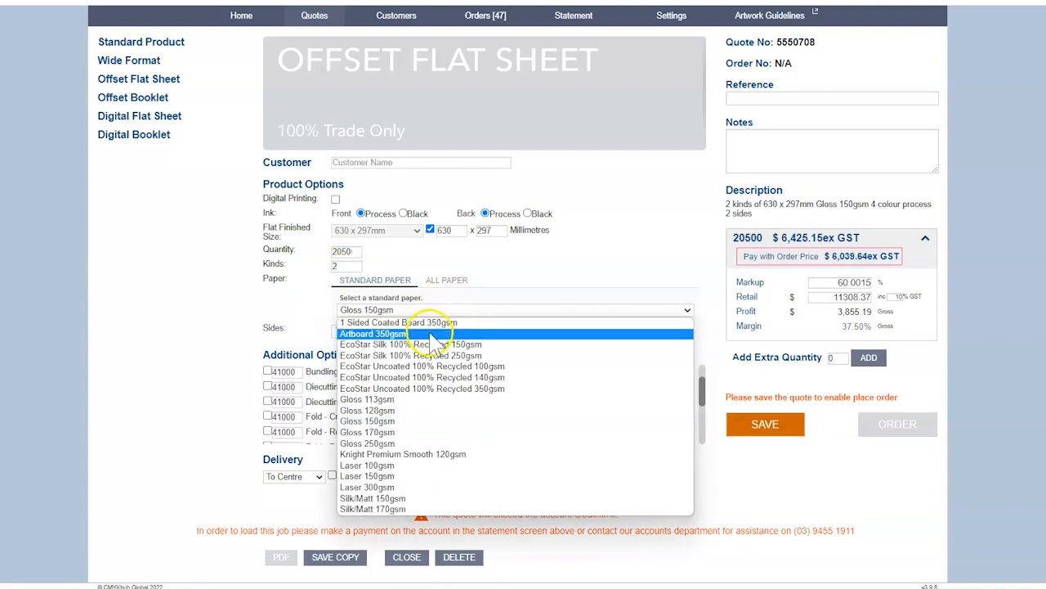
pyautogui.moveTo(372, 509)
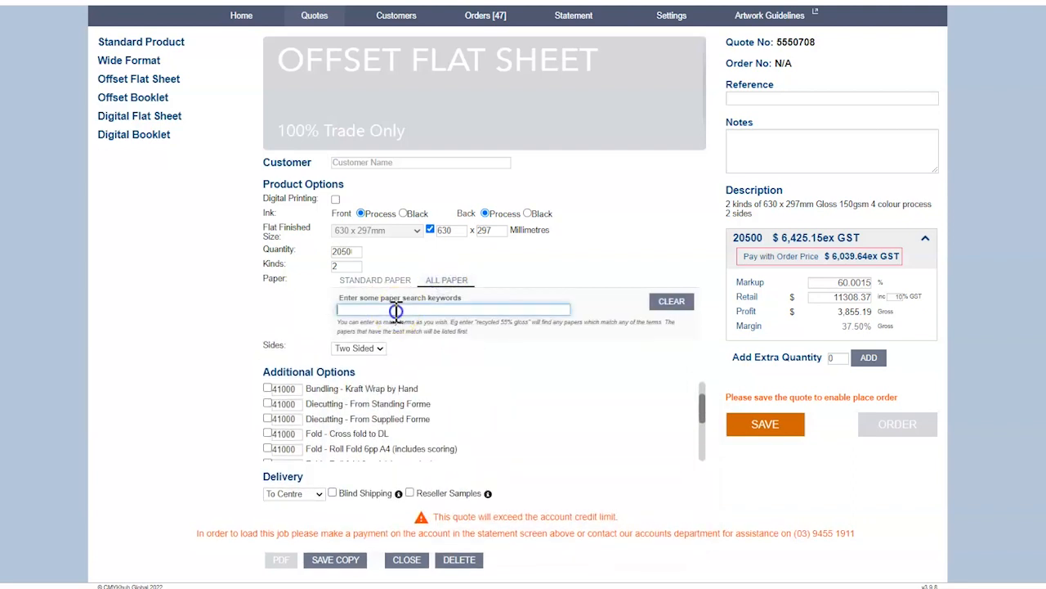
# - Search the paper range for 200 and choose Laser 200gsm
pyautogui.write('200')
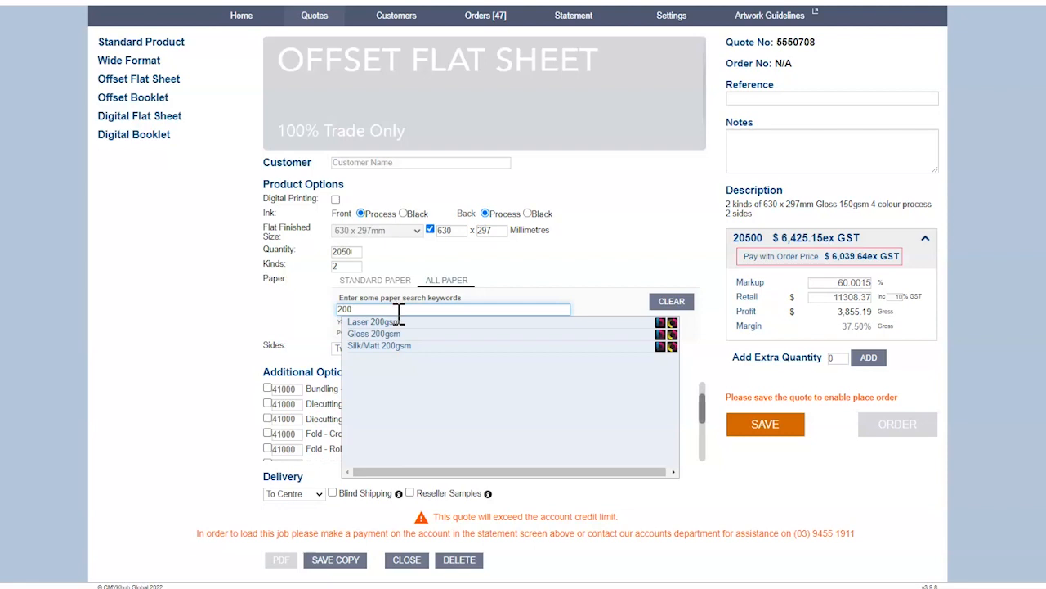
pyautogui.click(373, 320)
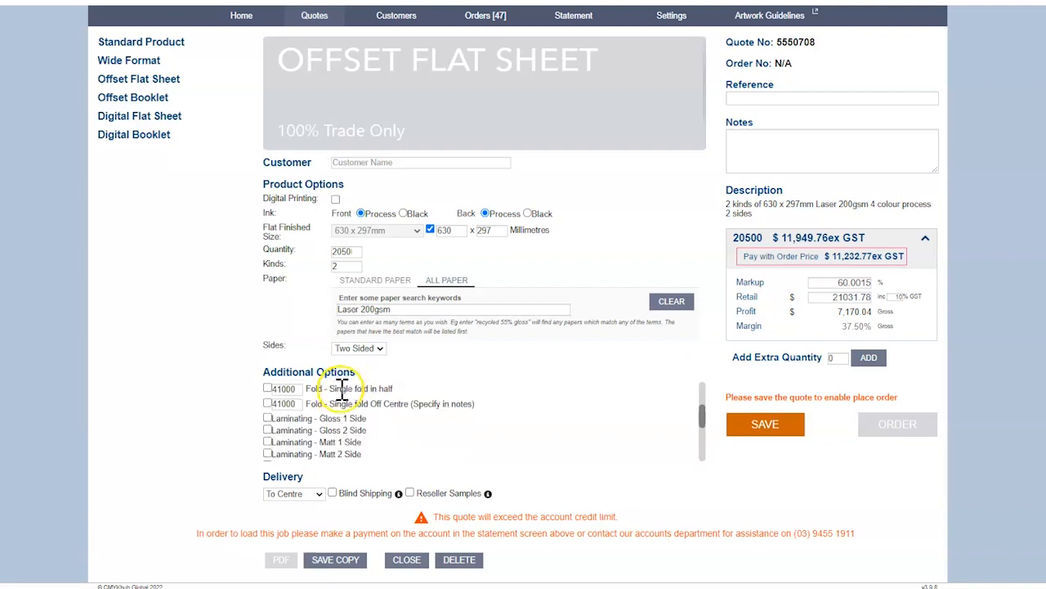
pyautogui.scroll(-3)
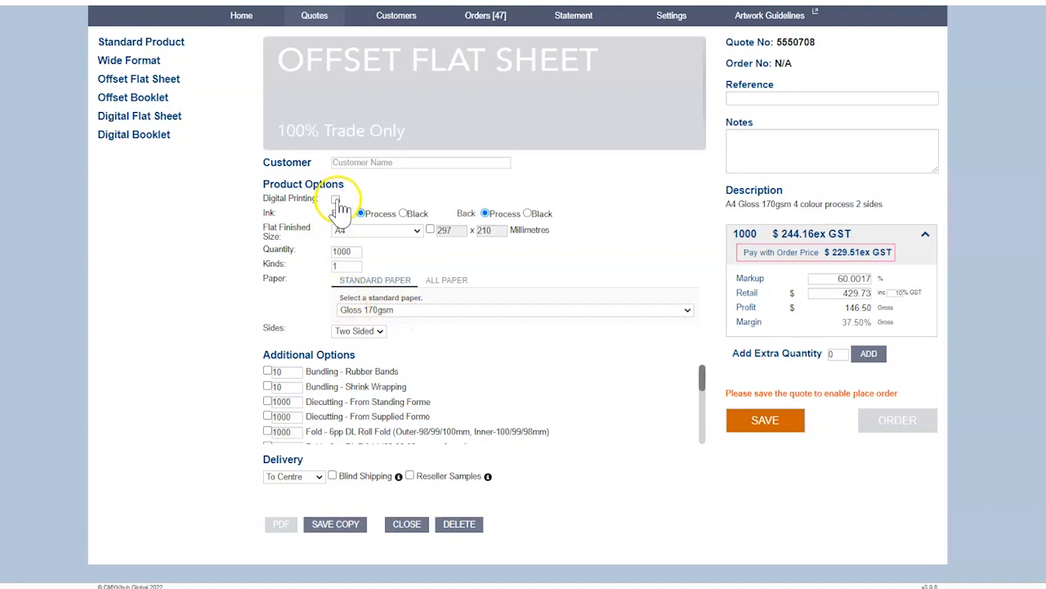
# - Try digital printing and Gloss 250gsm, then choose Laser 300gsm from a paper search
pyautogui.click(336, 199)
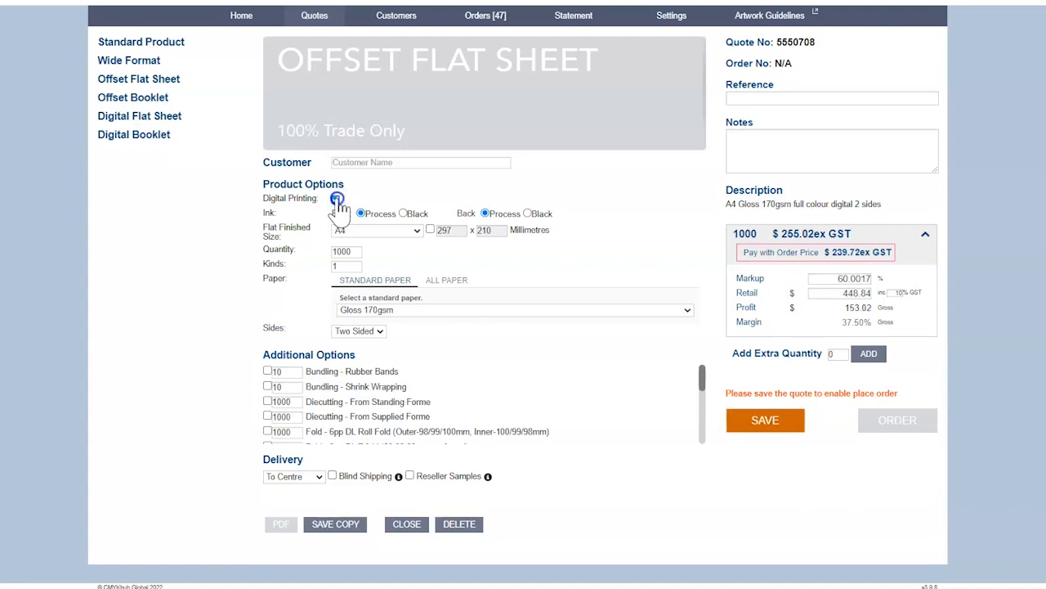
pyautogui.click(515, 309)
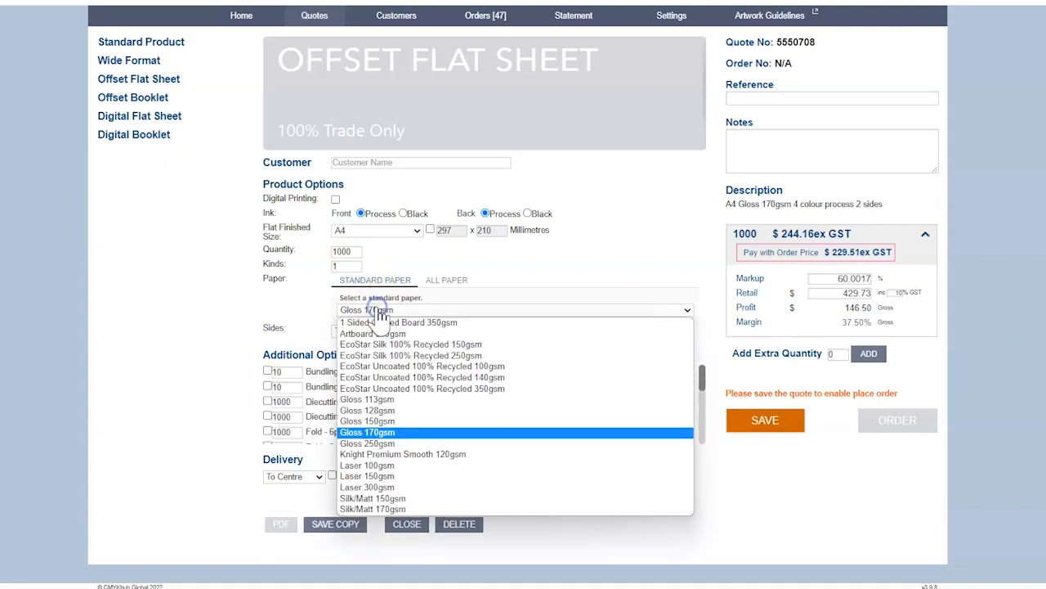
pyautogui.click(367, 444)
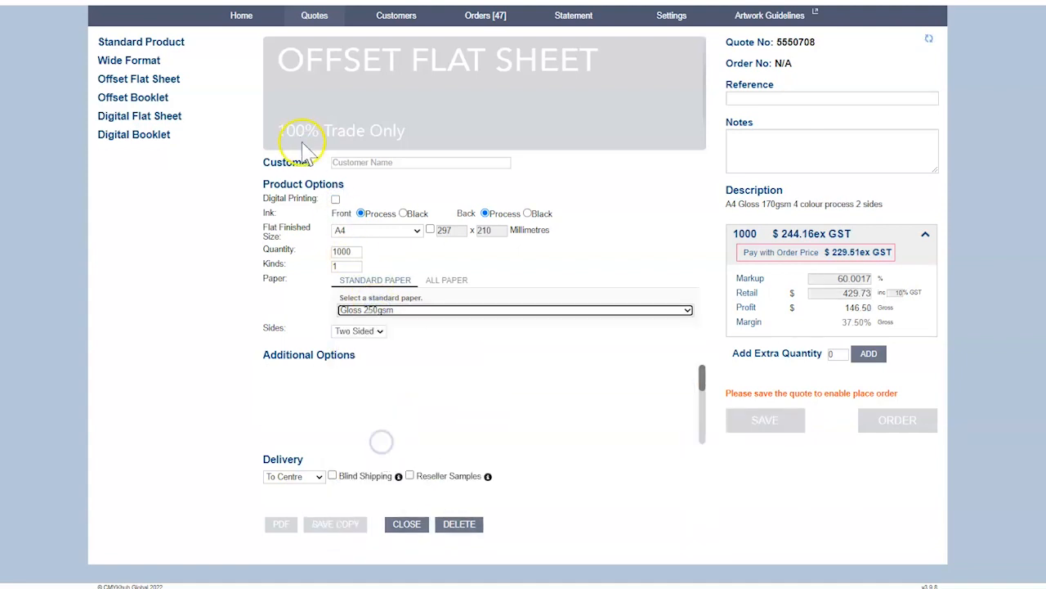
pyautogui.click(335, 199)
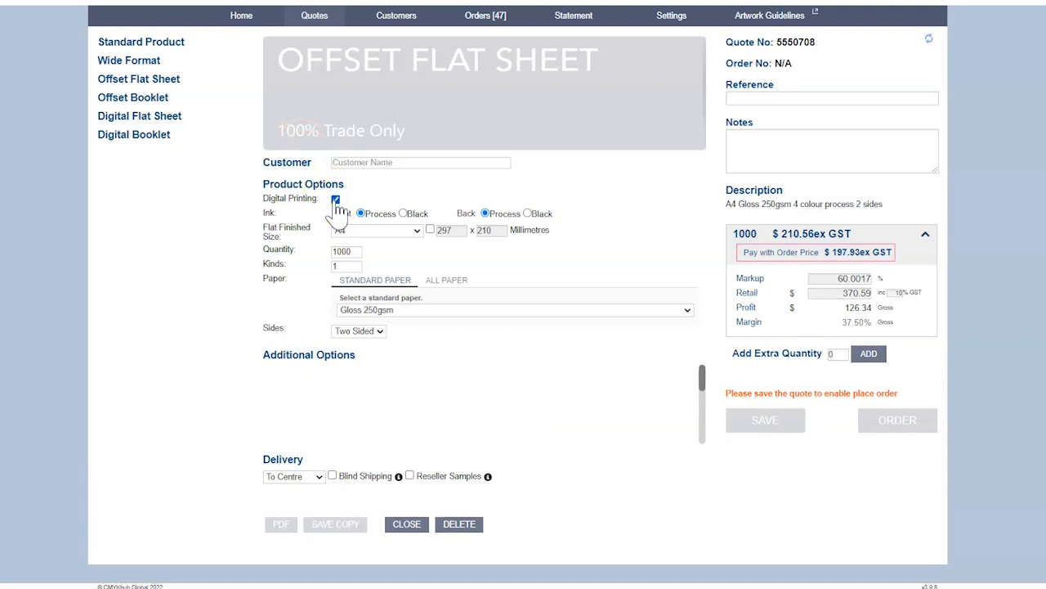
pyautogui.click(336, 199)
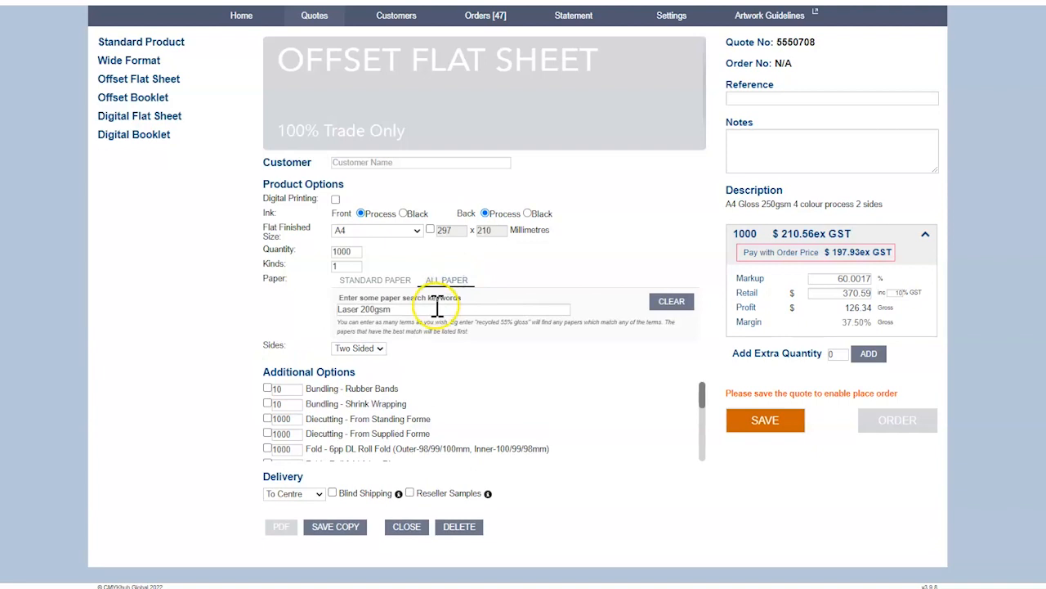
pyautogui.write('300')
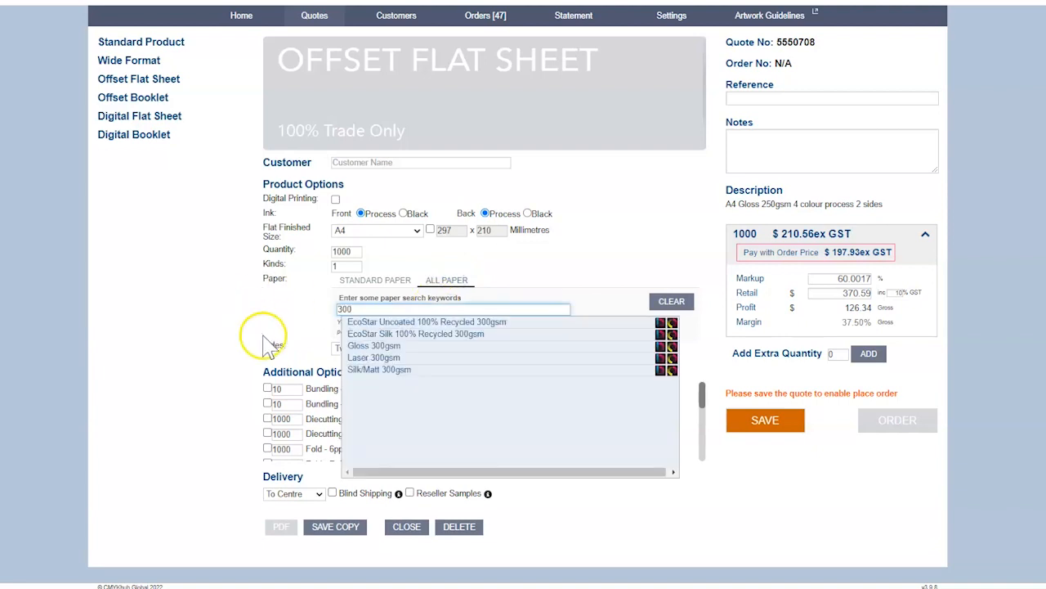
pyautogui.click(374, 357)
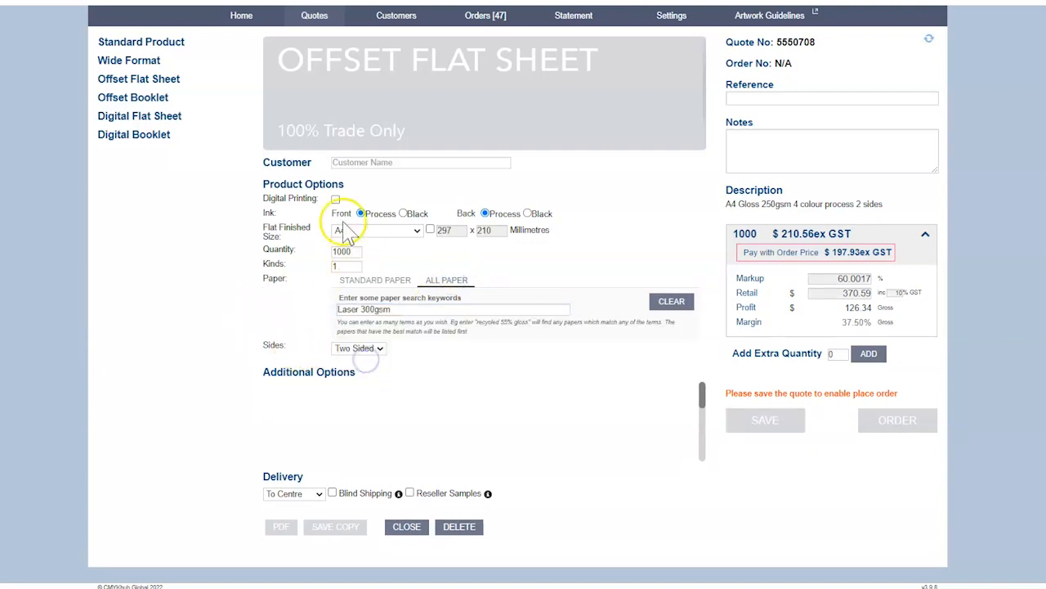
# - Compare digital against offset pricing, keep offset four-colour, and close to the quotes list
pyautogui.click(335, 200)
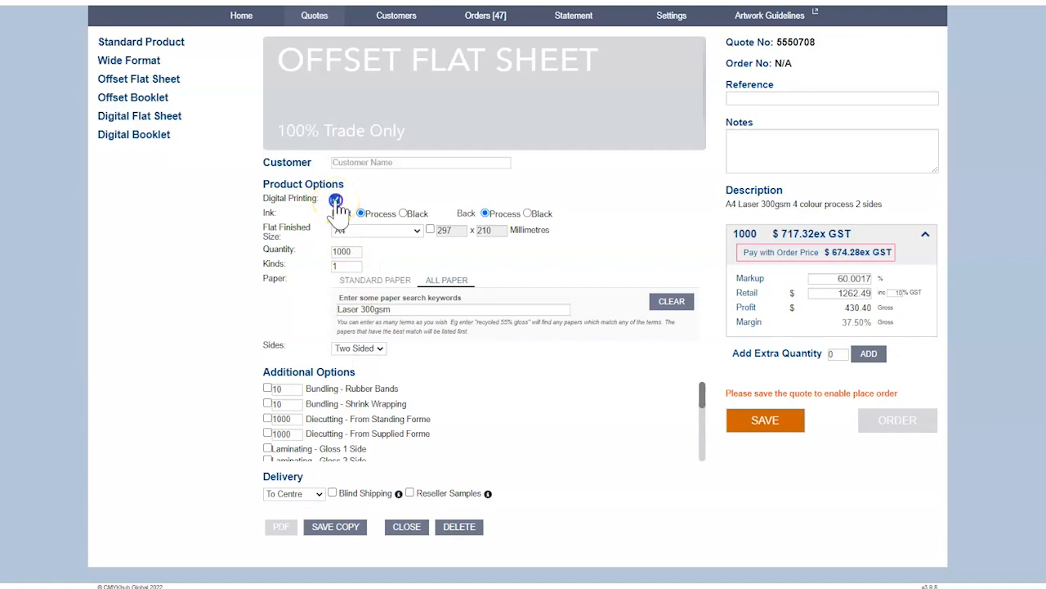
pyautogui.click(335, 201)
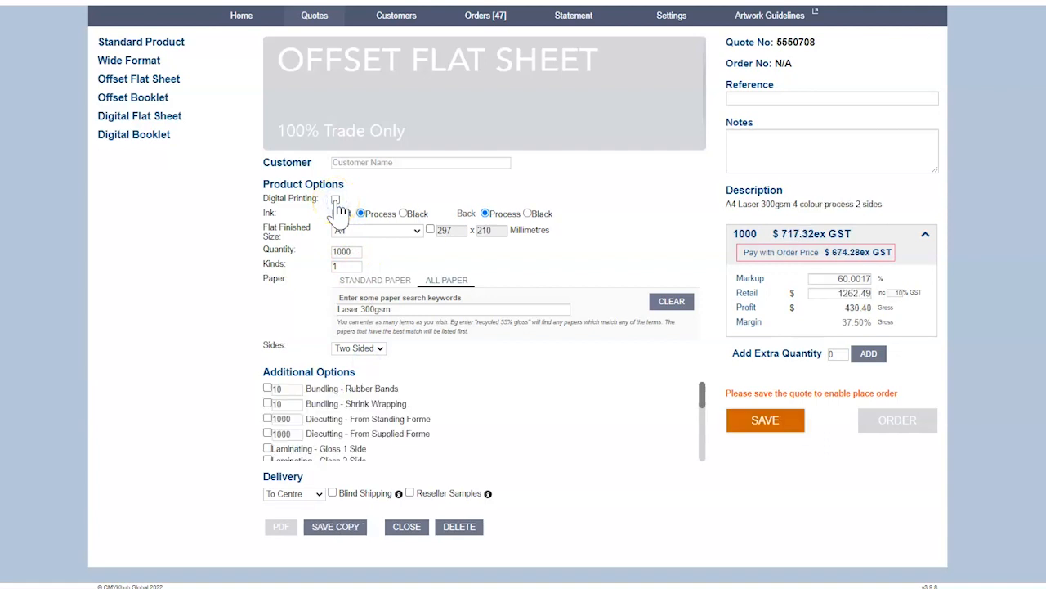
pyautogui.click(335, 200)
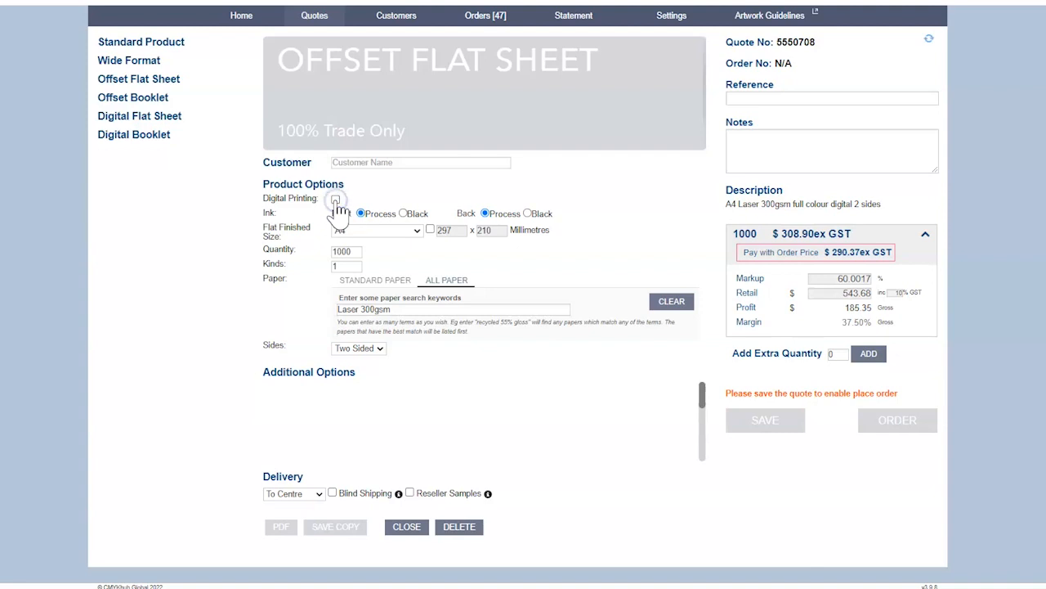
pyautogui.click(336, 198)
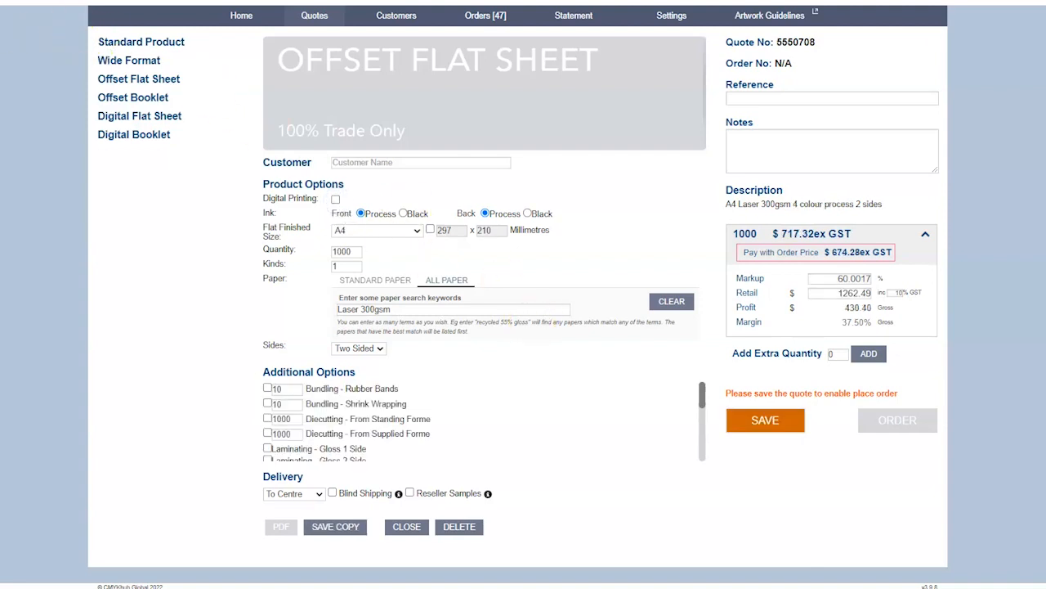
pyautogui.click(314, 15)
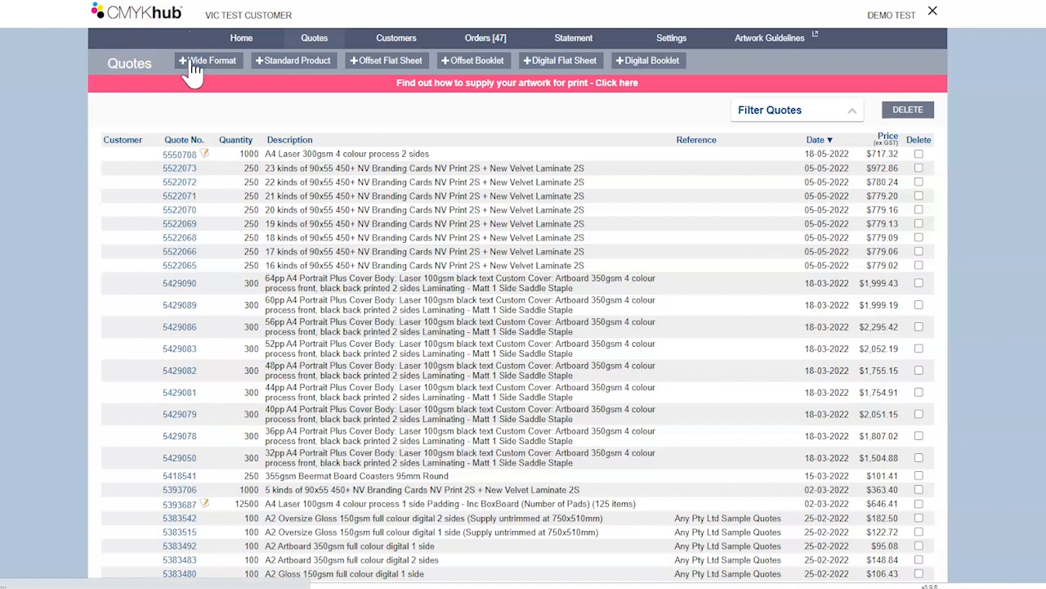
# - Start a Wide Format quote, browse Rigid Media, and select Monomeric Sticker from the sticker products
pyautogui.click(209, 59)
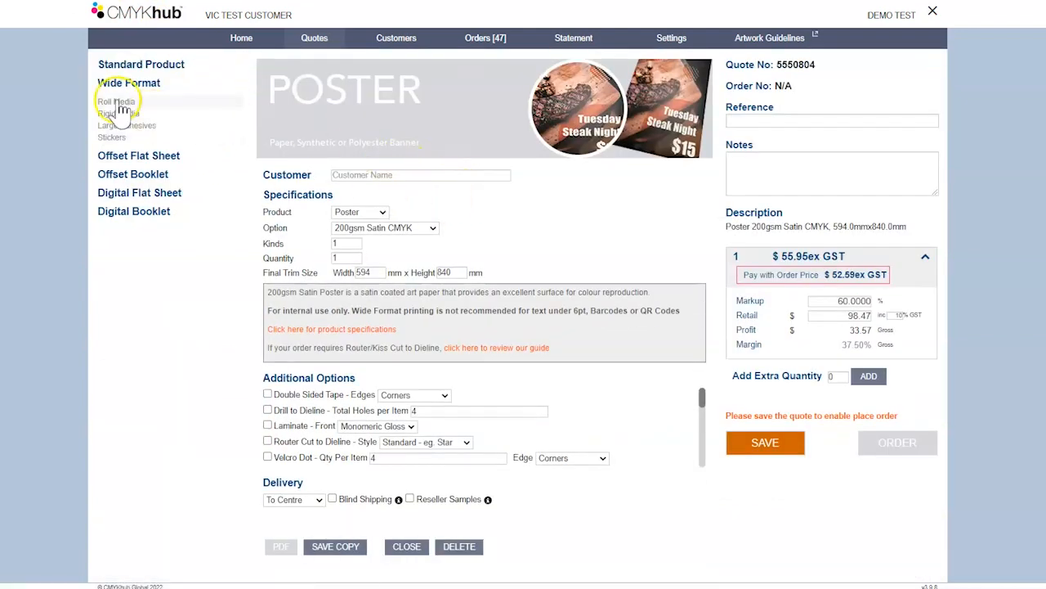
pyautogui.click(360, 212)
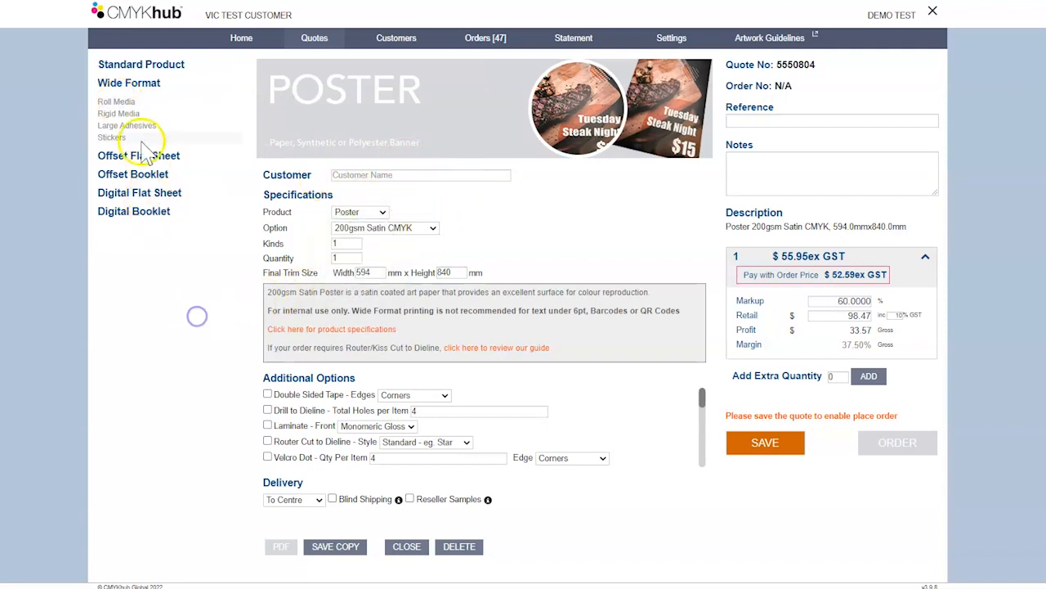
pyautogui.click(112, 137)
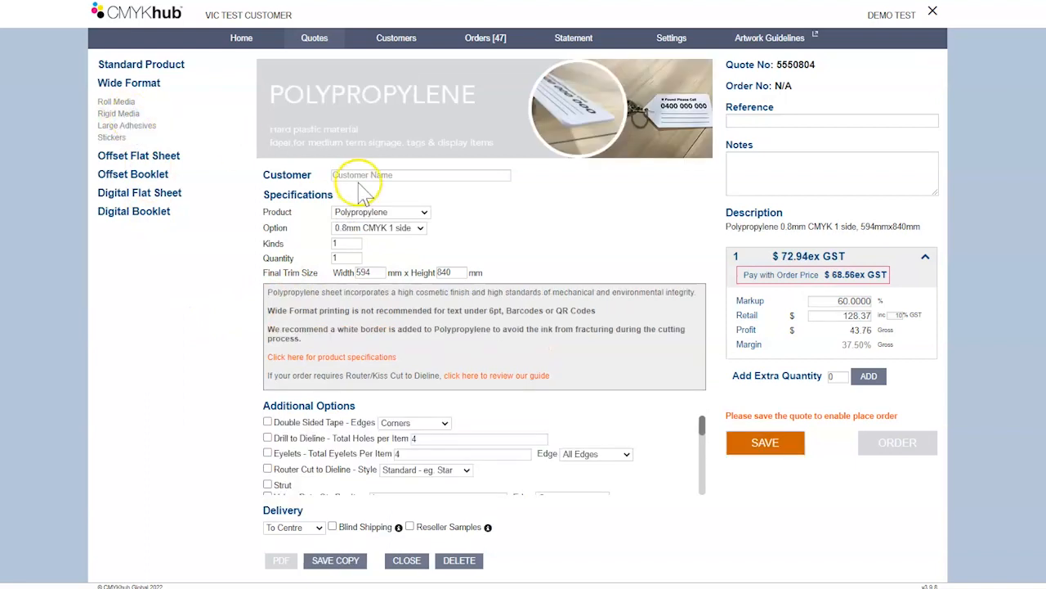
pyautogui.click(380, 212)
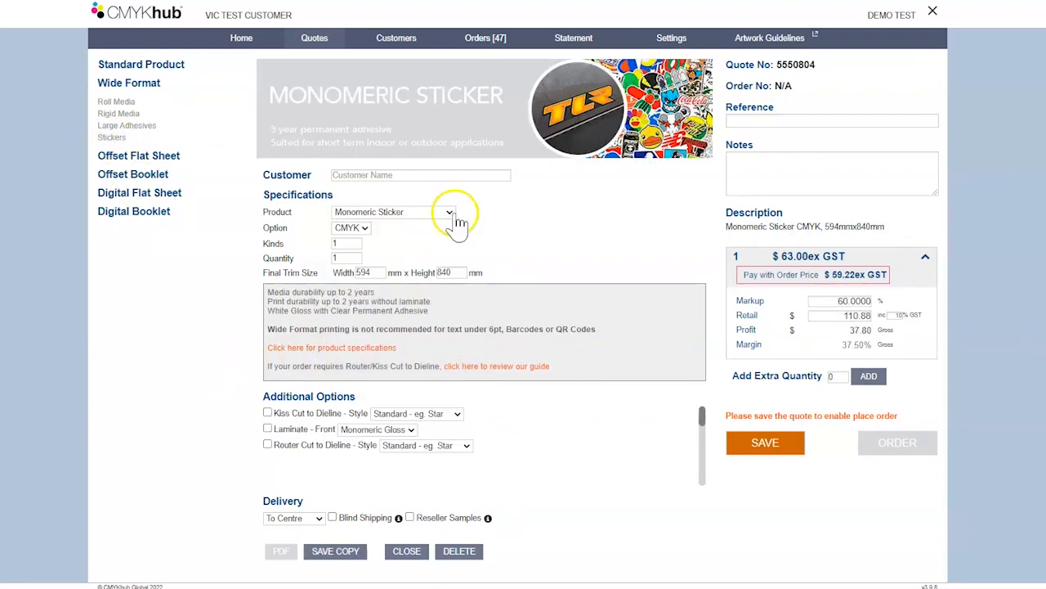
pyautogui.click(448, 211)
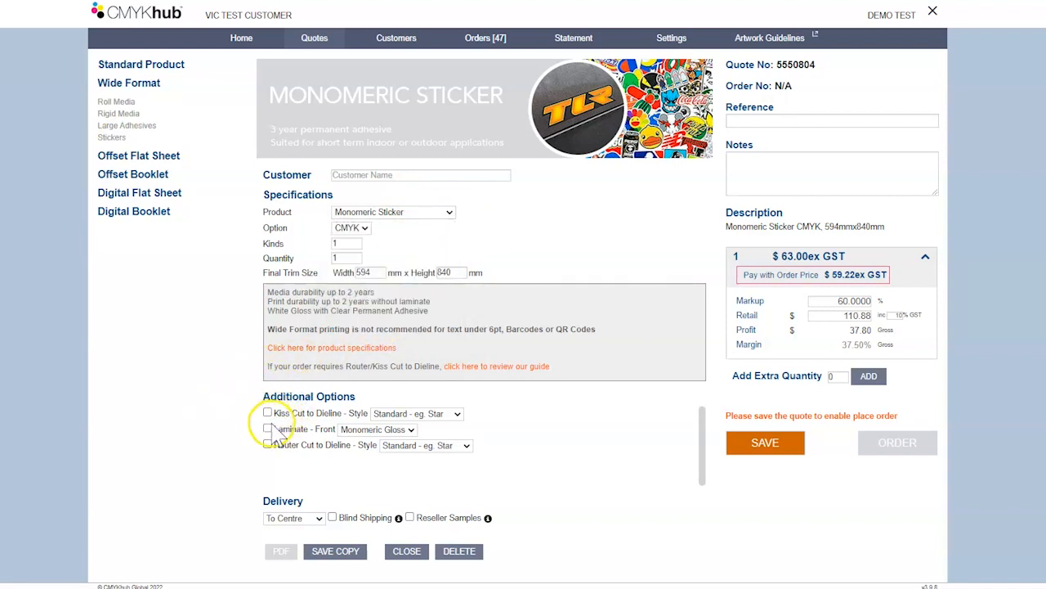
# - Switch the product to TEKbond ACM under Rigid Media and view its product specifications
pyautogui.click(393, 212)
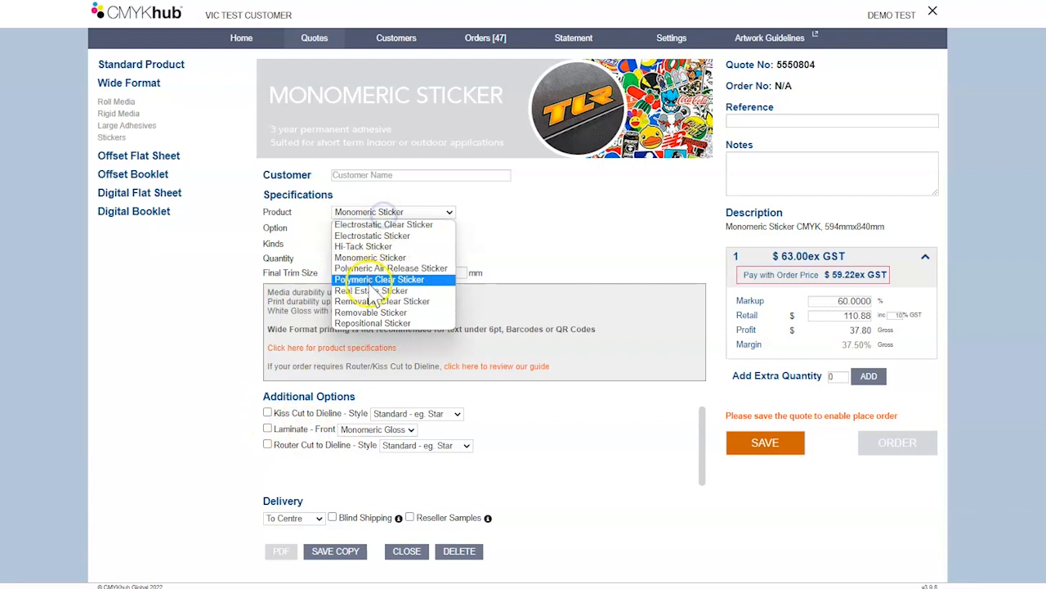
pyautogui.click(366, 290)
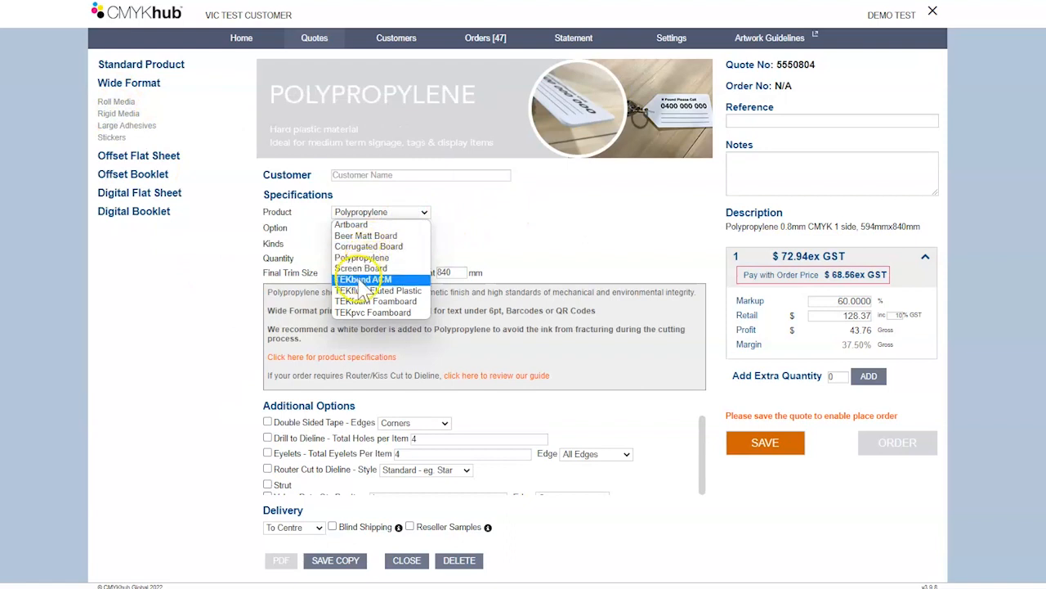
pyautogui.click(364, 278)
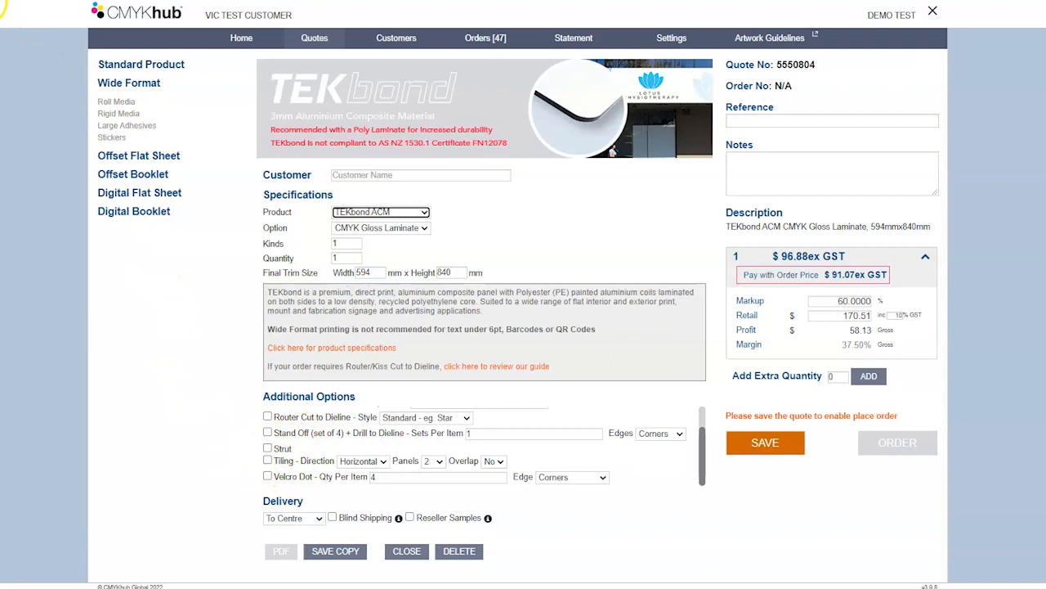
pyautogui.click(331, 348)
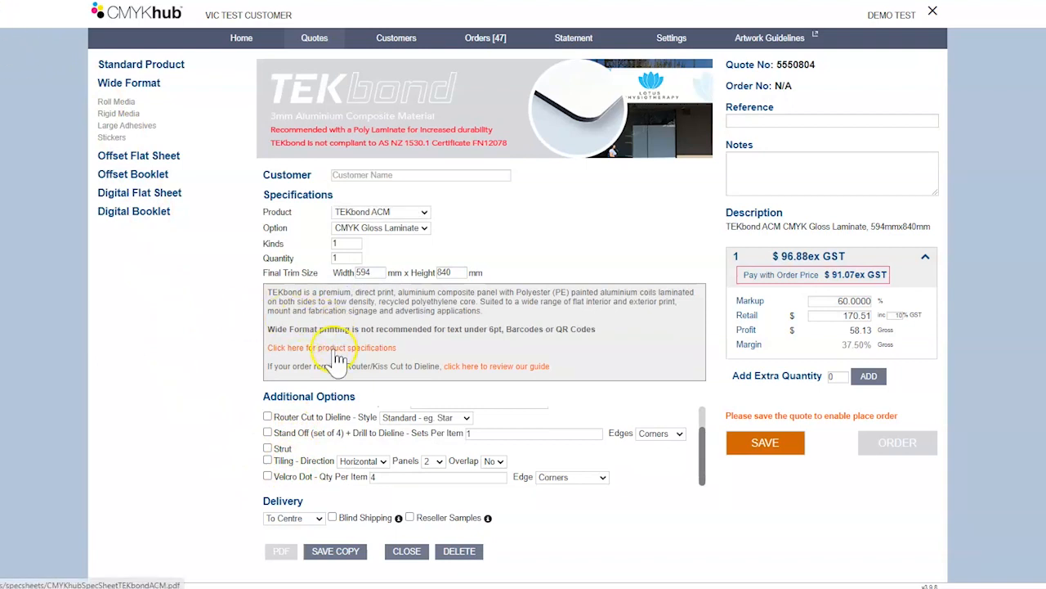
pyautogui.click(331, 347)
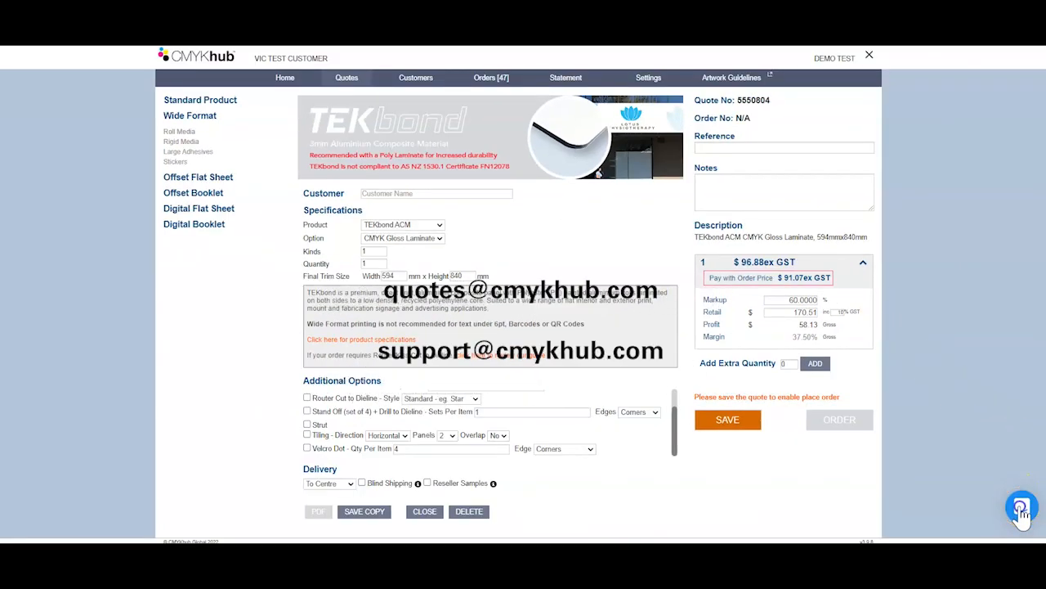
# - Open the support chat and choose the 'I need help using Hublink' topic
pyautogui.click(1022, 507)
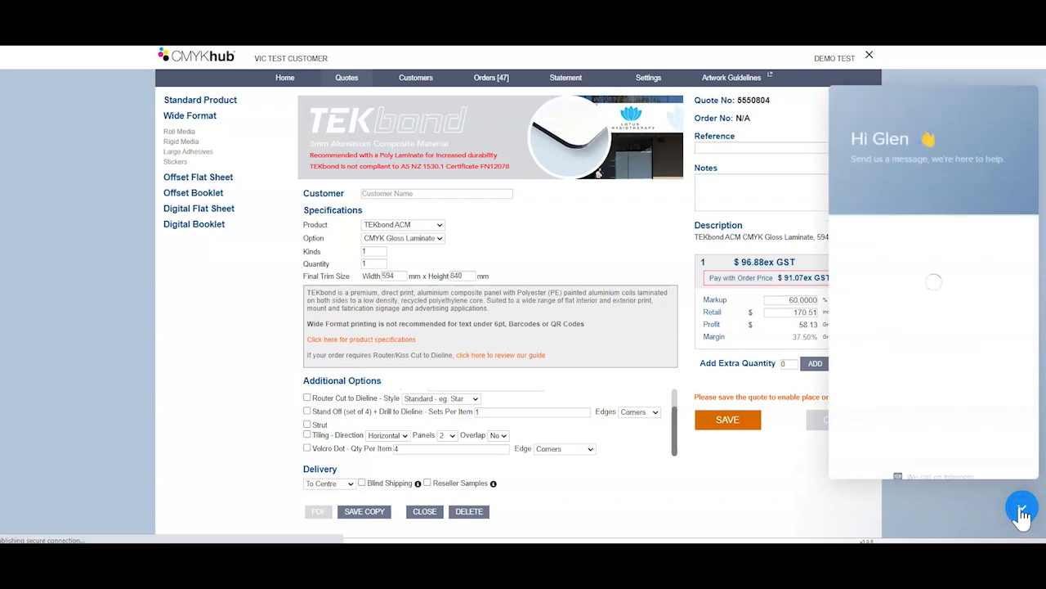
pyautogui.click(1022, 507)
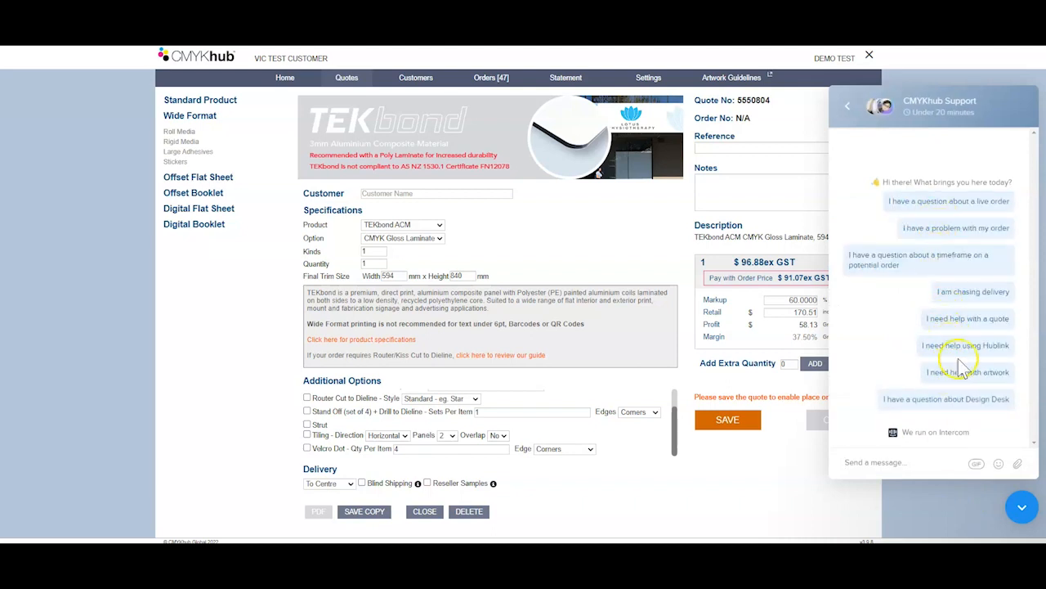
pyautogui.click(968, 318)
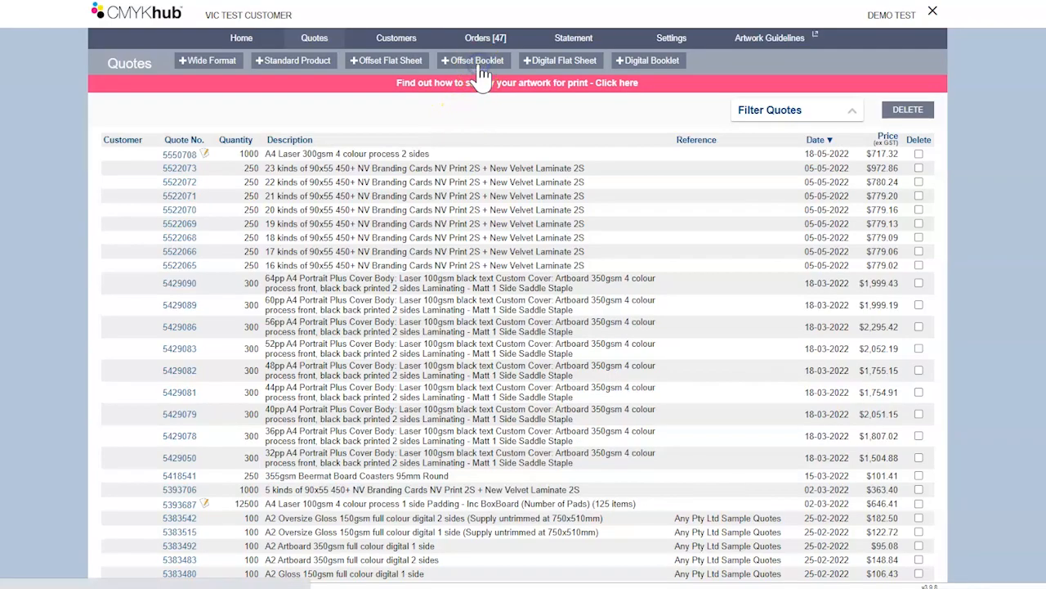
# - Start a new Offset Booklet quote from the Quotes page
pyautogui.click(473, 60)
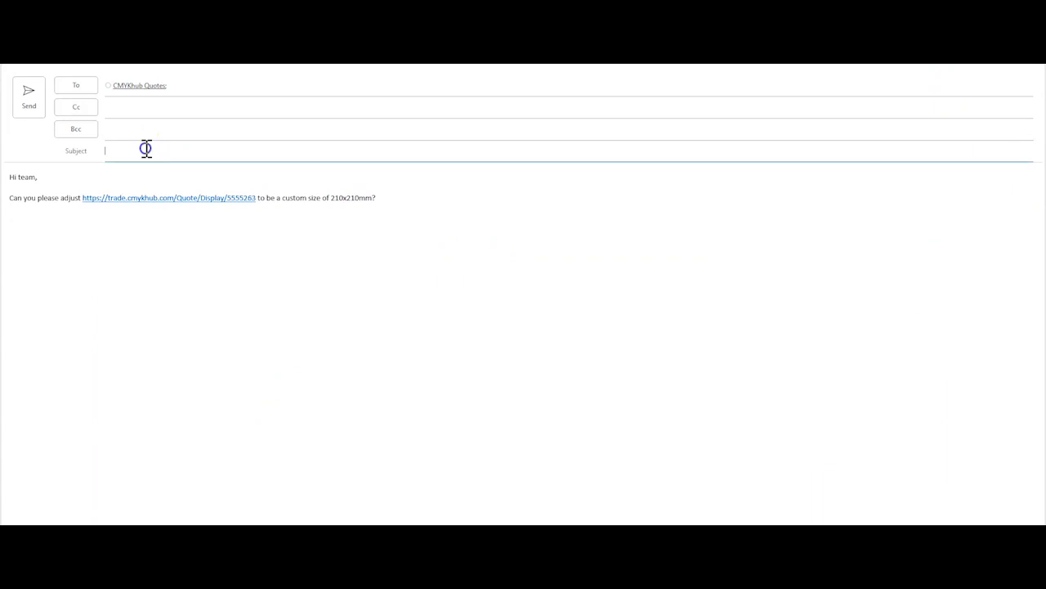
# - Send the quotes-team email with the subject 'Custom Quote Required'
pyautogui.write('Custom')
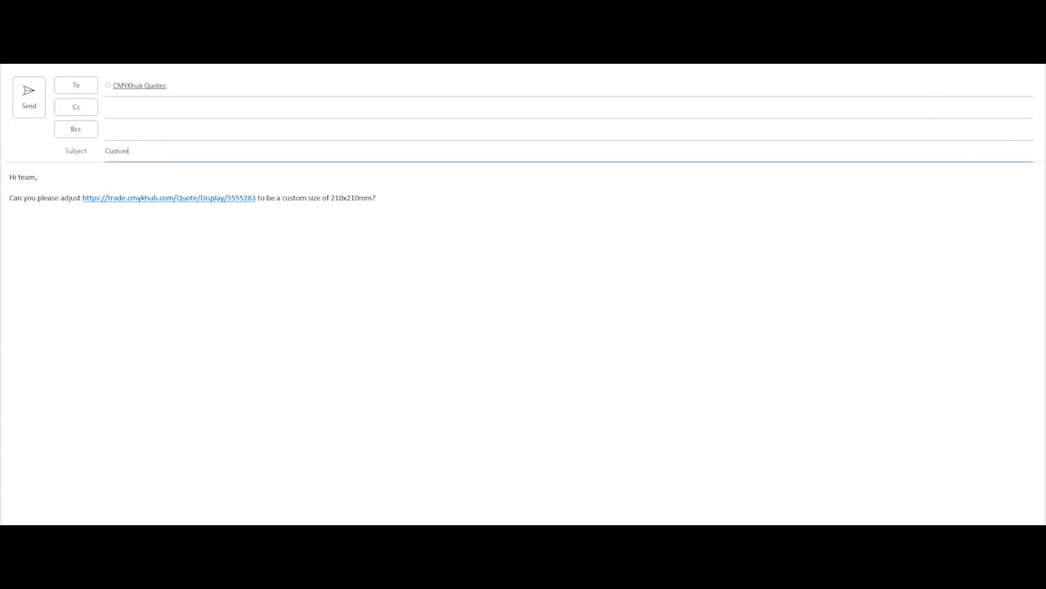
pyautogui.write('Quote')
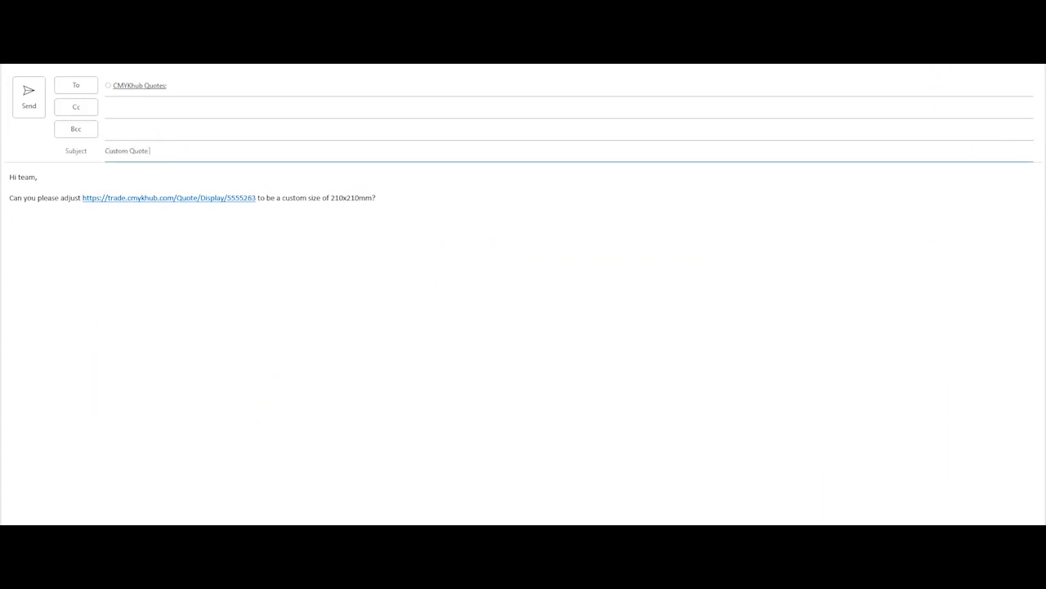
pyautogui.write('Required')
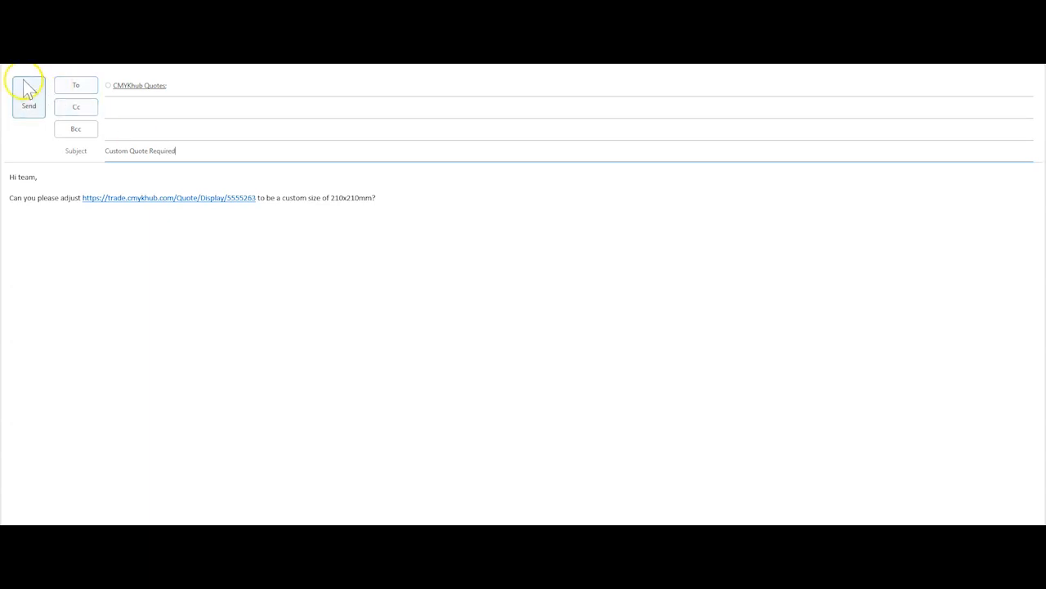
pyautogui.click(168, 197)
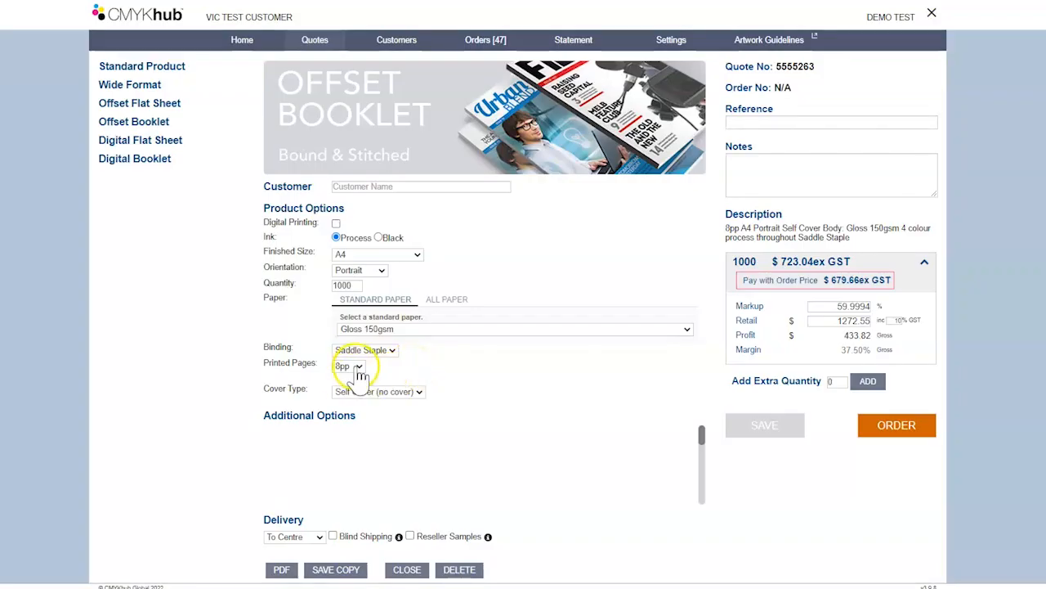
# - Keep the booklet at 8 pages and give it a custom cover with Gloss 250gsm paper
pyautogui.click(348, 365)
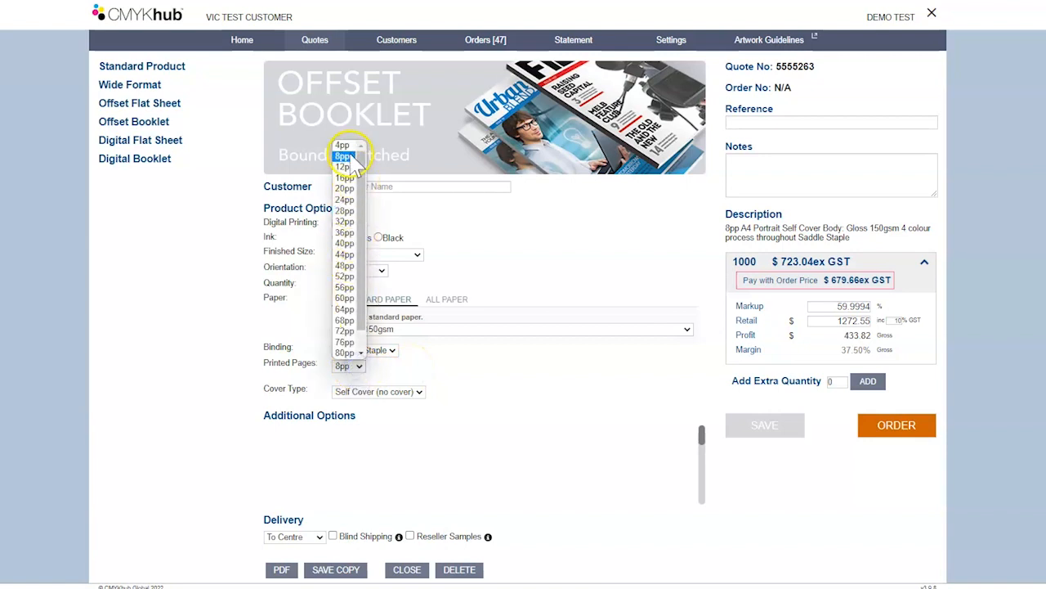
pyautogui.click(342, 155)
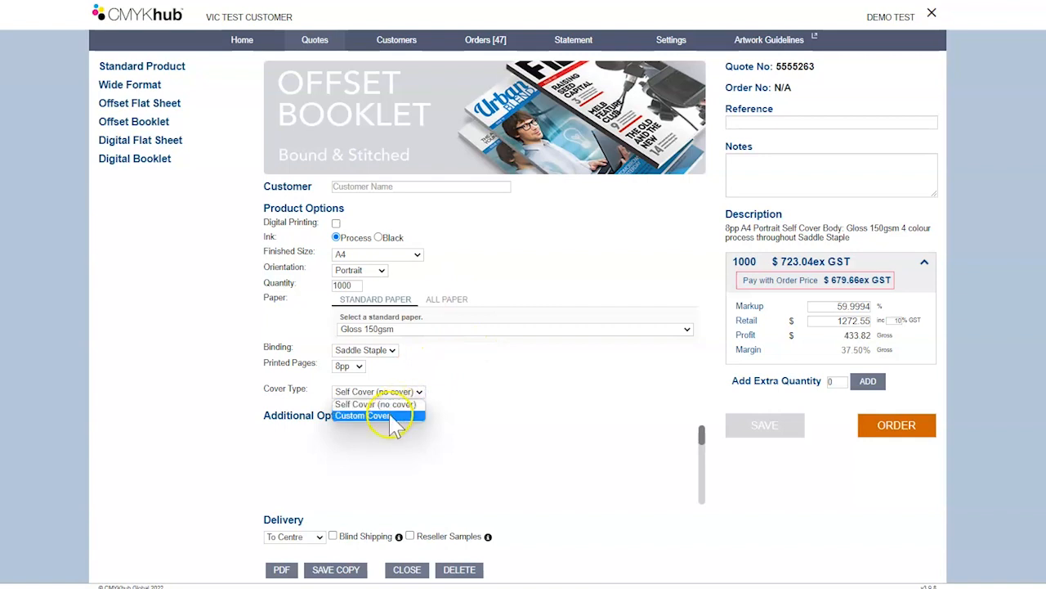
pyautogui.click(375, 415)
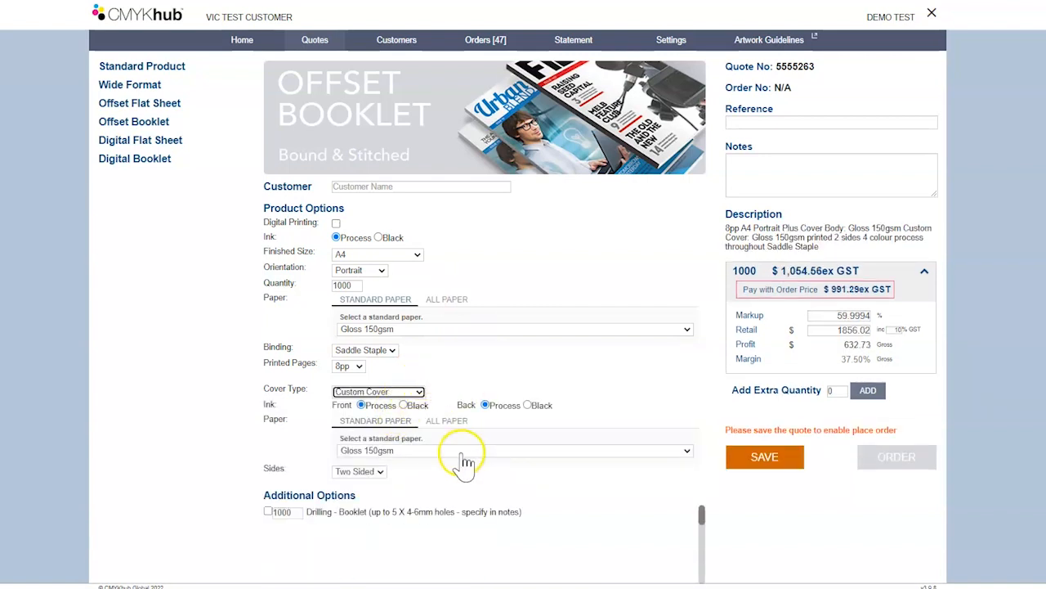
pyautogui.click(515, 450)
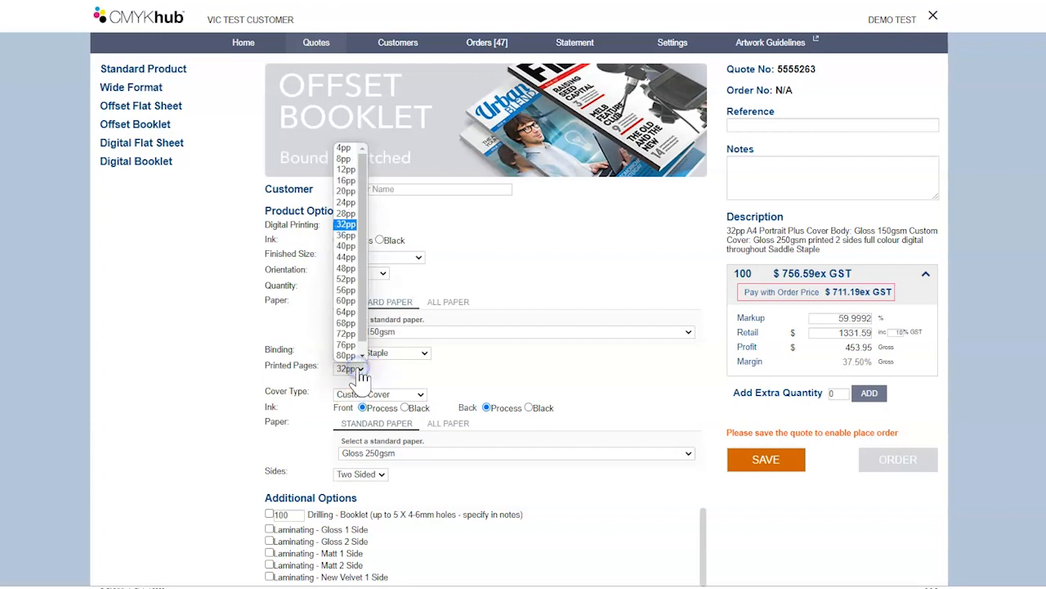
# - Set the booklet to 32 pages with perfect binding
pyautogui.click(382, 353)
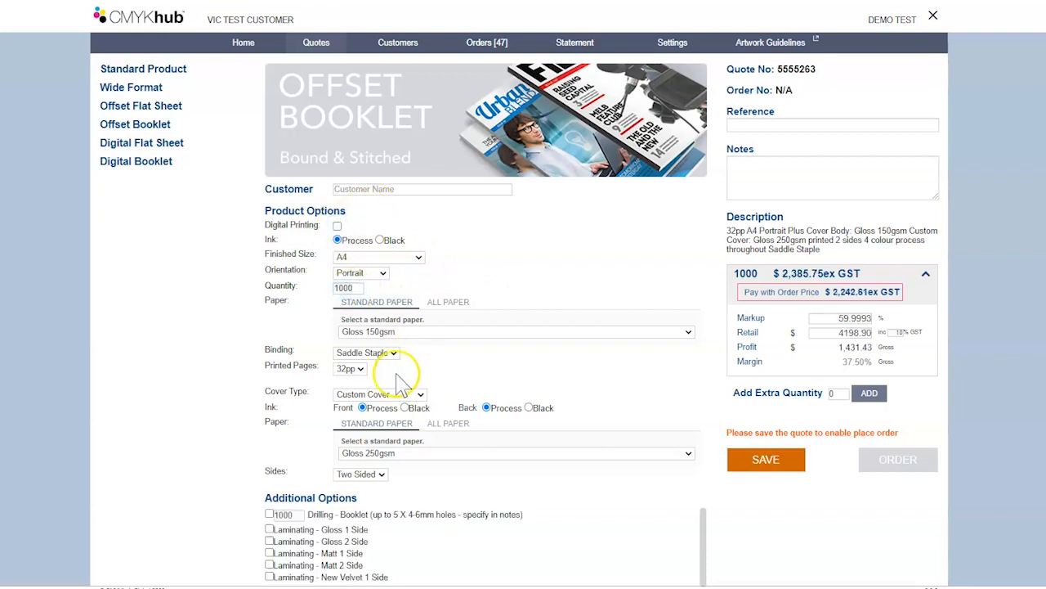
pyautogui.click(366, 353)
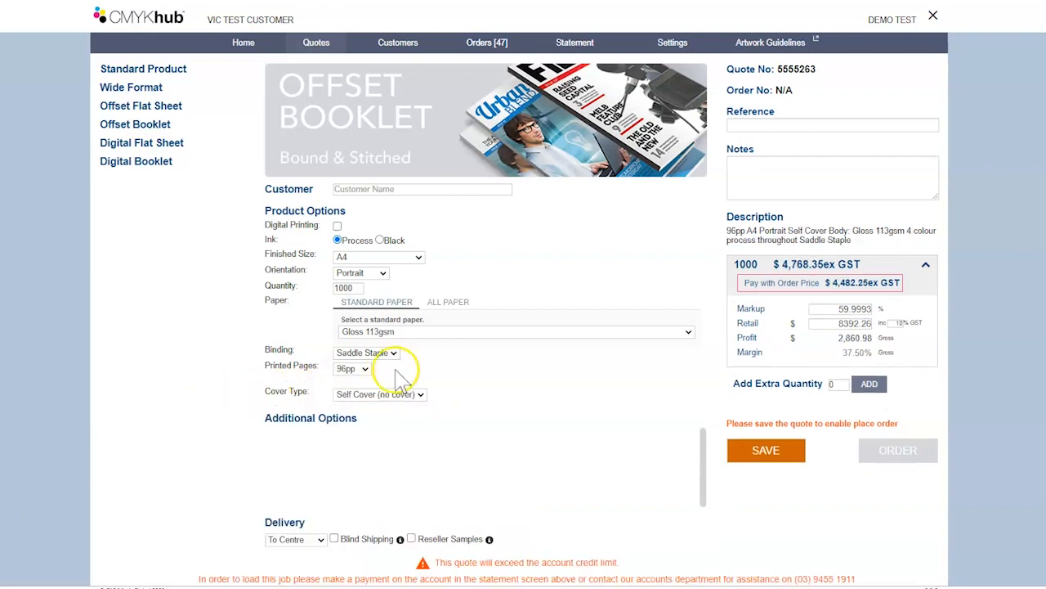
pyautogui.click(365, 352)
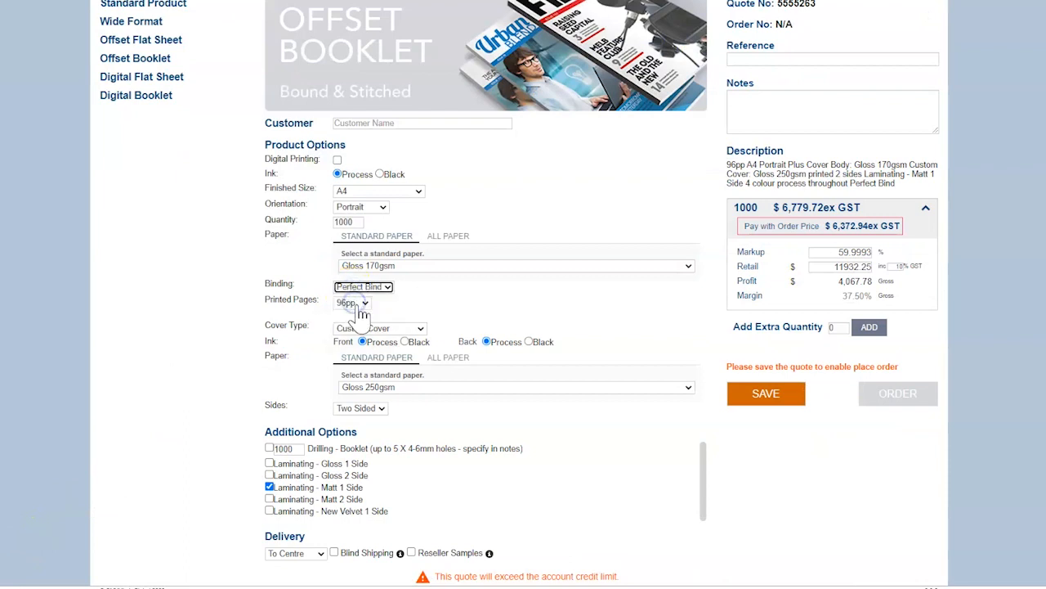
# - Change to 56 pages with one-side matt lamination, then reopen the business card quote
pyautogui.click(351, 302)
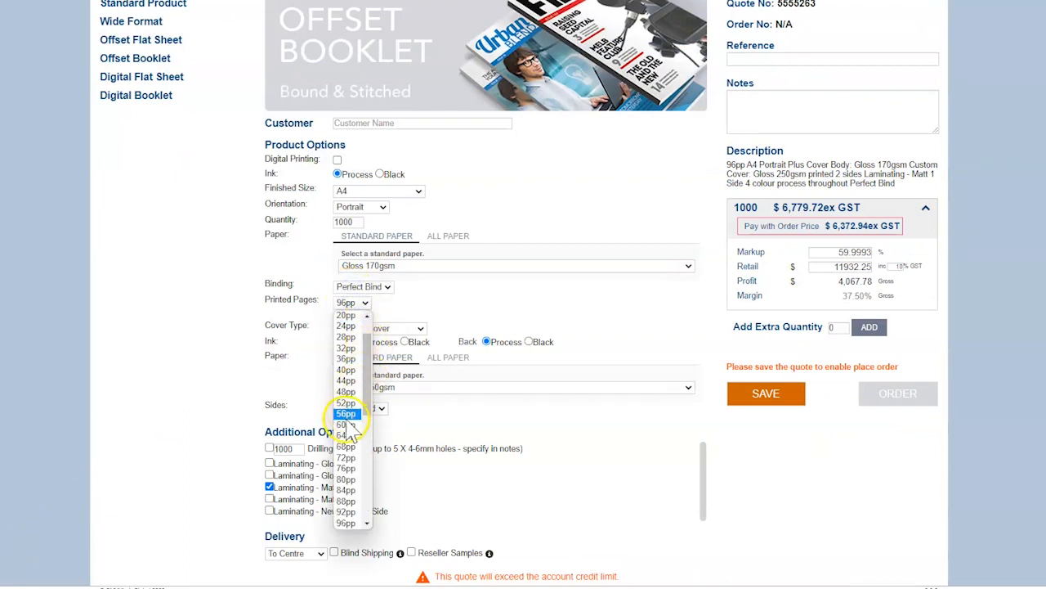
pyautogui.click(346, 358)
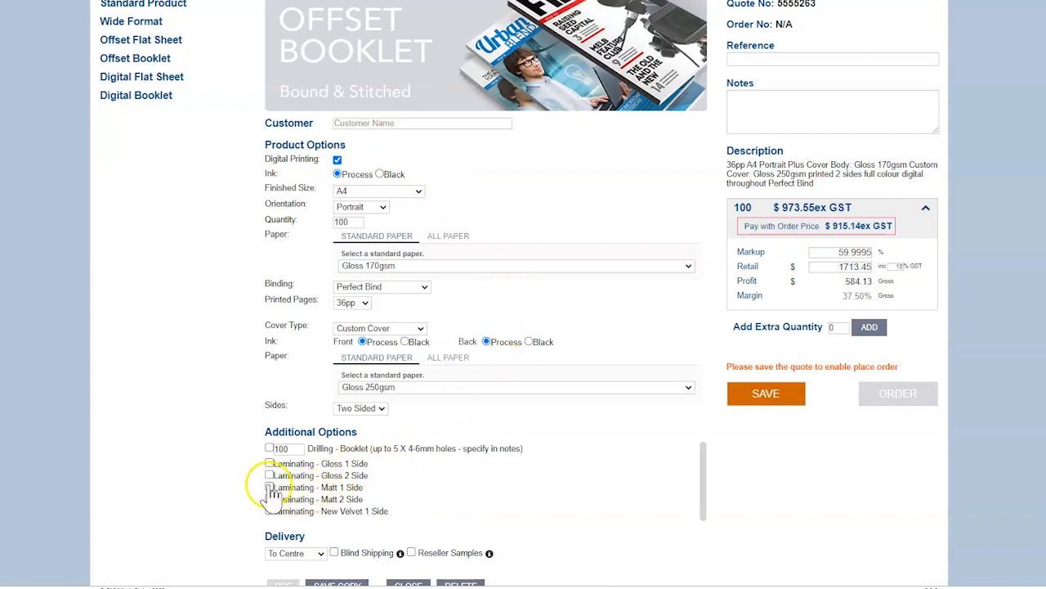
pyautogui.click(269, 487)
pyautogui.write('300')
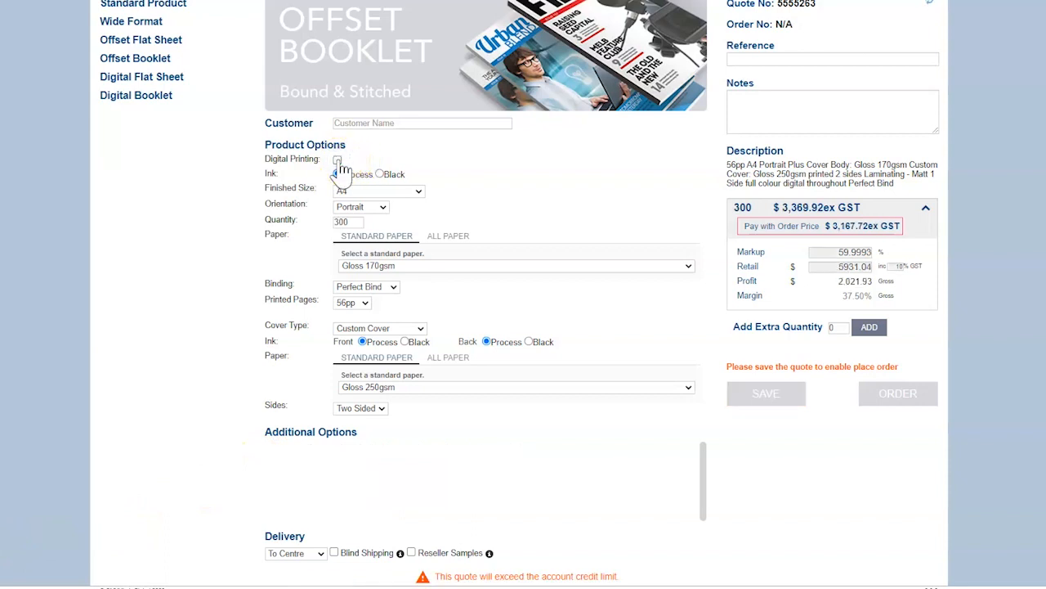
pyautogui.click(362, 173)
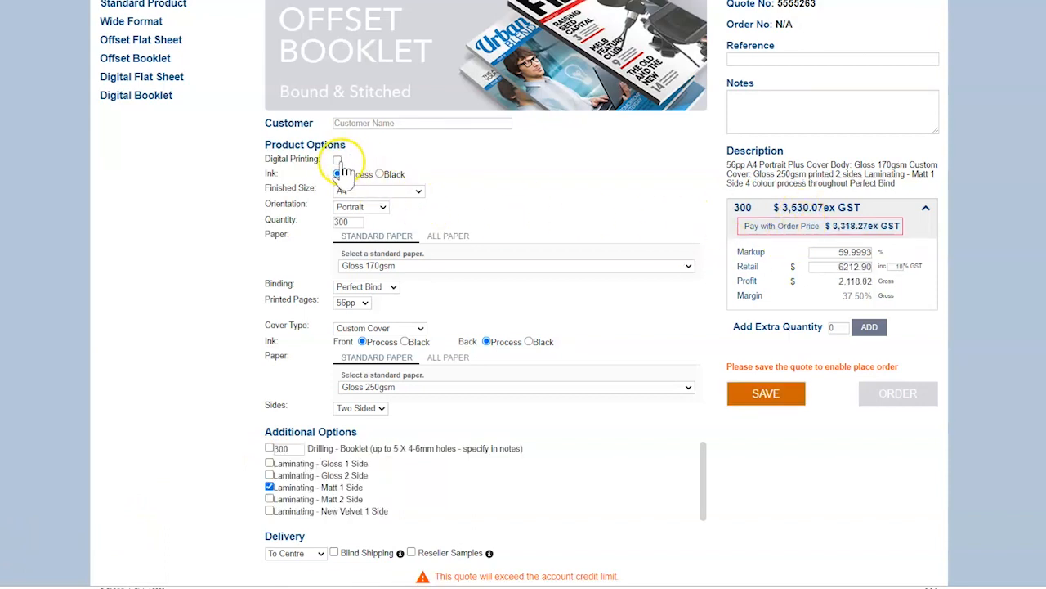
pyautogui.click(337, 159)
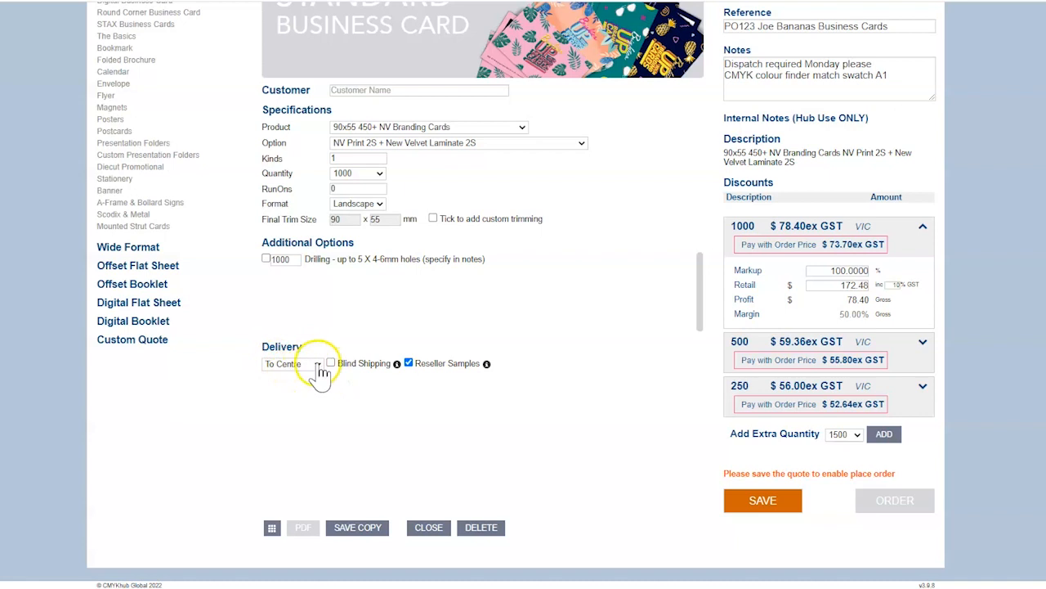
# - Set delivery to the customer's address after trying pickup, and toggle Reseller Samples
pyautogui.click(292, 363)
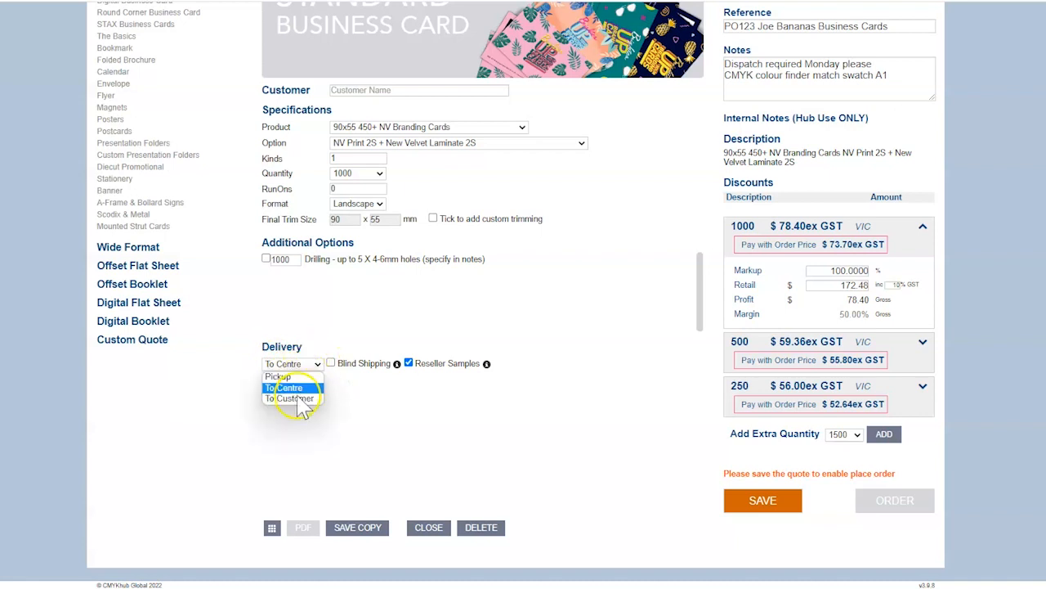
pyautogui.click(284, 398)
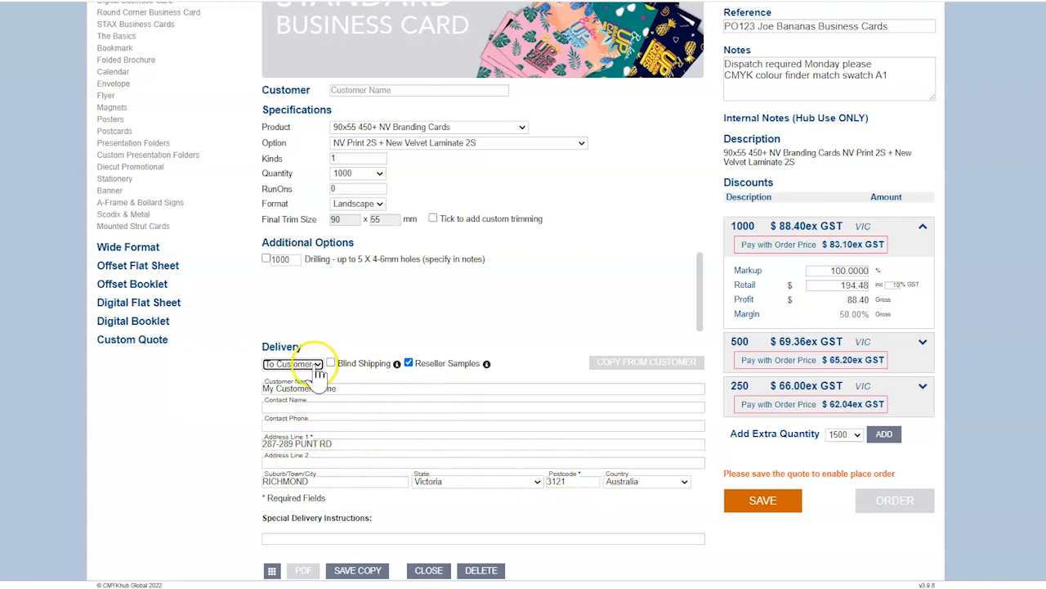
pyautogui.click(292, 363)
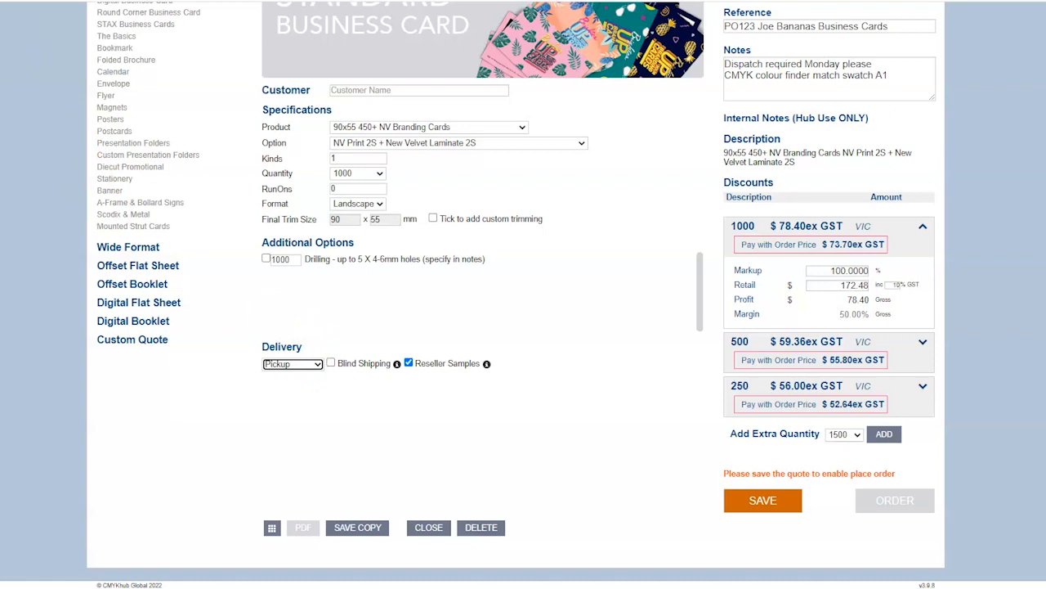
pyautogui.click(291, 363)
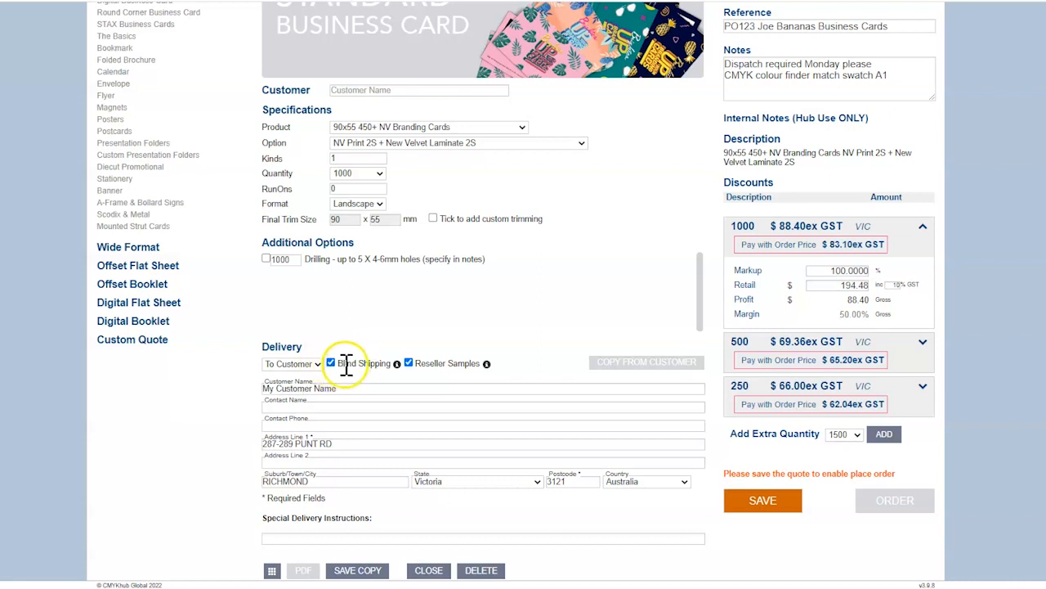
pyautogui.moveTo(397, 363)
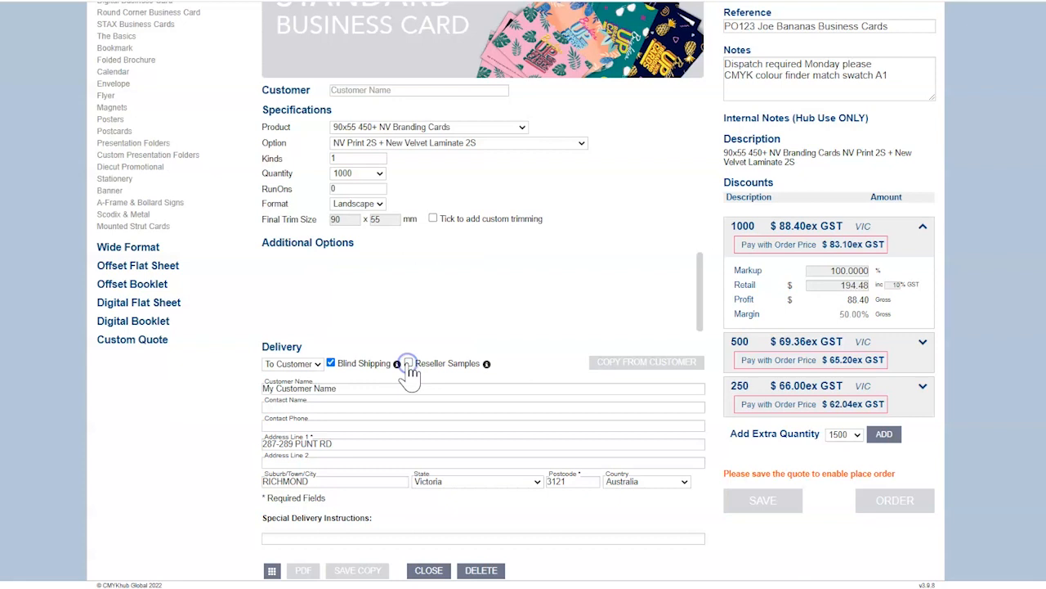
pyautogui.click(407, 363)
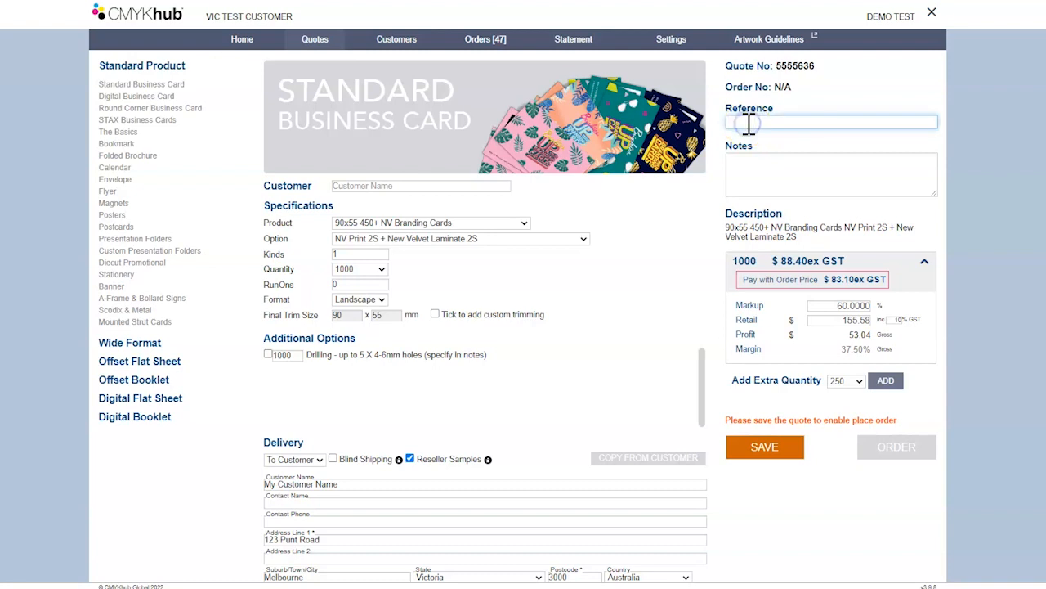
# - Enter the reference 'PO123 Joe Bananas Business Cards'
pyautogui.write('PO123')
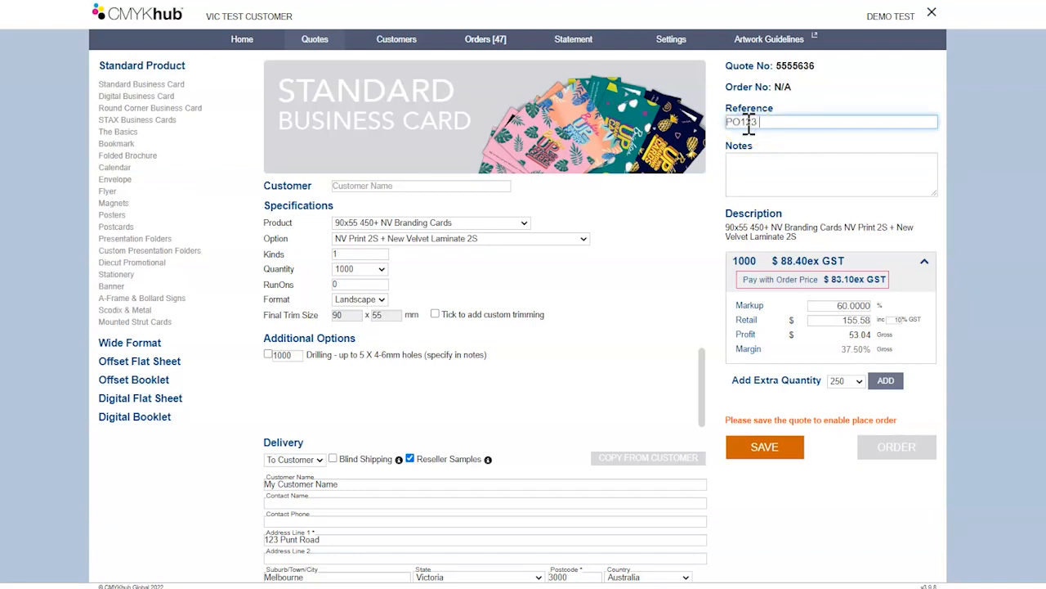
pyautogui.write('Joe Banan')
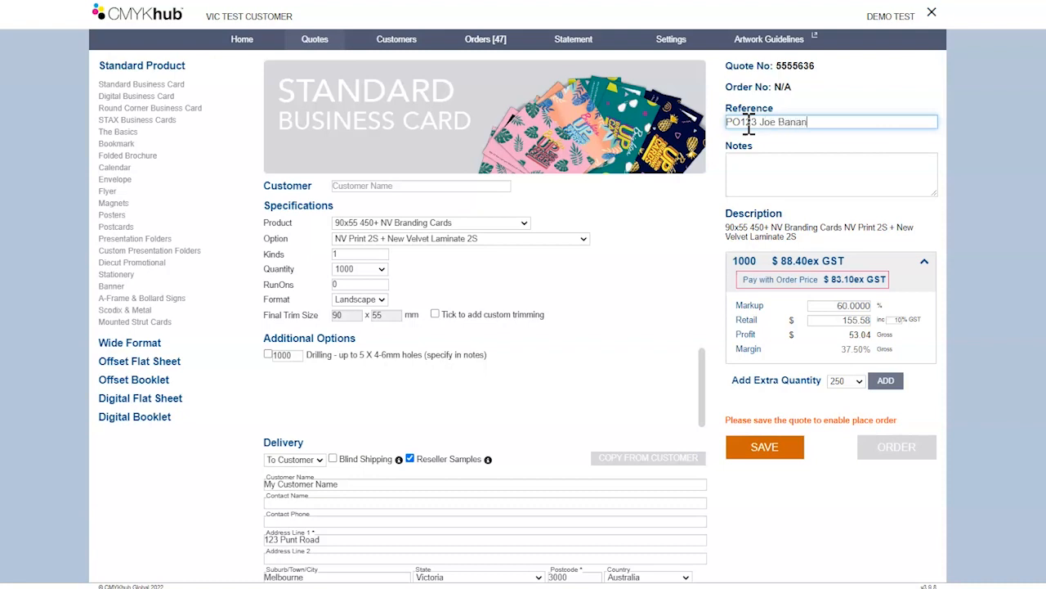
pyautogui.write('as')
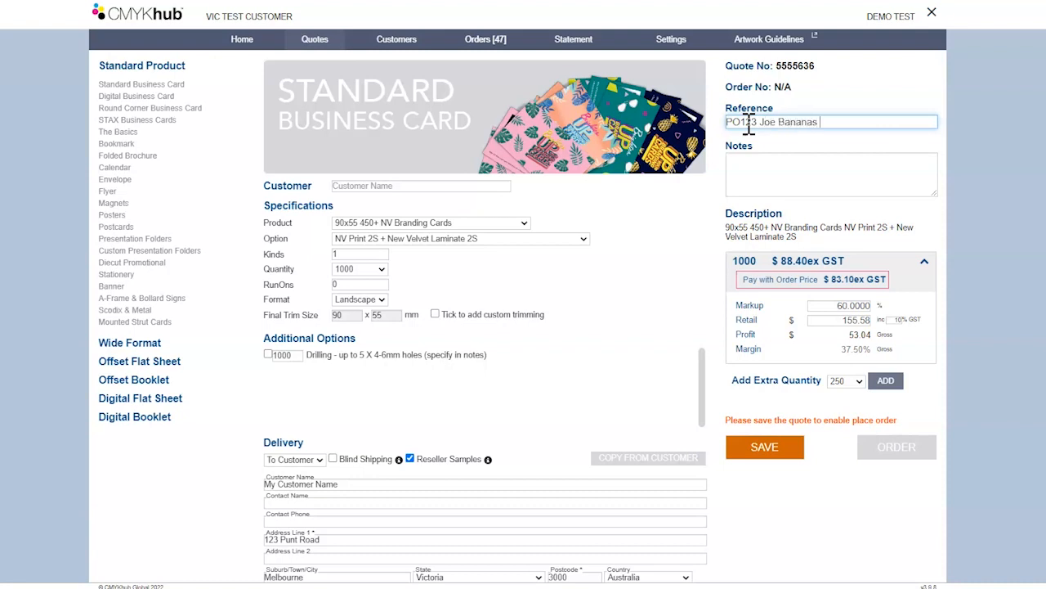
pyautogui.write('Business Cards')
pyautogui.click(831, 174)
pyautogui.write('Dispatch required')
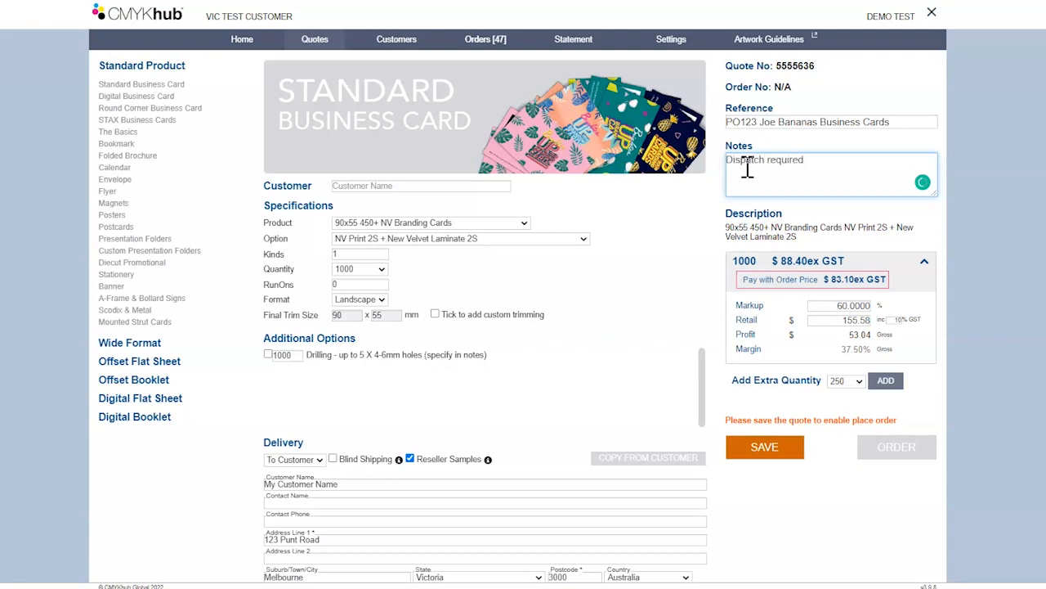
# - Add notes asking for Monday dispatch and CMYK colour-finder matching
pyautogui.write('Monday')
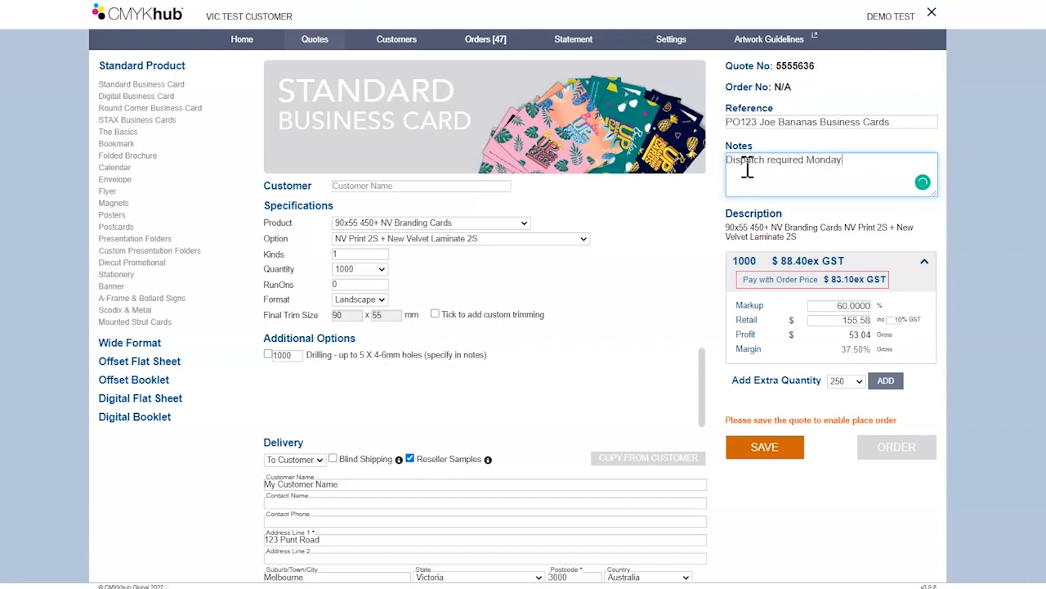
pyautogui.write('please')
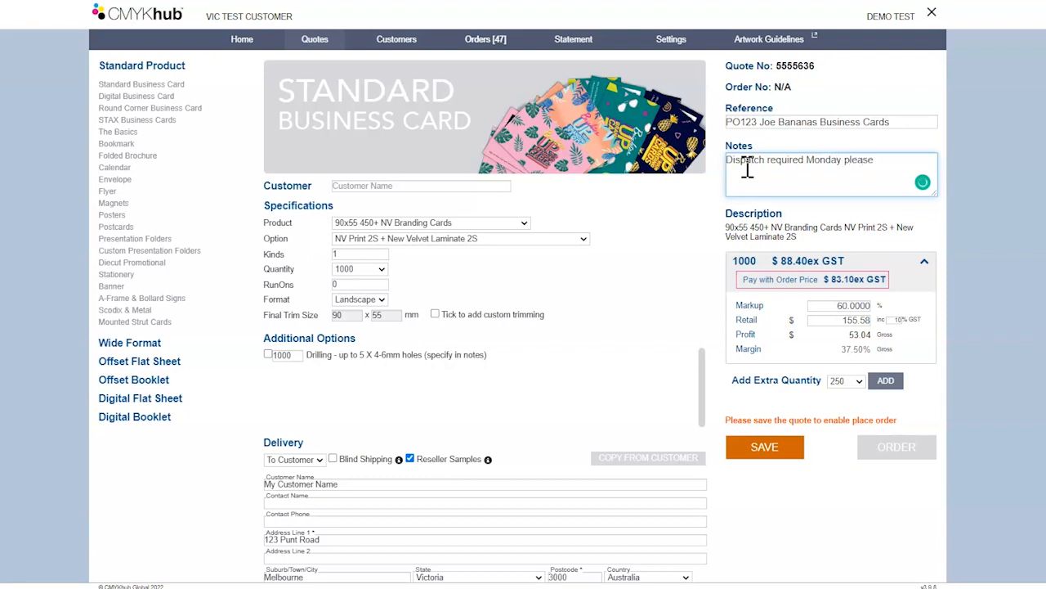
pyautogui.write('CMYK colour finder')
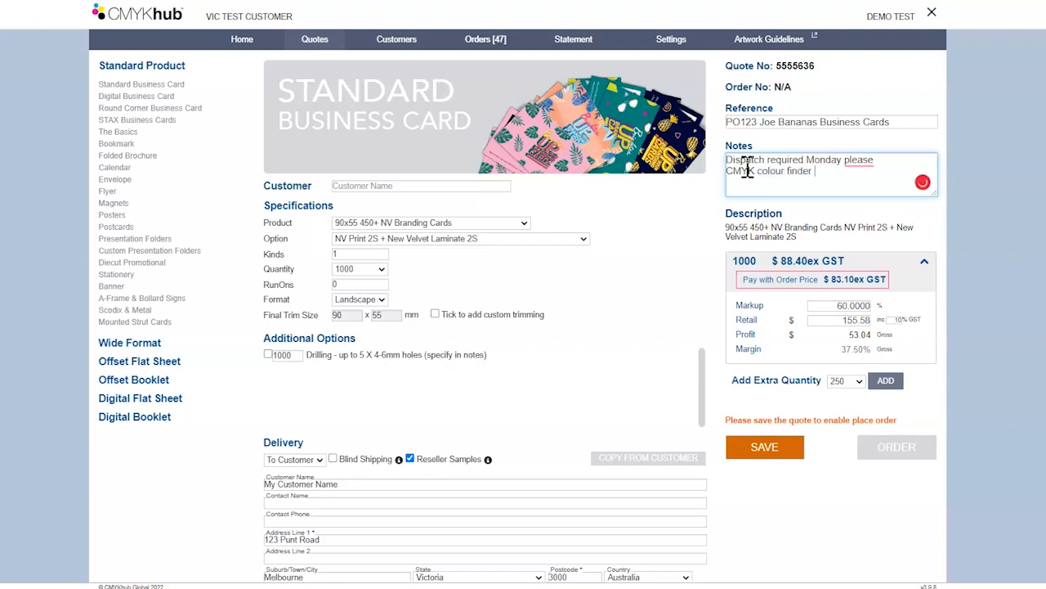
pyautogui.write('match swatch A1')
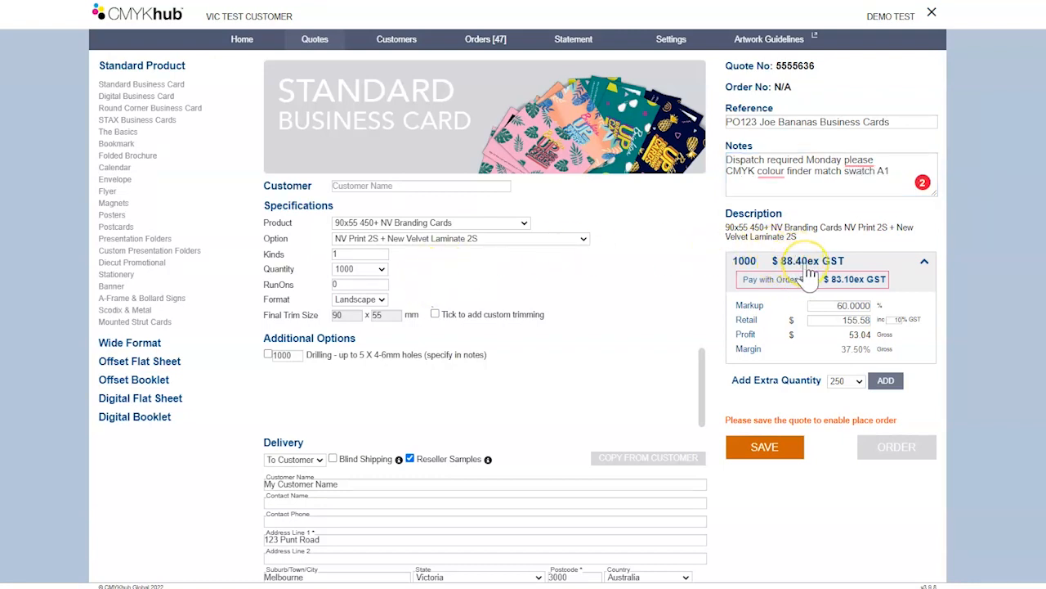
pyautogui.moveTo(883, 282)
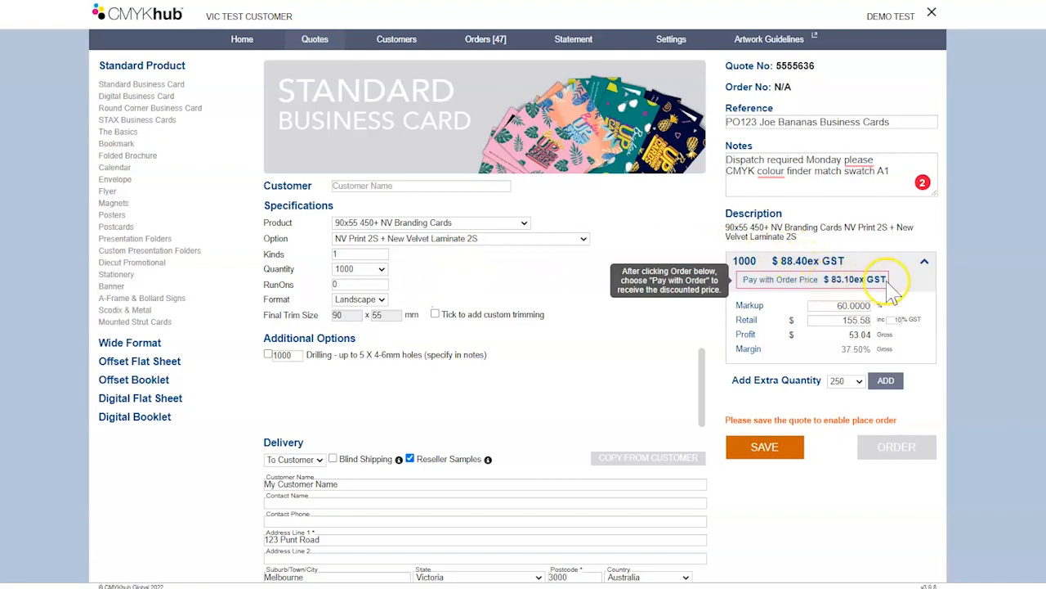
pyautogui.moveTo(854, 351)
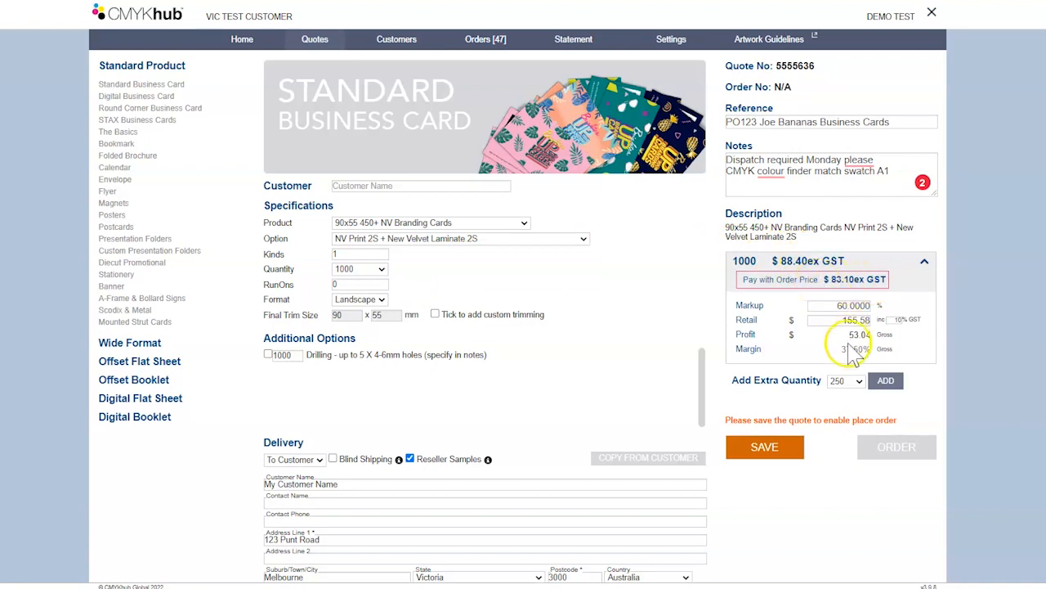
# - Replace the markup with 100.0000% so the retail price becomes $194.48
pyautogui.click(853, 304)
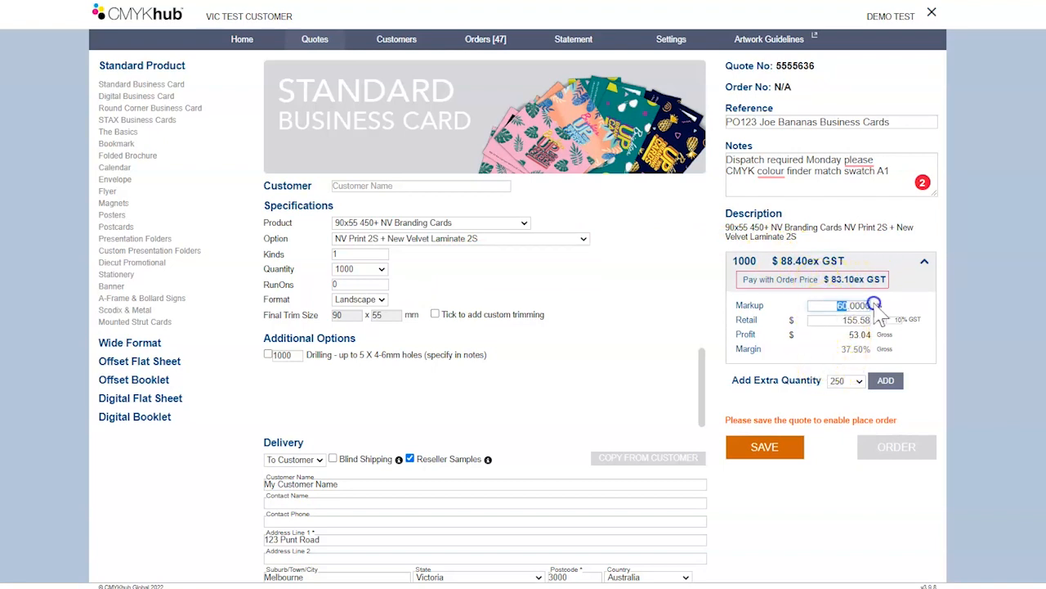
pyautogui.click(842, 305)
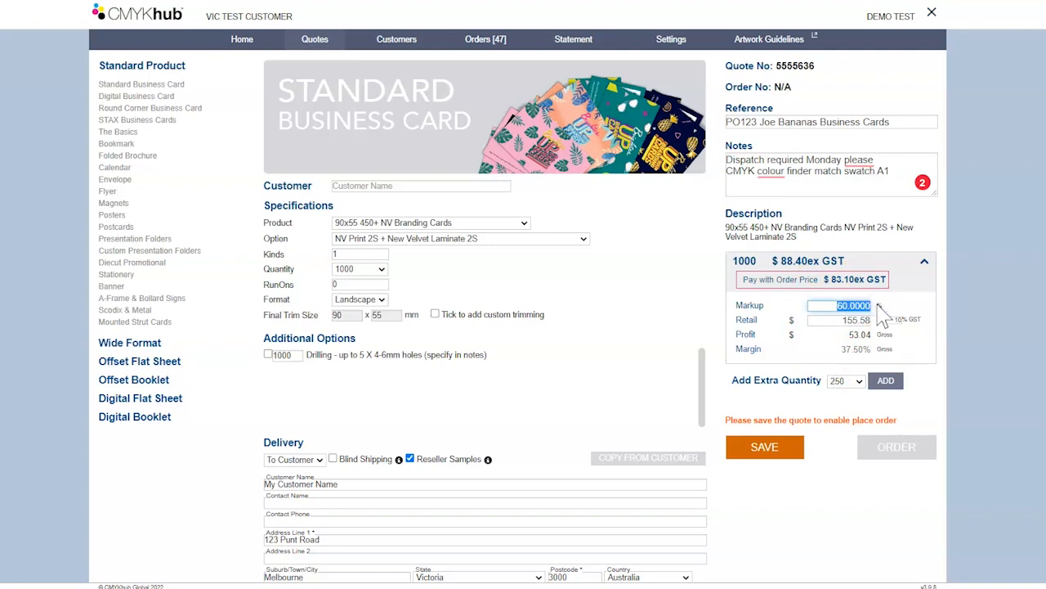
pyautogui.write('100.0000')
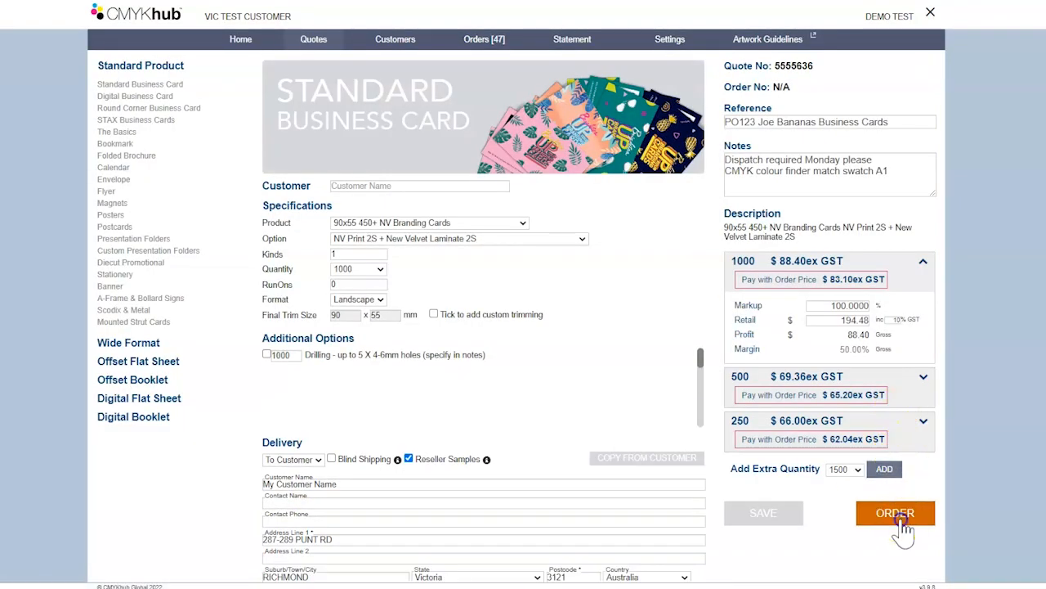
# - Place the order at standard terms, creating order 1810398 with Artwork Pending status
pyautogui.click(895, 513)
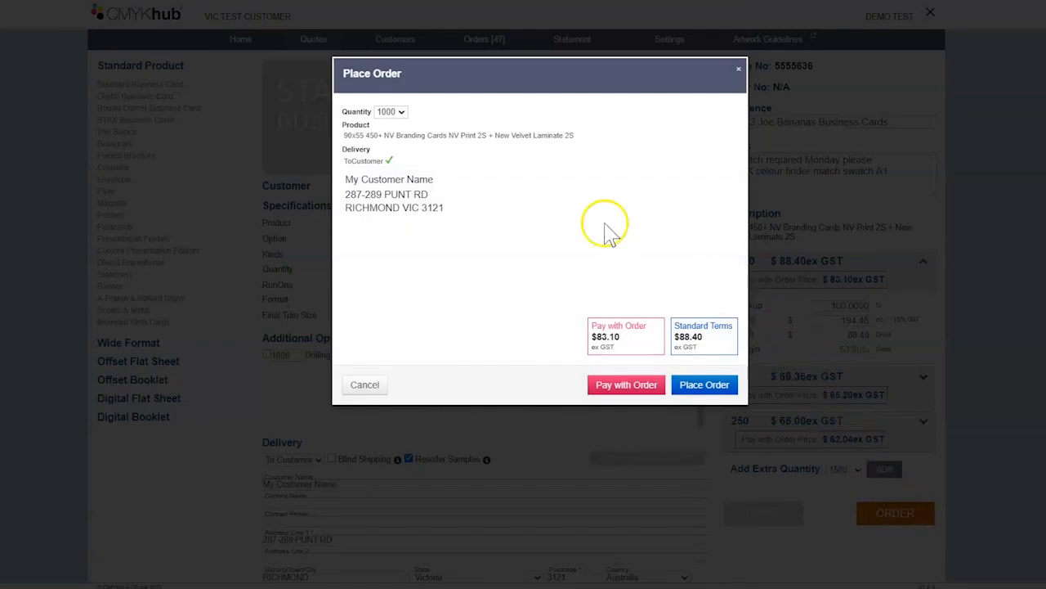
pyautogui.click(391, 111)
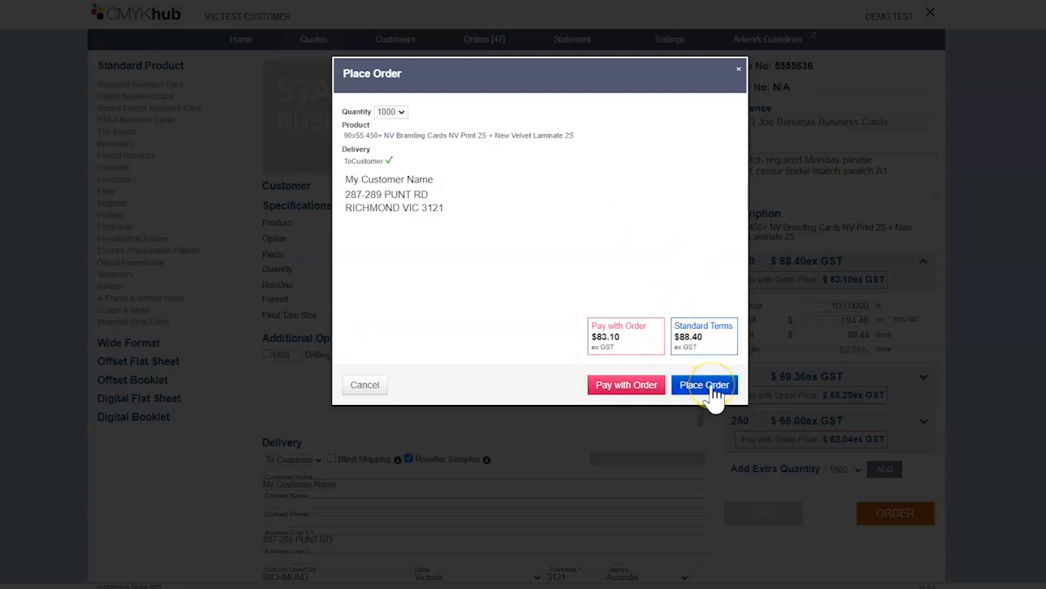
pyautogui.click(704, 384)
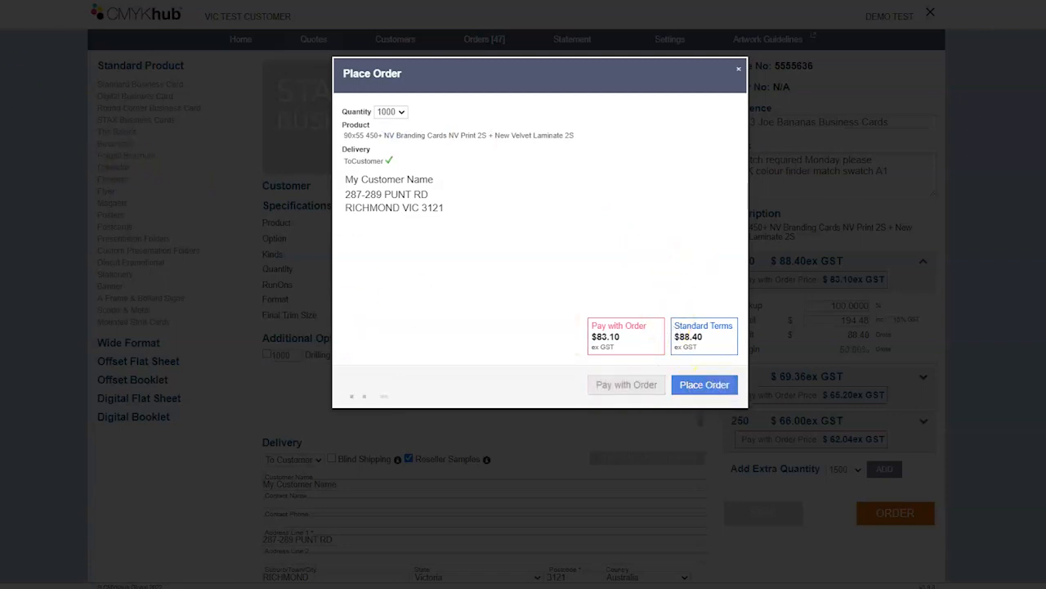
pyautogui.click(704, 385)
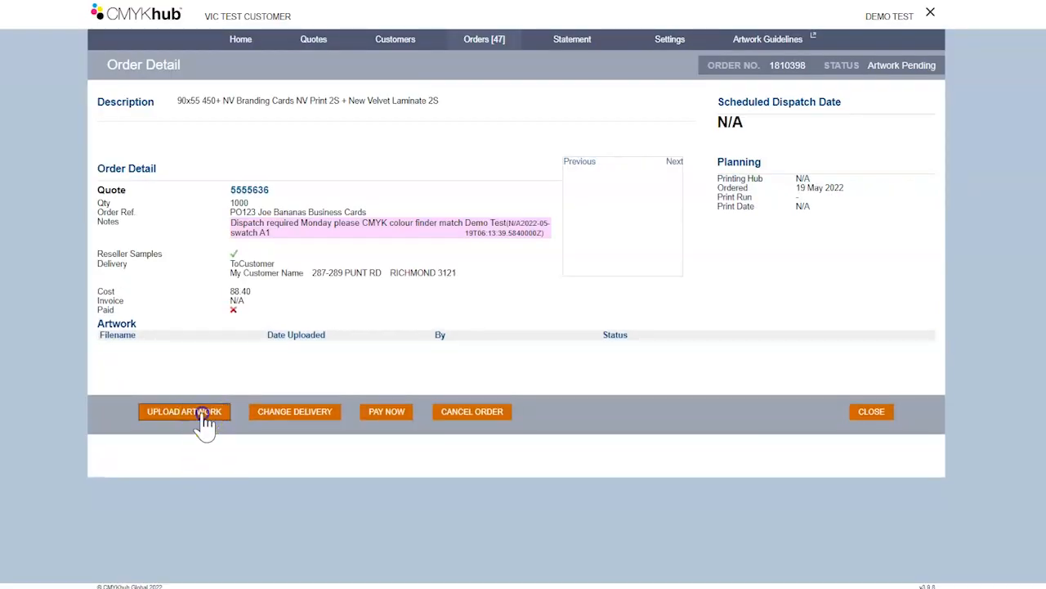
# - Upload the 90x55 Standard.pdf artwork to order 1810398 and finish
pyautogui.click(183, 412)
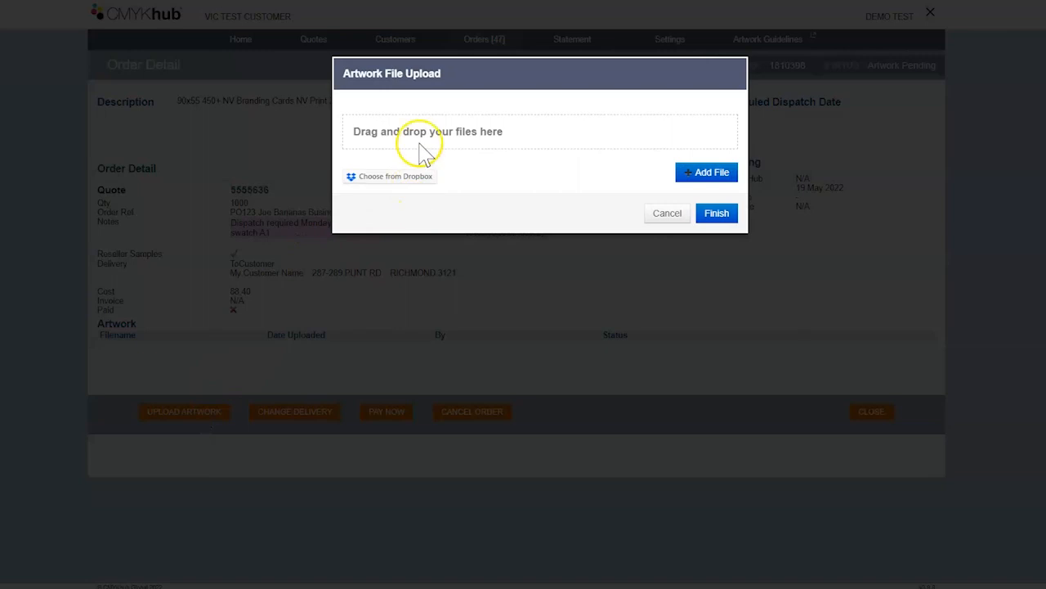
pyautogui.moveTo(531, 163)
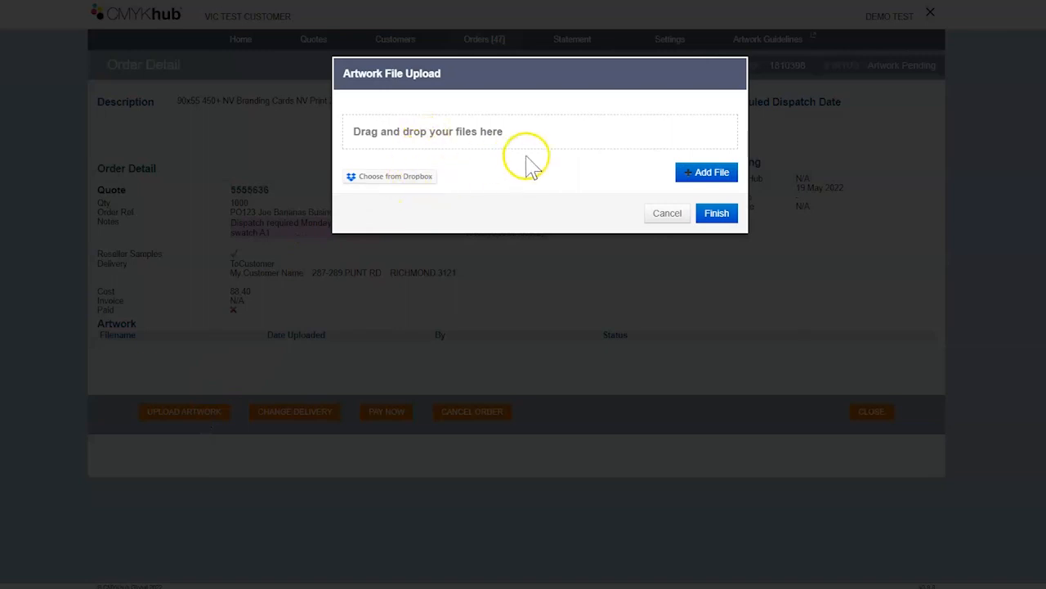
pyautogui.moveTo(529, 164)
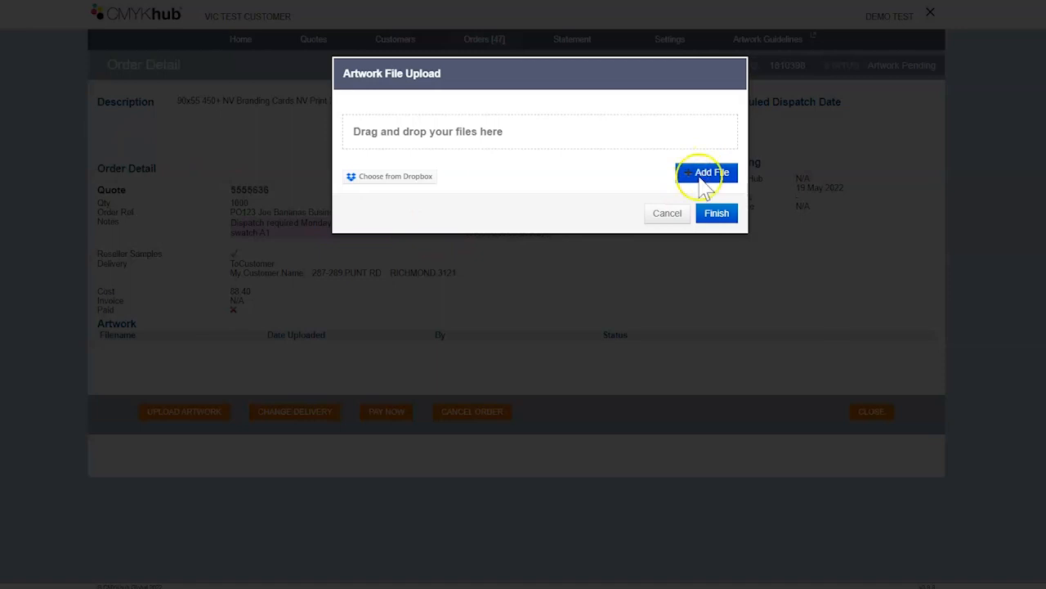
pyautogui.moveTo(706, 172)
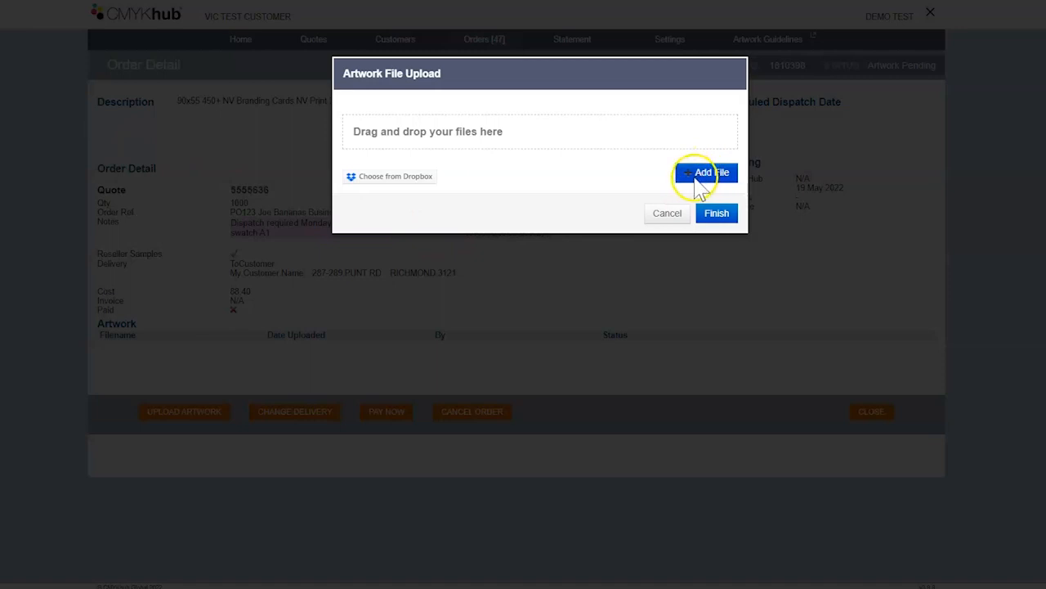
pyautogui.click(706, 172)
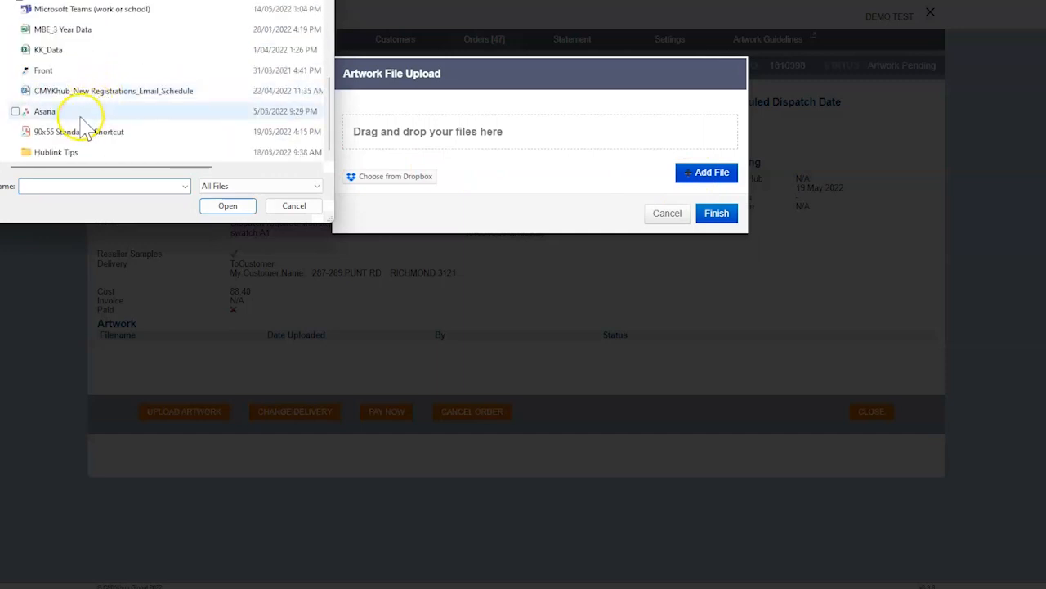
pyautogui.click(228, 206)
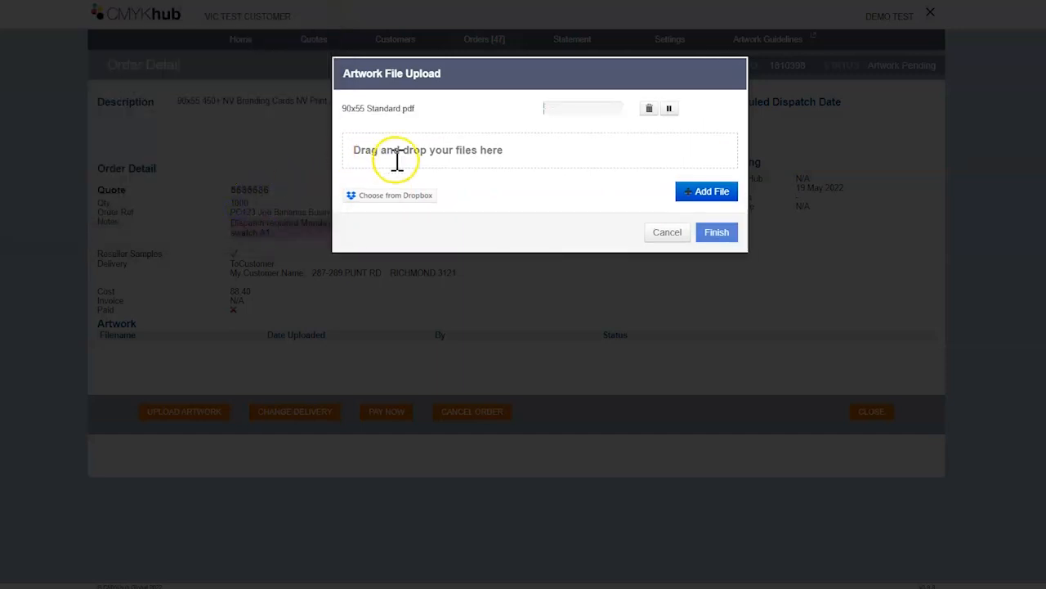
pyautogui.moveTo(1002, 270)
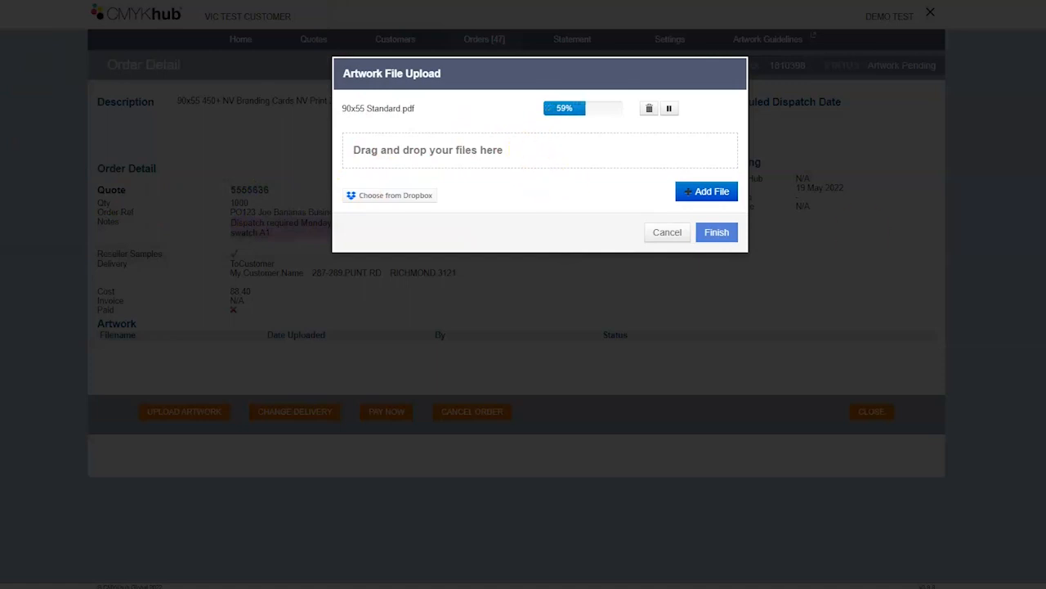
pyautogui.moveTo(455, 228)
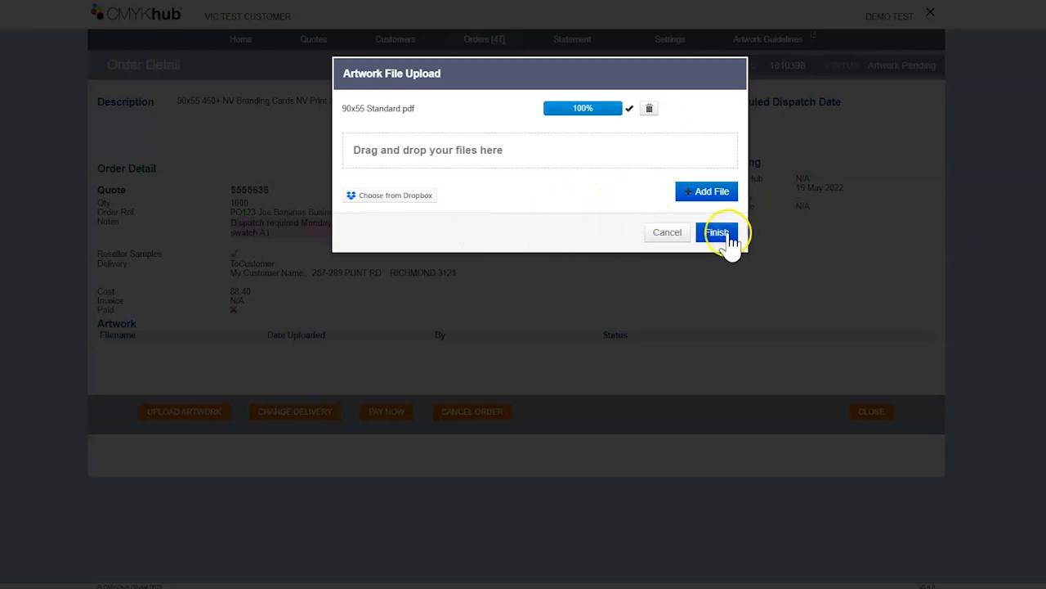
pyautogui.click(717, 232)
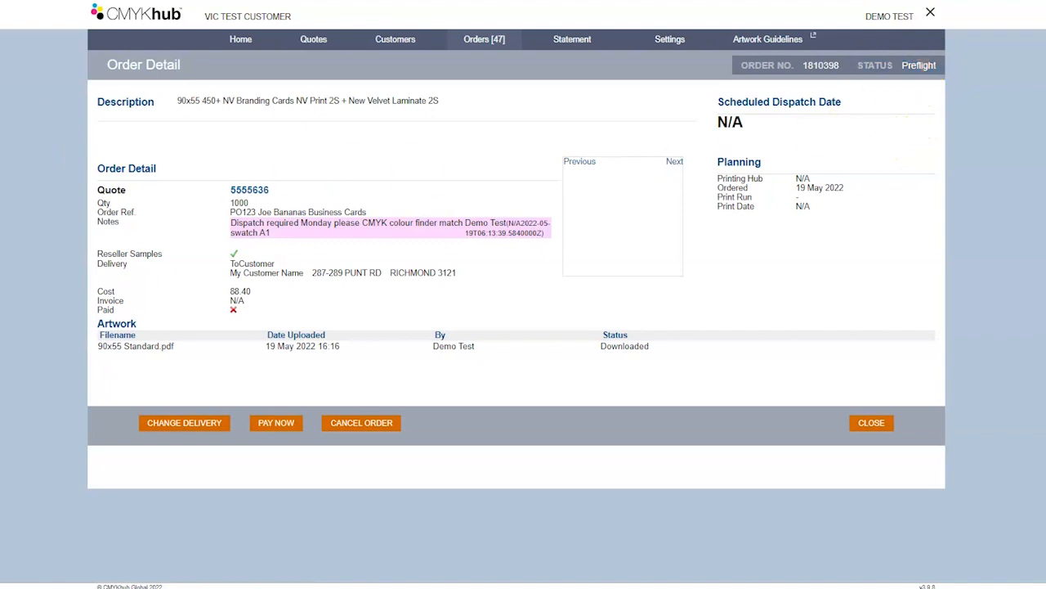
# - View and close the SecurePay payment form, then show the account statement
pyautogui.click(276, 422)
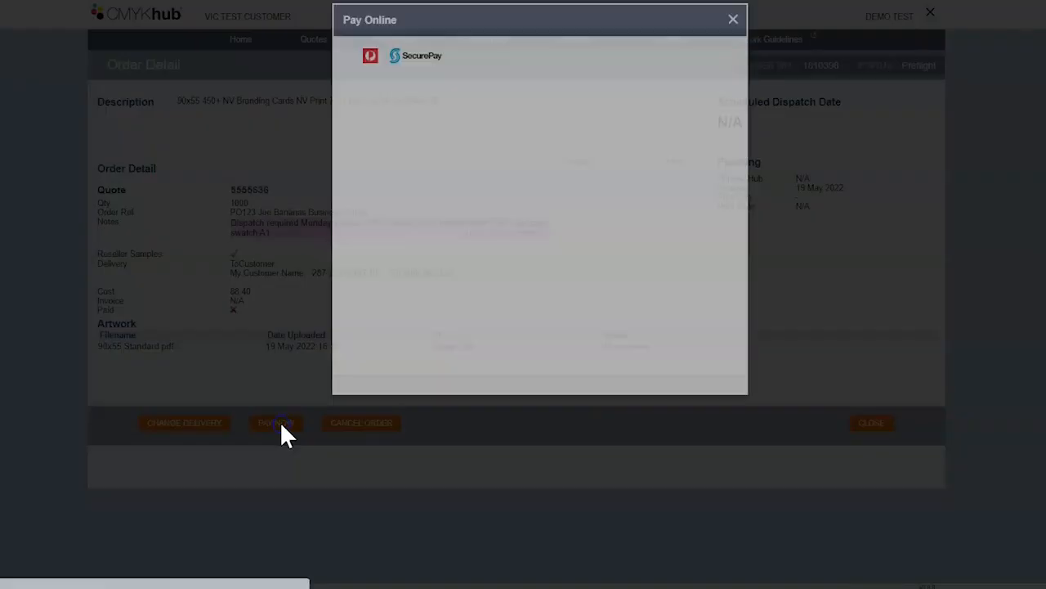
pyautogui.click(276, 423)
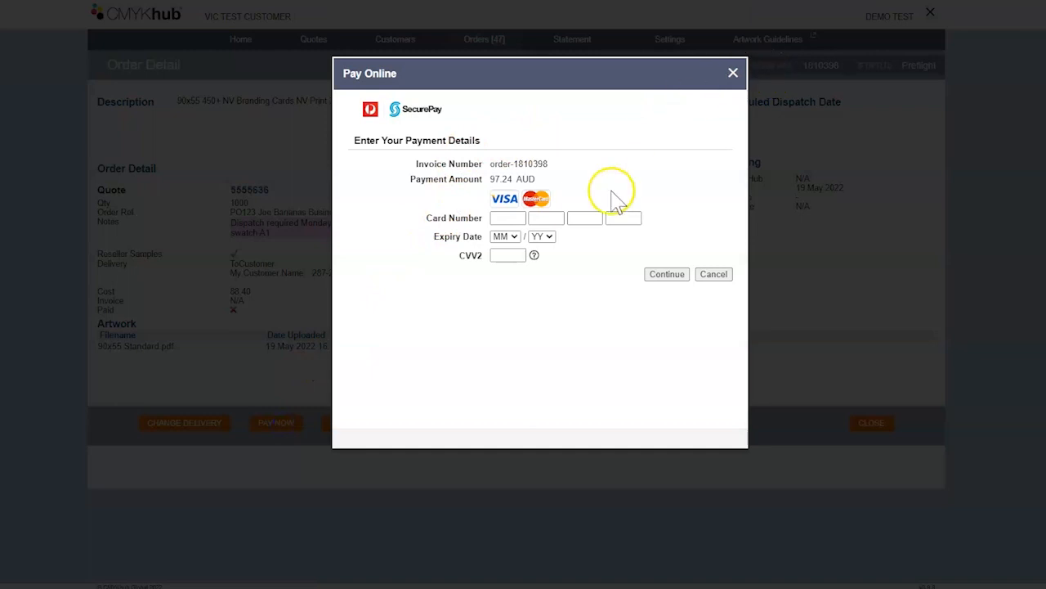
pyautogui.click(732, 73)
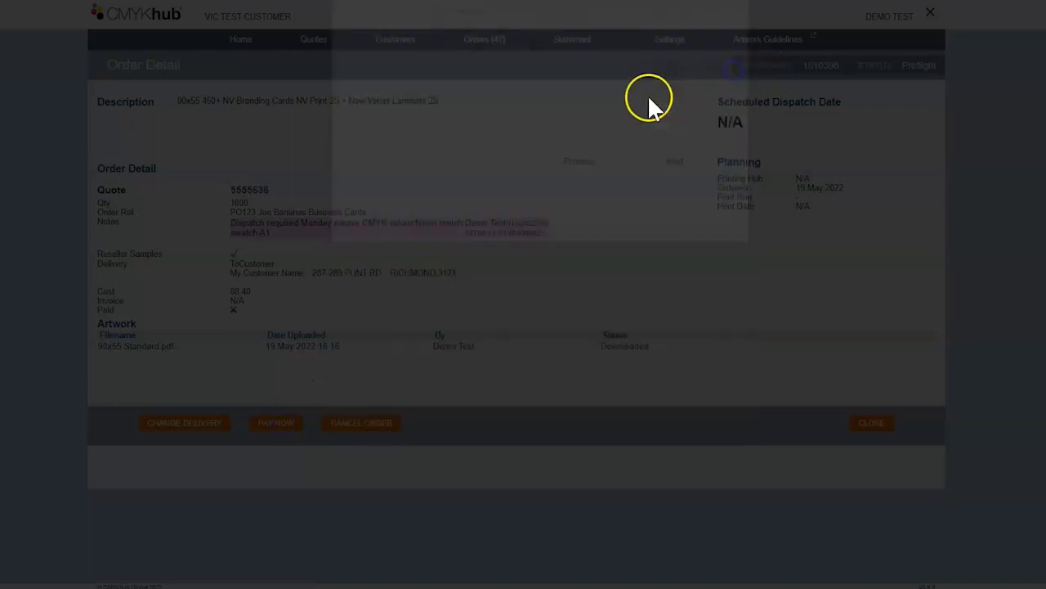
pyautogui.click(571, 39)
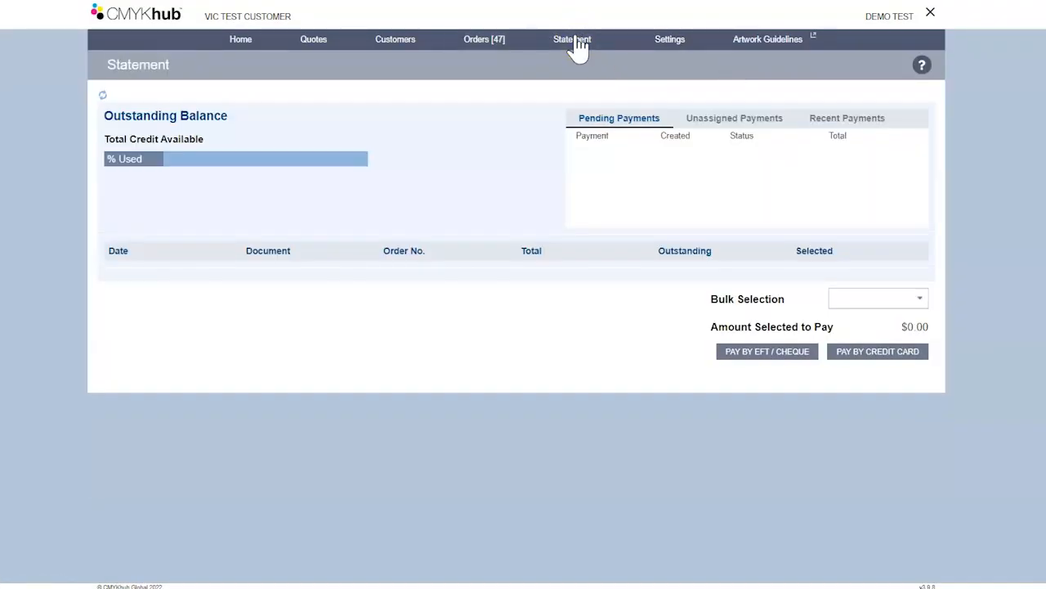
pyautogui.click(572, 38)
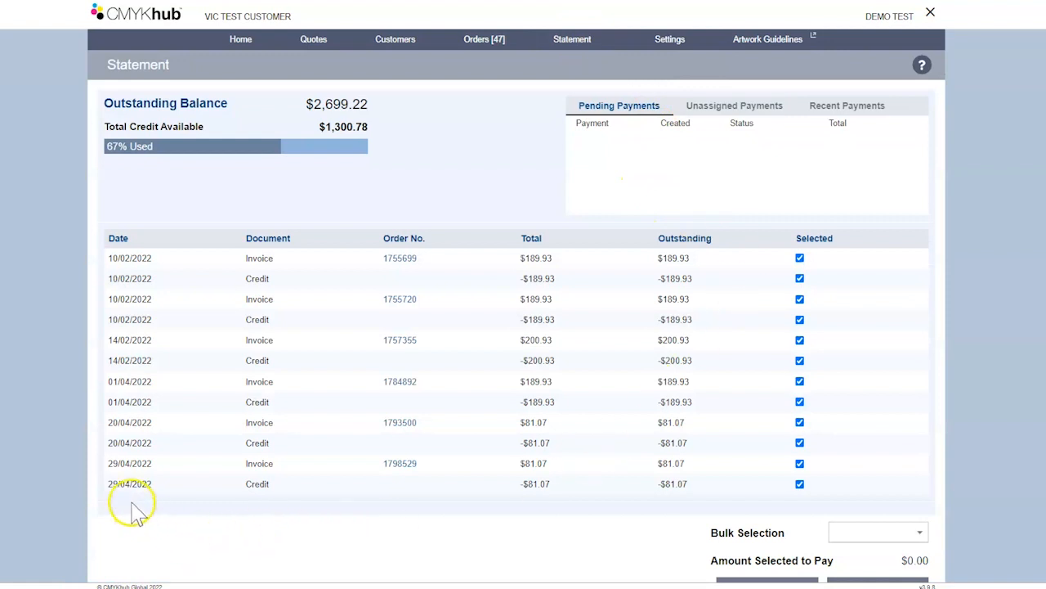
pyautogui.moveTo(158, 495)
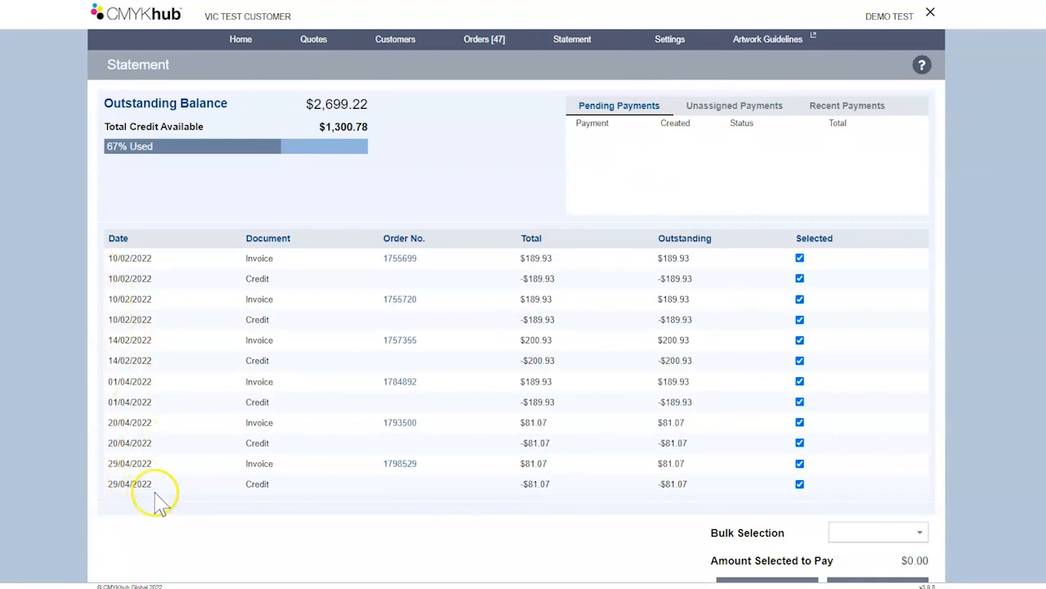
pyautogui.click(313, 39)
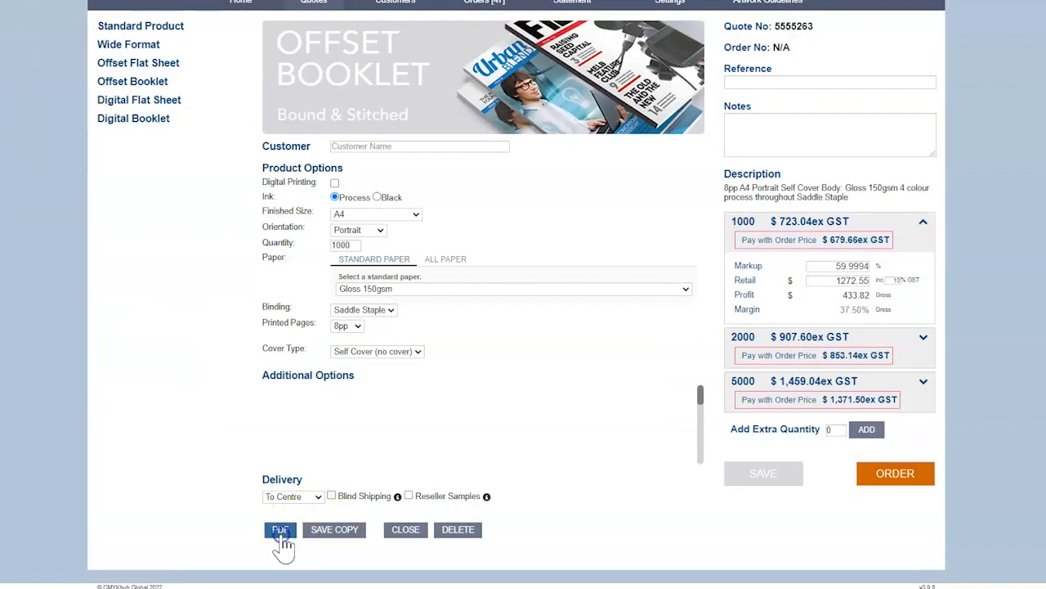
# - Download the offset booklet quote as a PDF
pyautogui.click(279, 529)
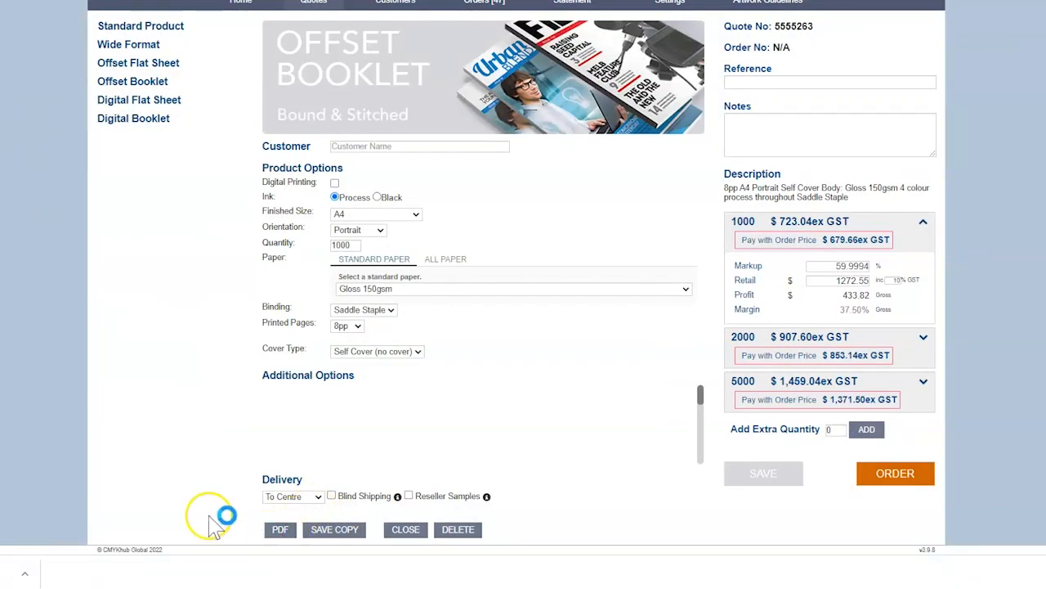
pyautogui.click(280, 528)
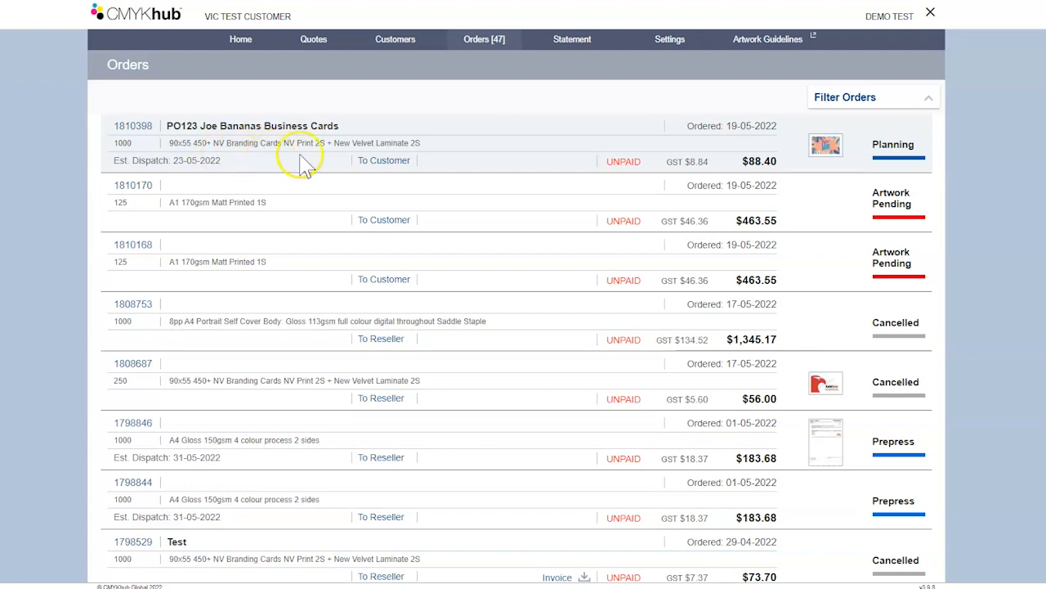
pyautogui.moveTo(618, 161)
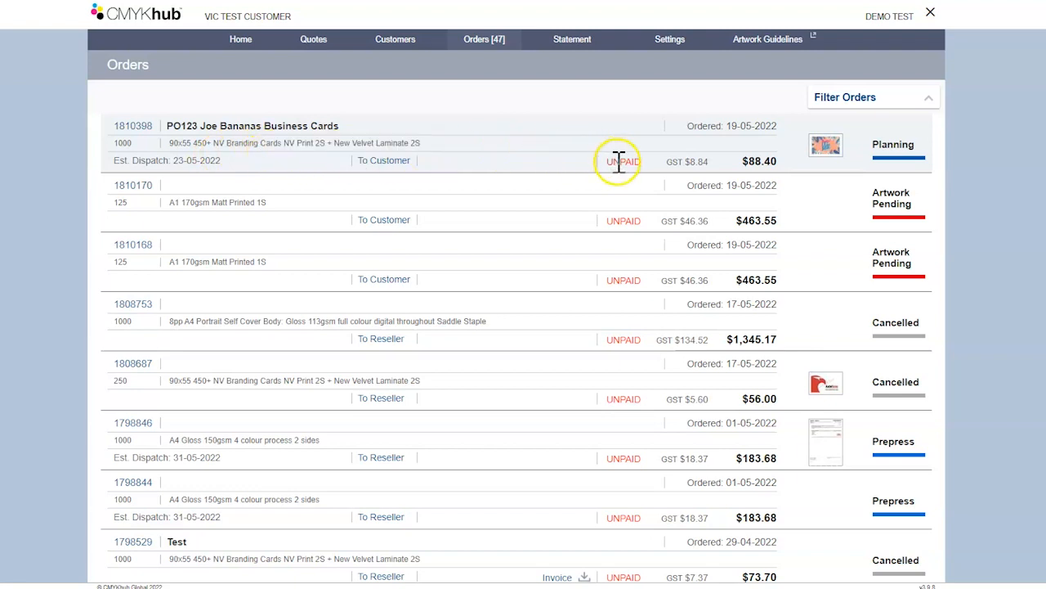
pyautogui.moveTo(891, 160)
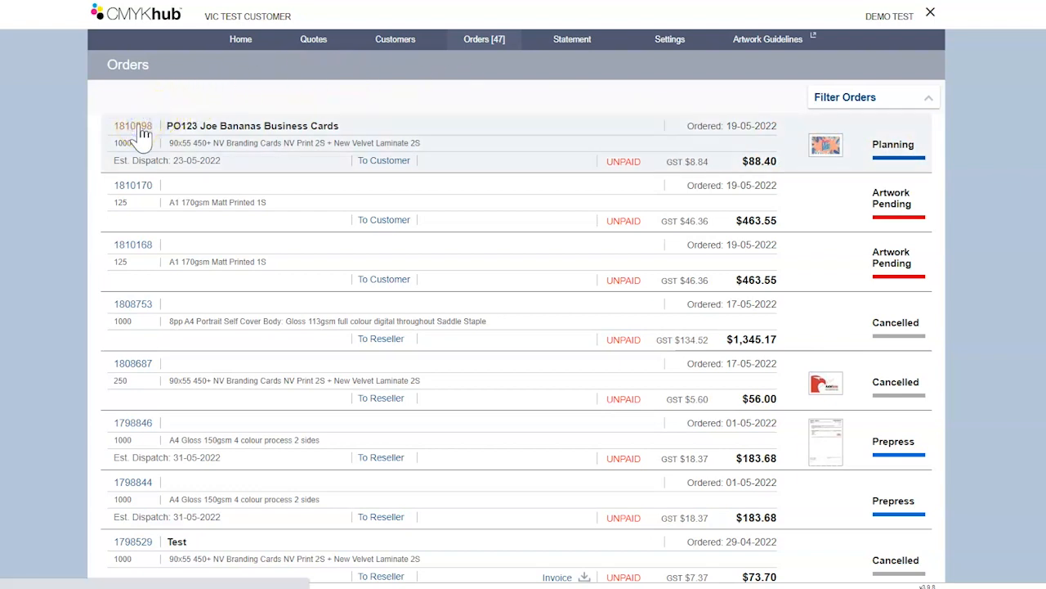
# - Open order 1810398 for the Joe Bananas business cards
pyautogui.click(132, 125)
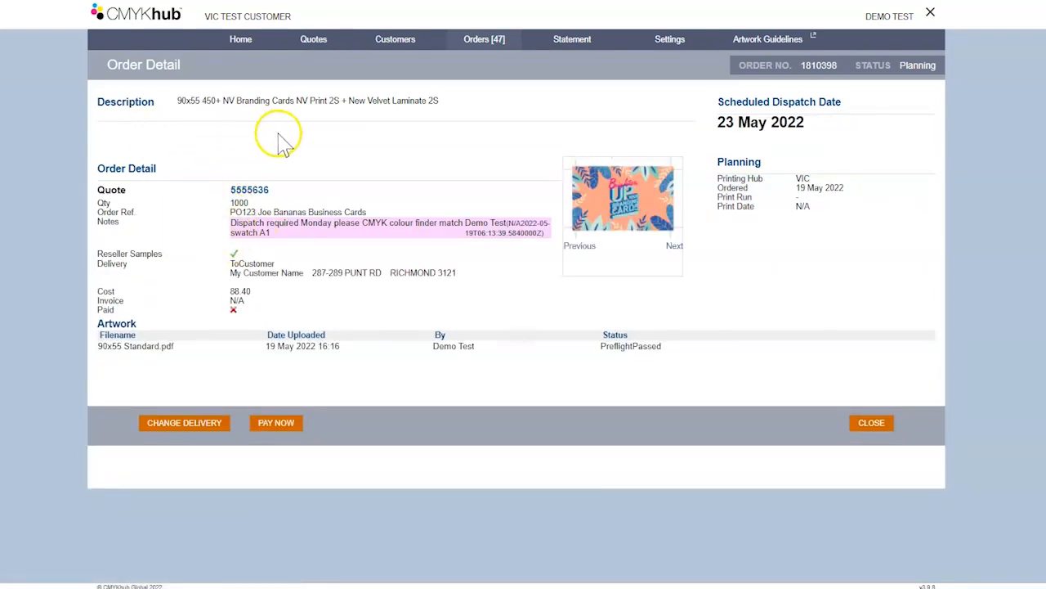
pyautogui.moveTo(249, 190)
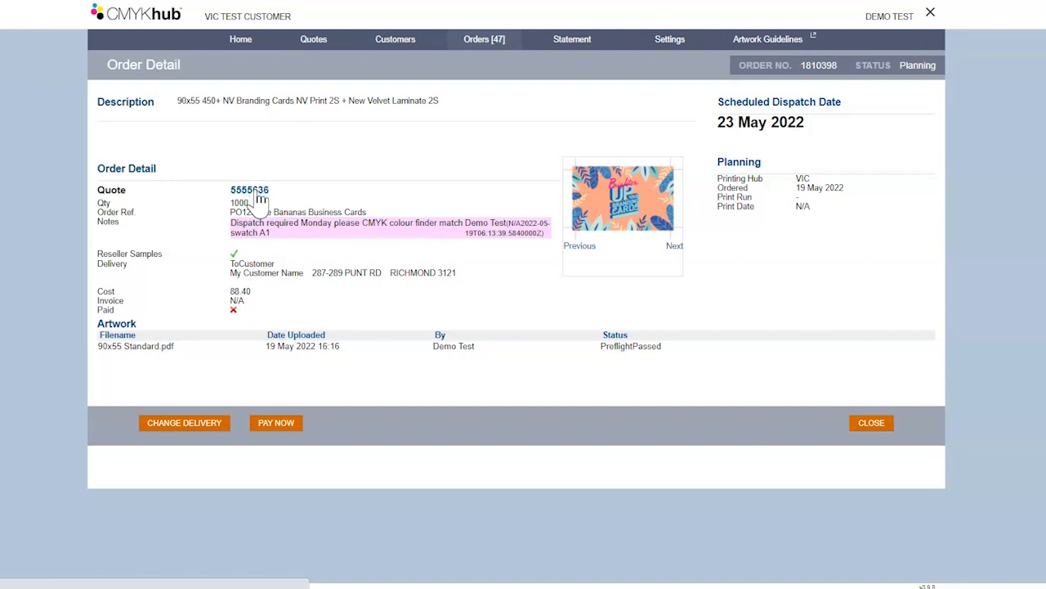
# - Open the order's quote, copy it as quote 5555903, and start placing the order
pyautogui.click(249, 190)
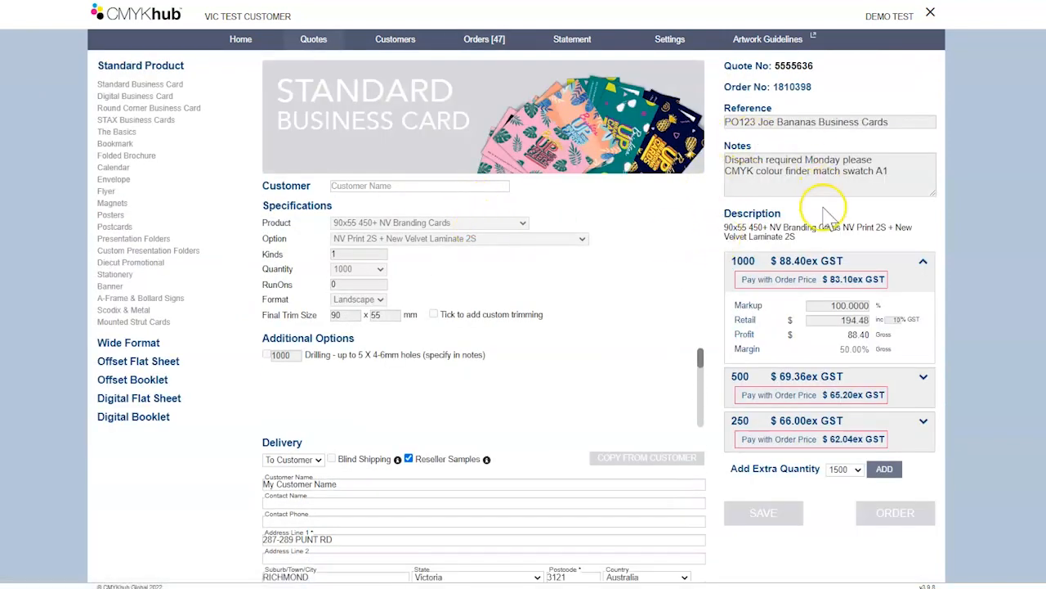
pyautogui.scroll(-3)
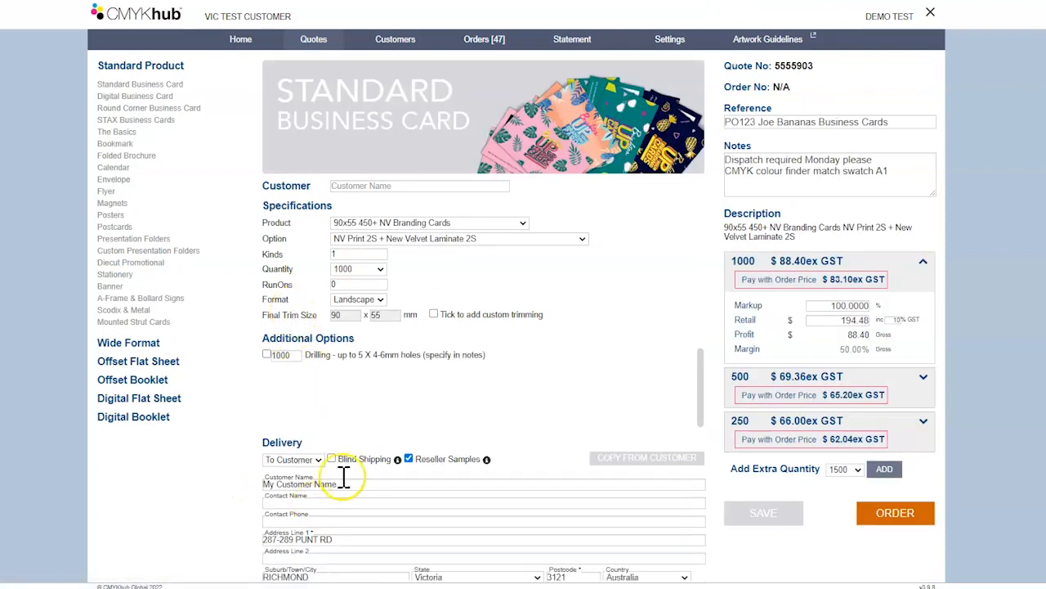
pyautogui.scroll(-3)
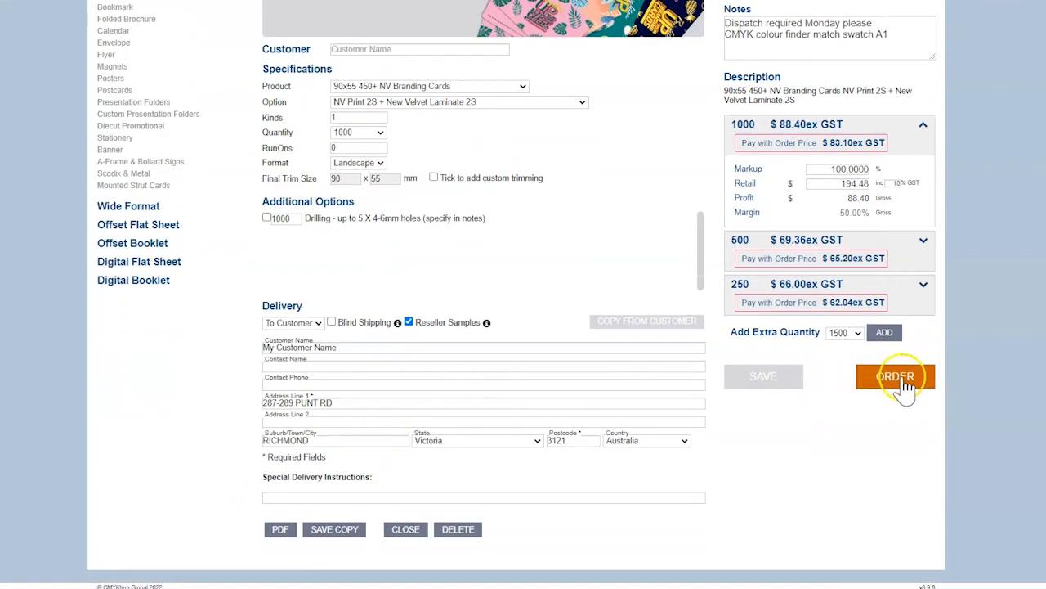
pyautogui.click(895, 376)
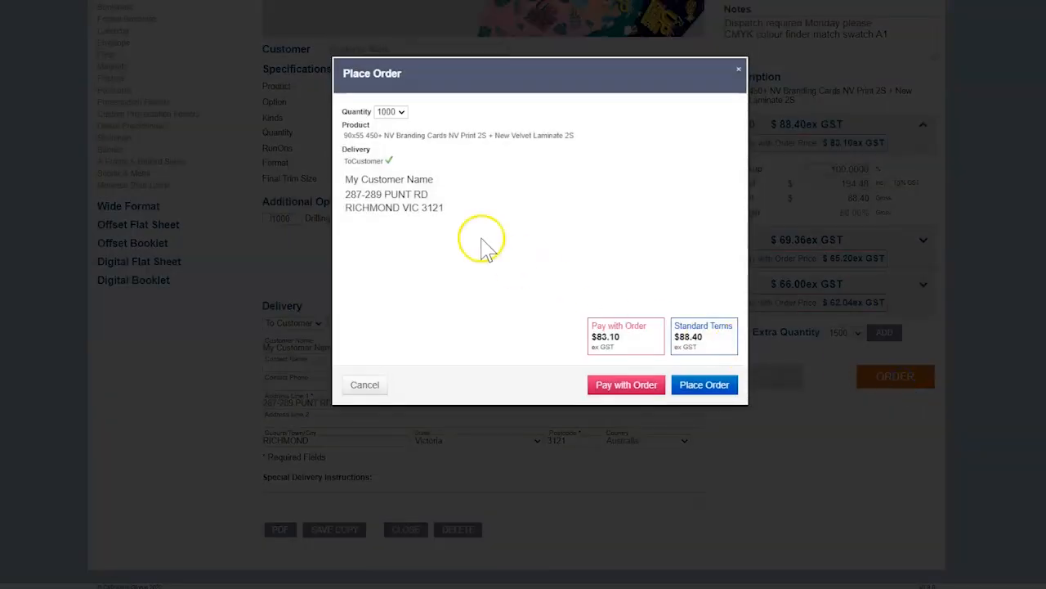